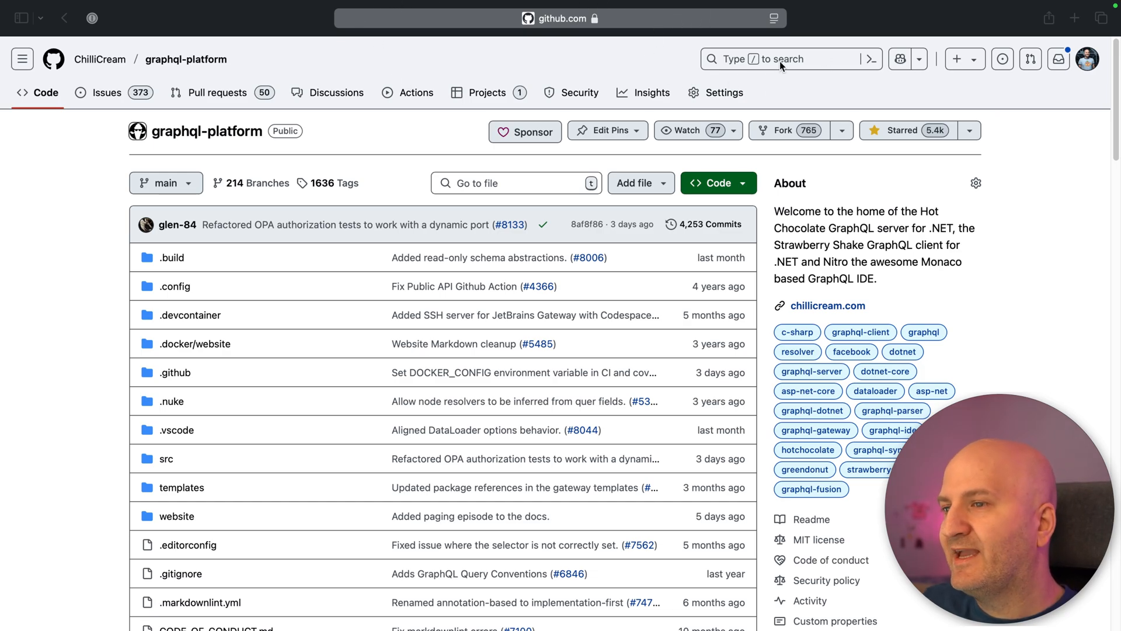
Search GitHub for 'graphql' to list matching repositories
click(779, 58)
text(g)
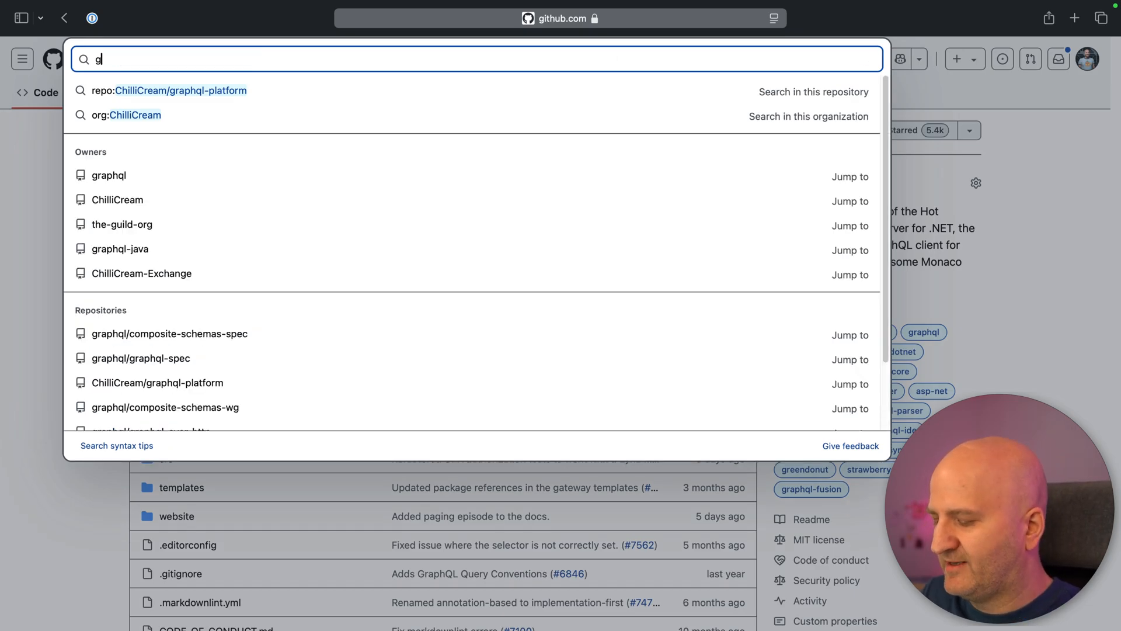
text(raphql)
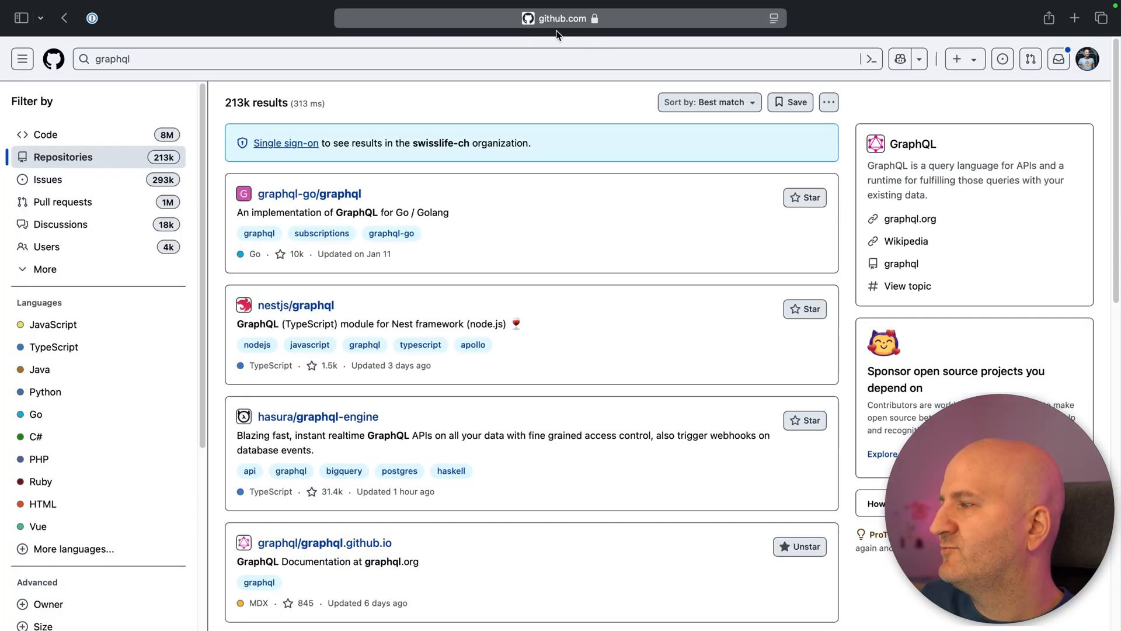
mouse_move(380, 288)
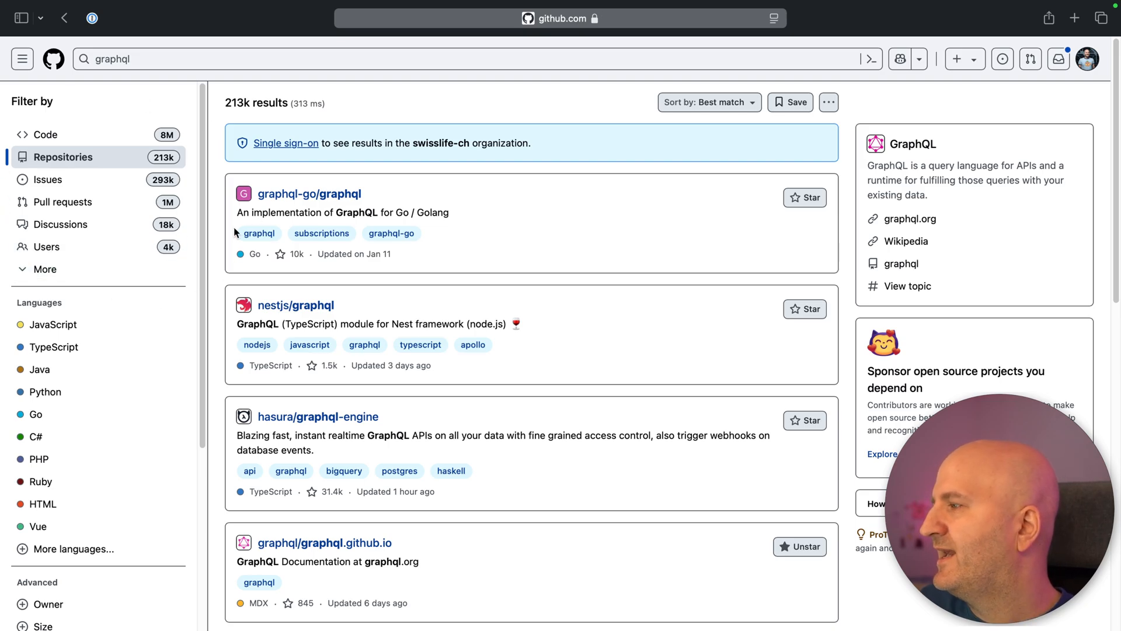
mouse_move(45, 269)
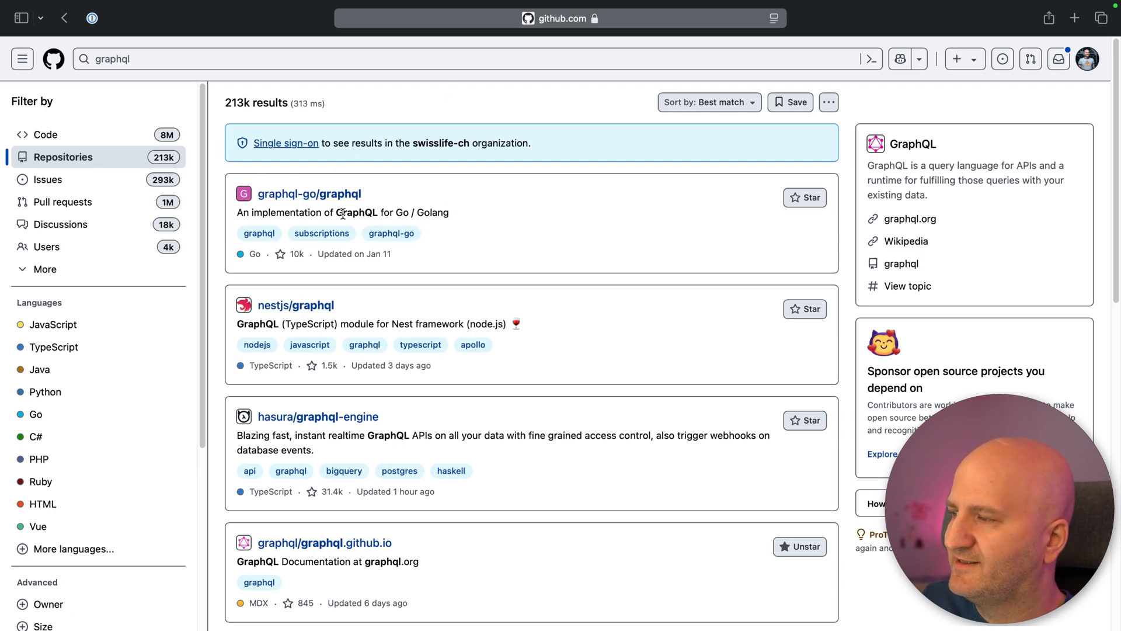
Select GraphQL in the first result, scroll down, and jump to results page 3
double_click(355, 212)
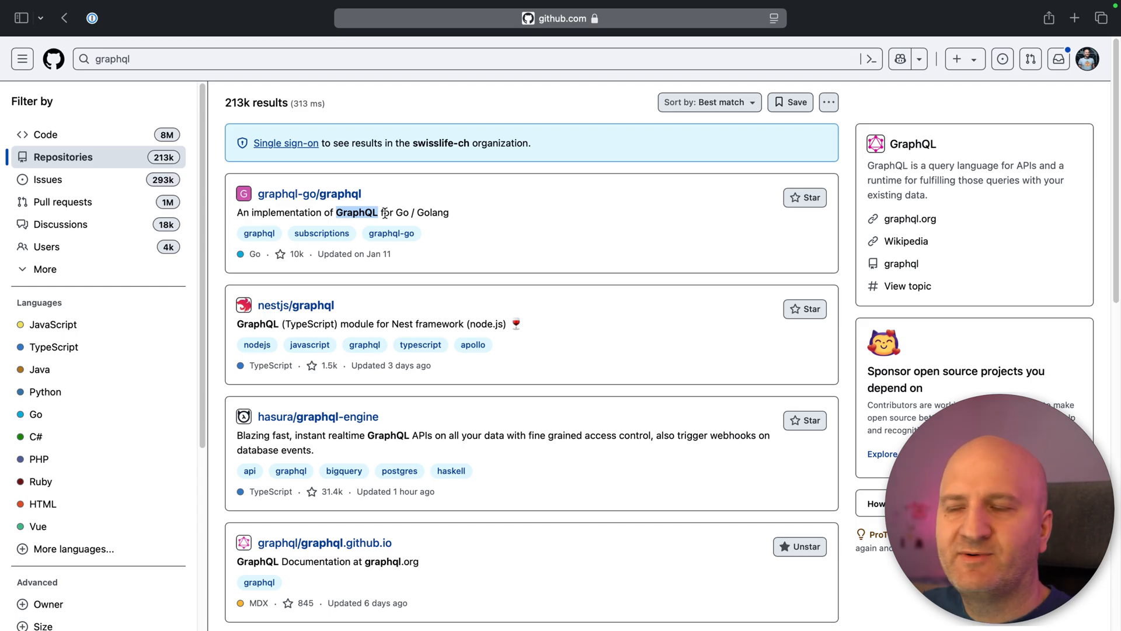
scroll(down, 3)
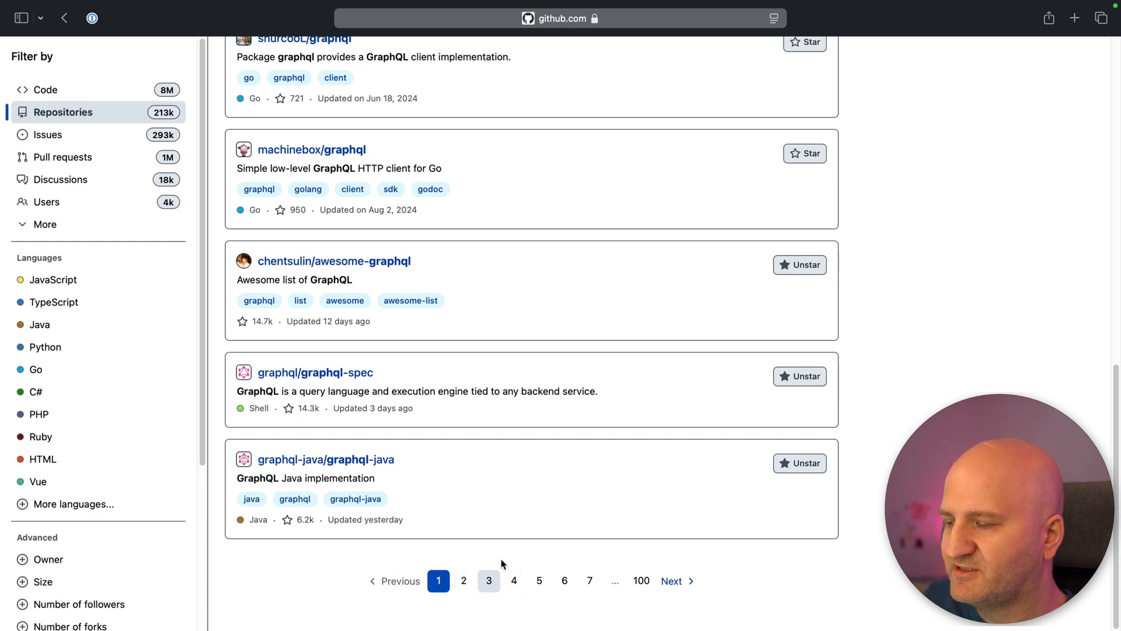
mouse_move(490, 581)
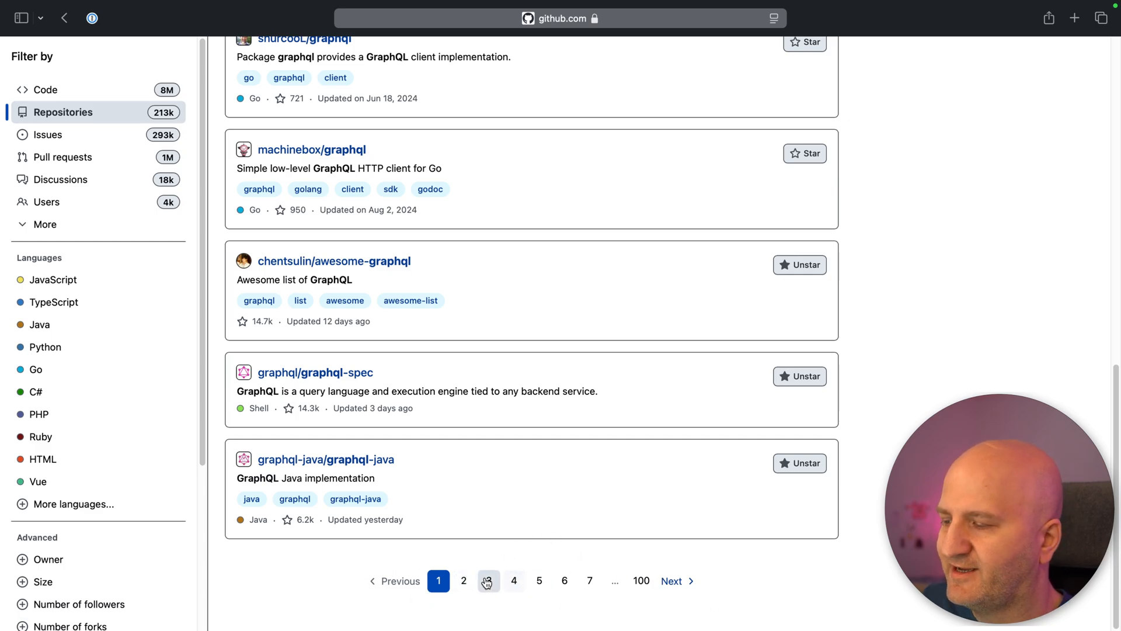
click(488, 581)
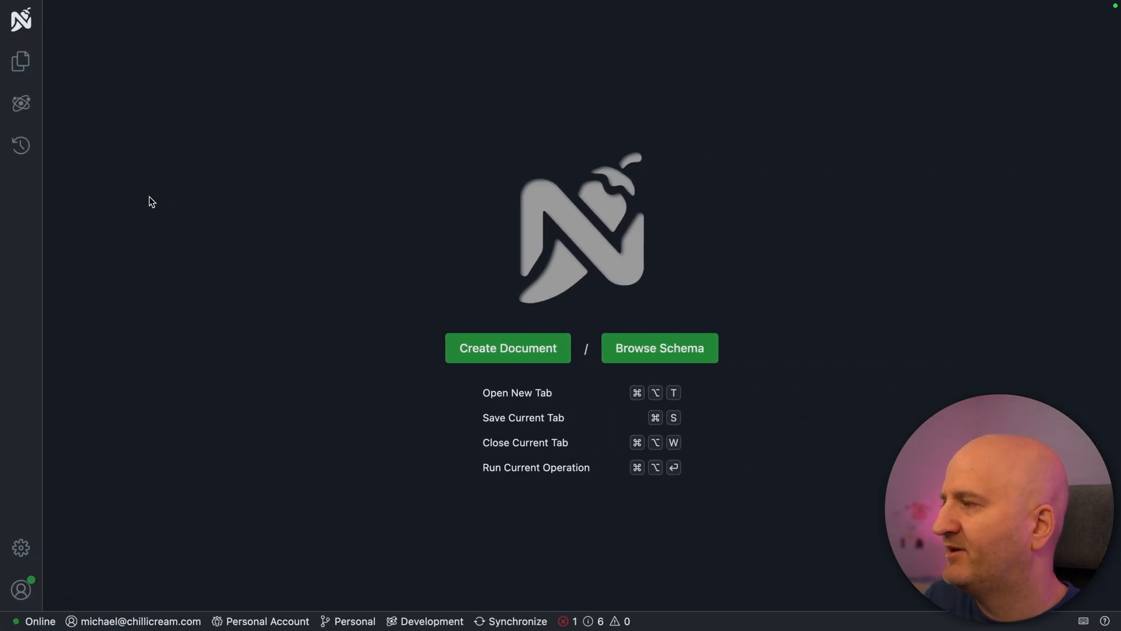
Open the GitHub schema, hide the documents list, and filter Query's fields by 'search'
click(20, 61)
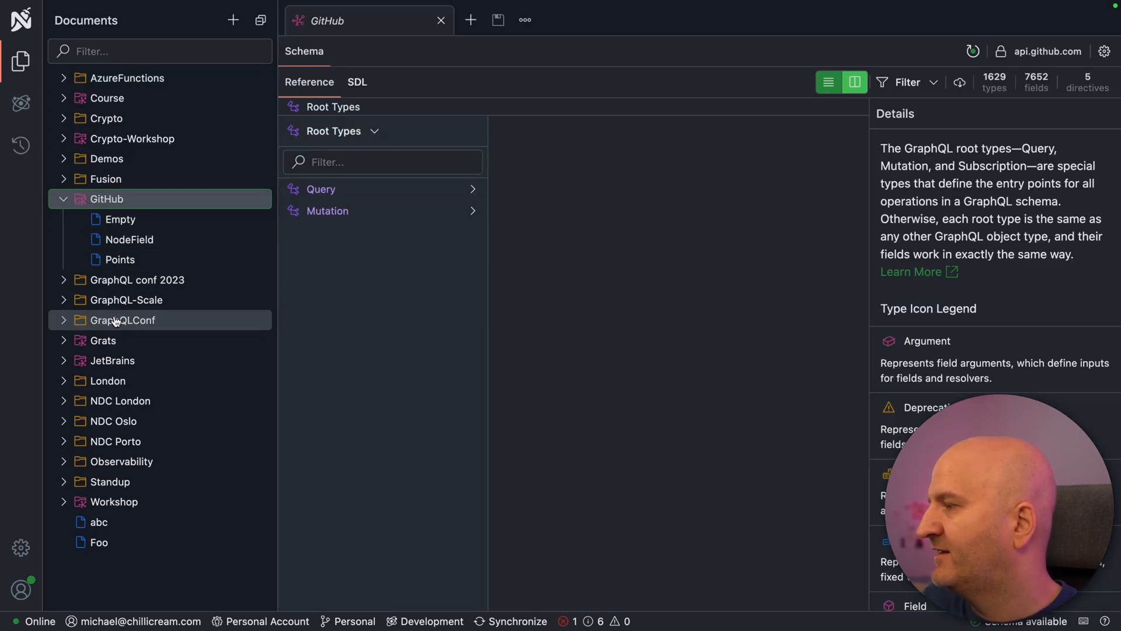
click(22, 57)
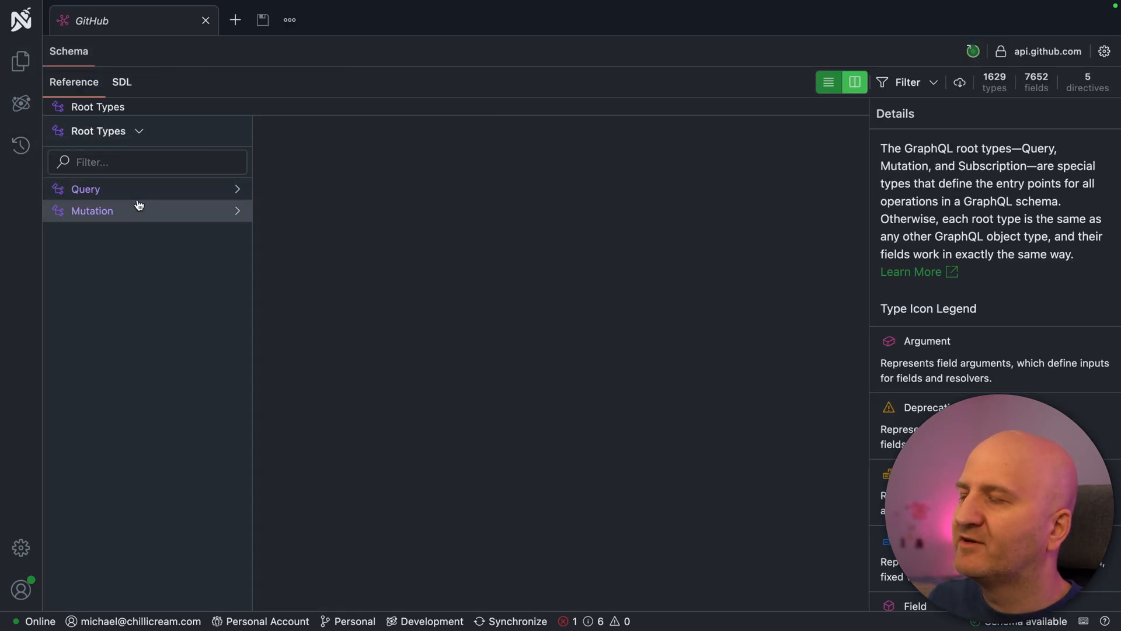
click(146, 163)
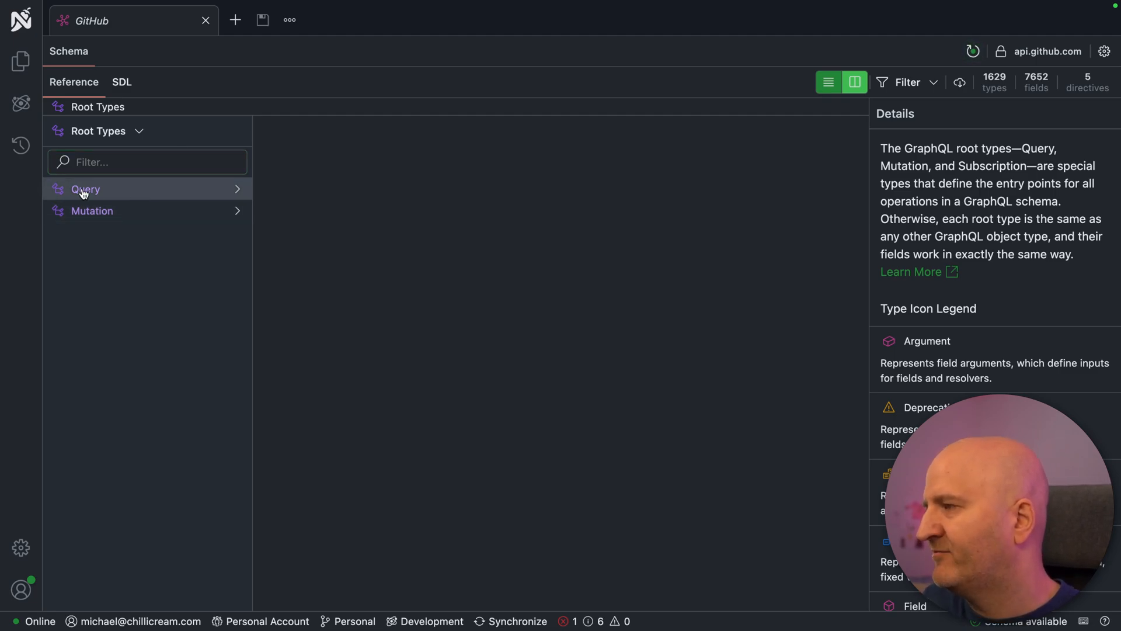
click(85, 189)
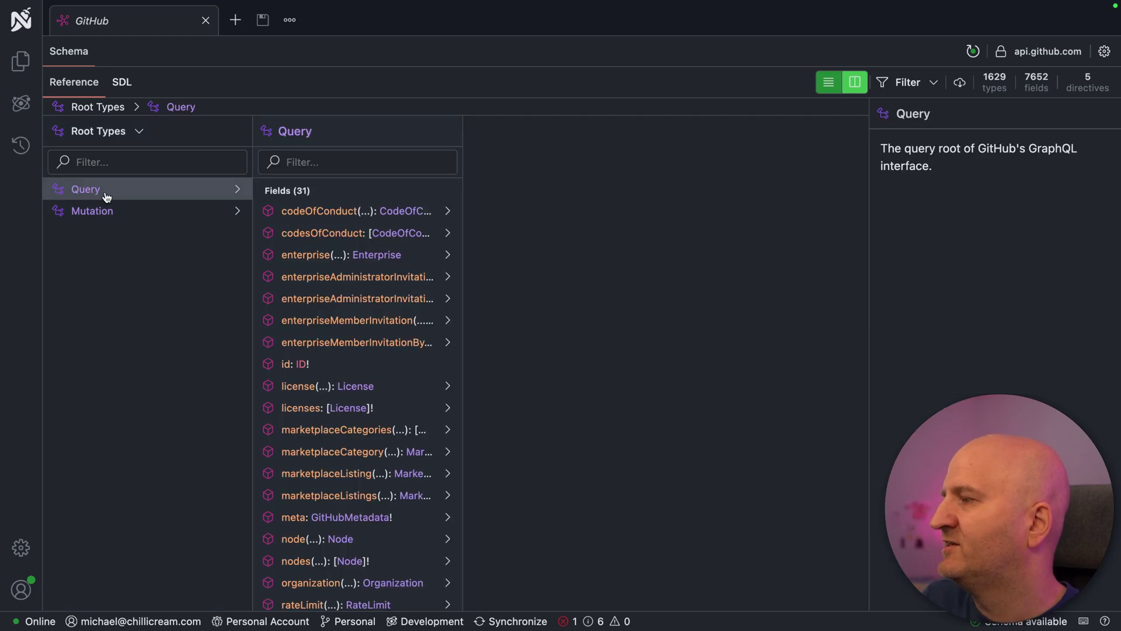
text(sear)
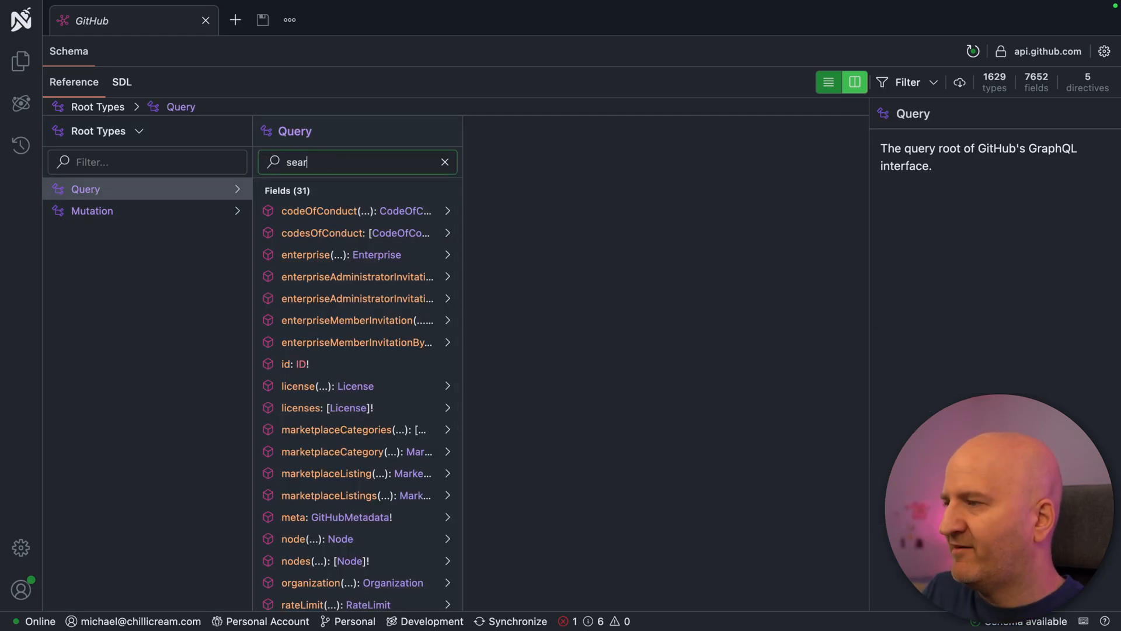
text(ch)
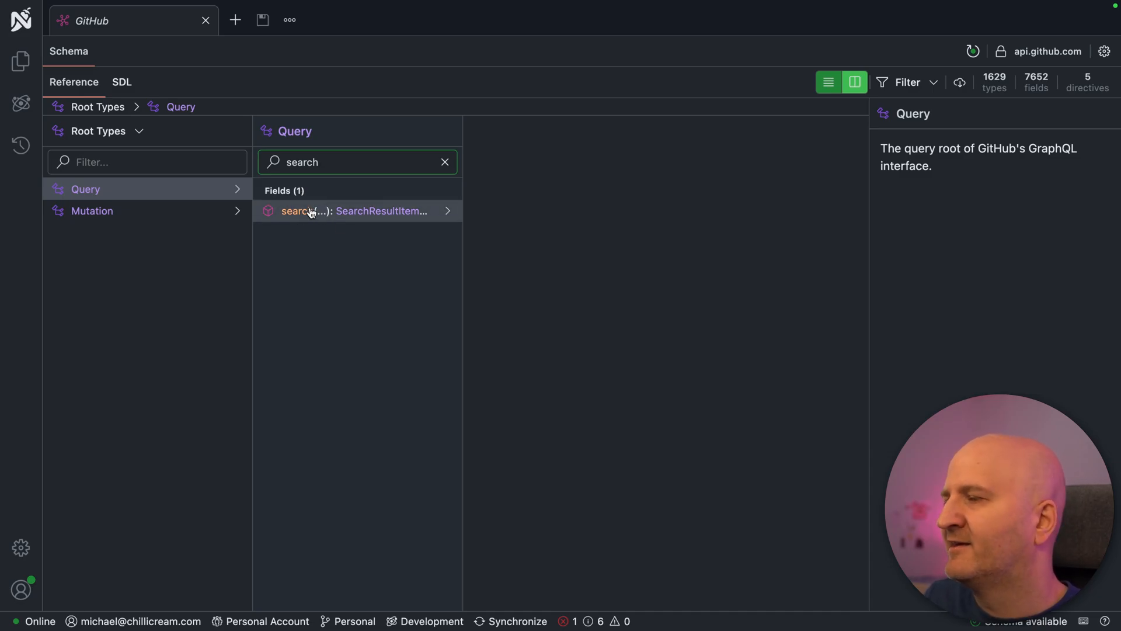
Drill into the search field, codeCount's description, and the edges fields cursor, node, textMatches
click(349, 211)
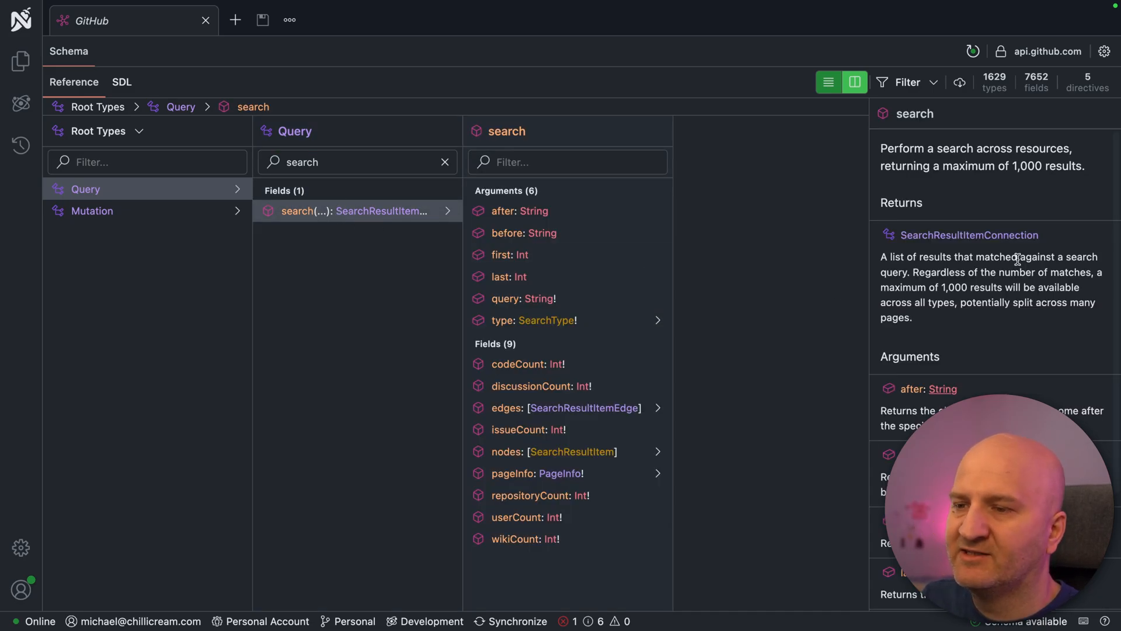
mouse_move(1096, 242)
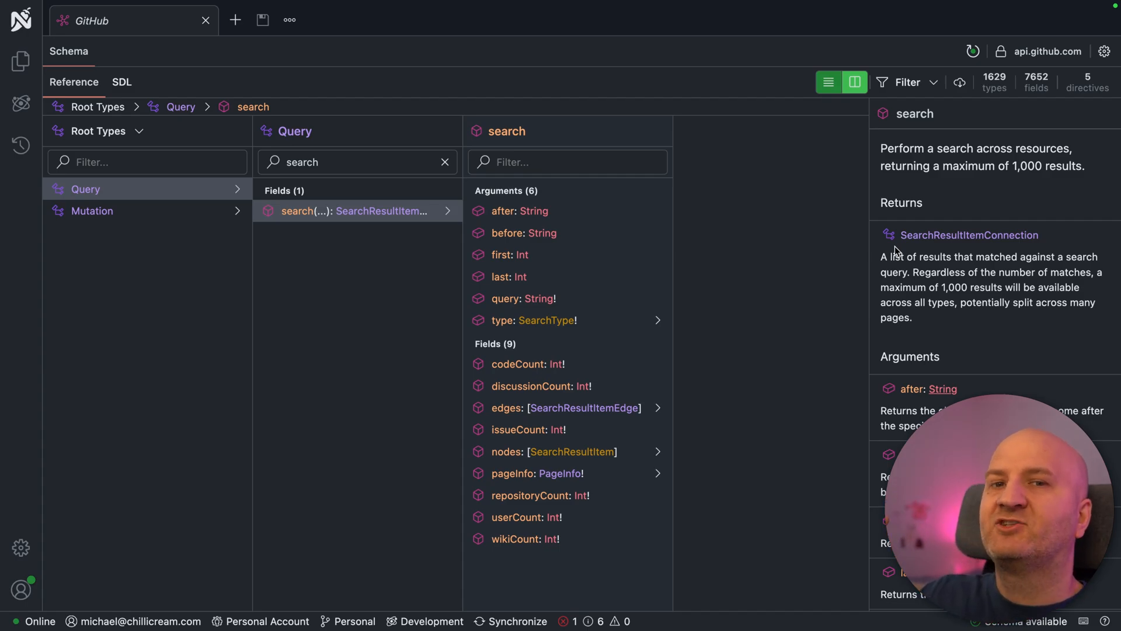
mouse_move(322, 213)
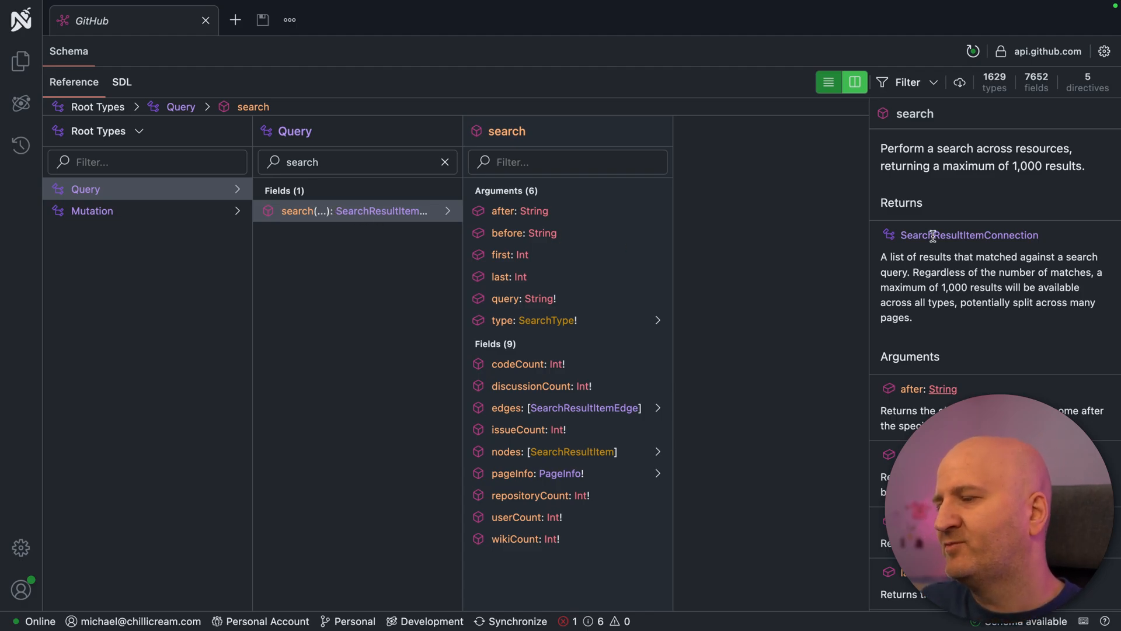
mouse_move(791, 230)
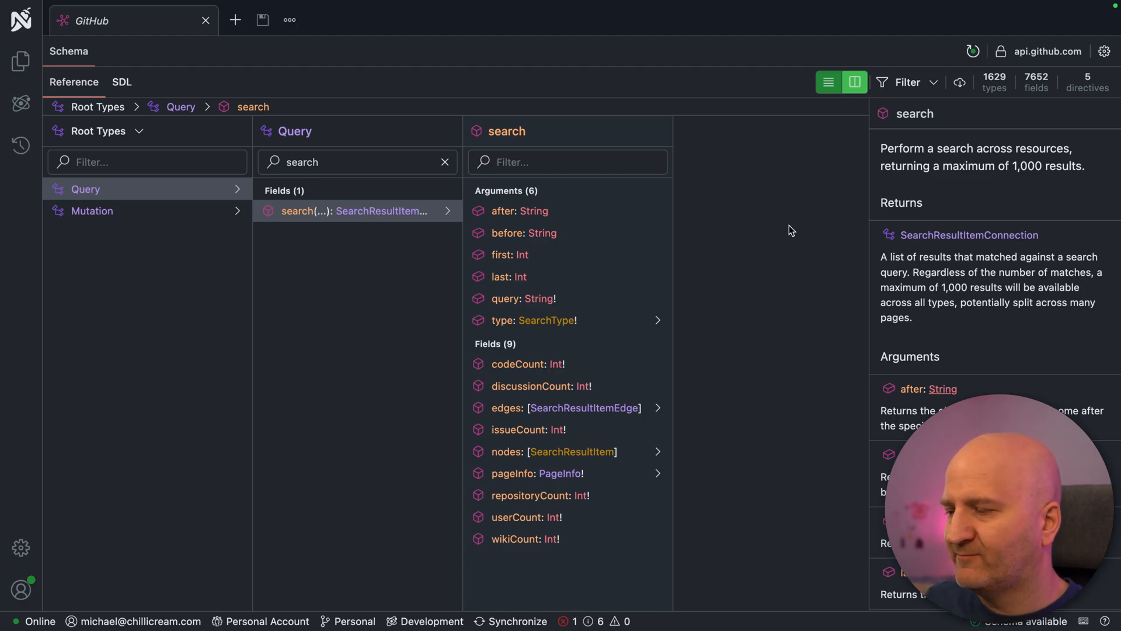
mouse_move(789, 313)
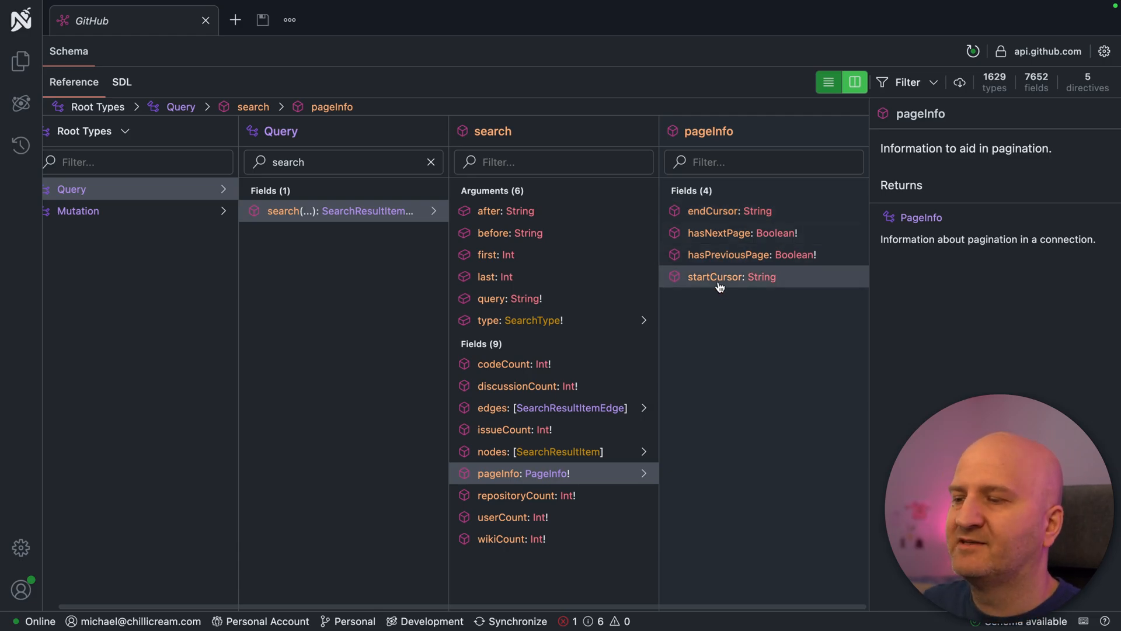
mouse_move(725, 269)
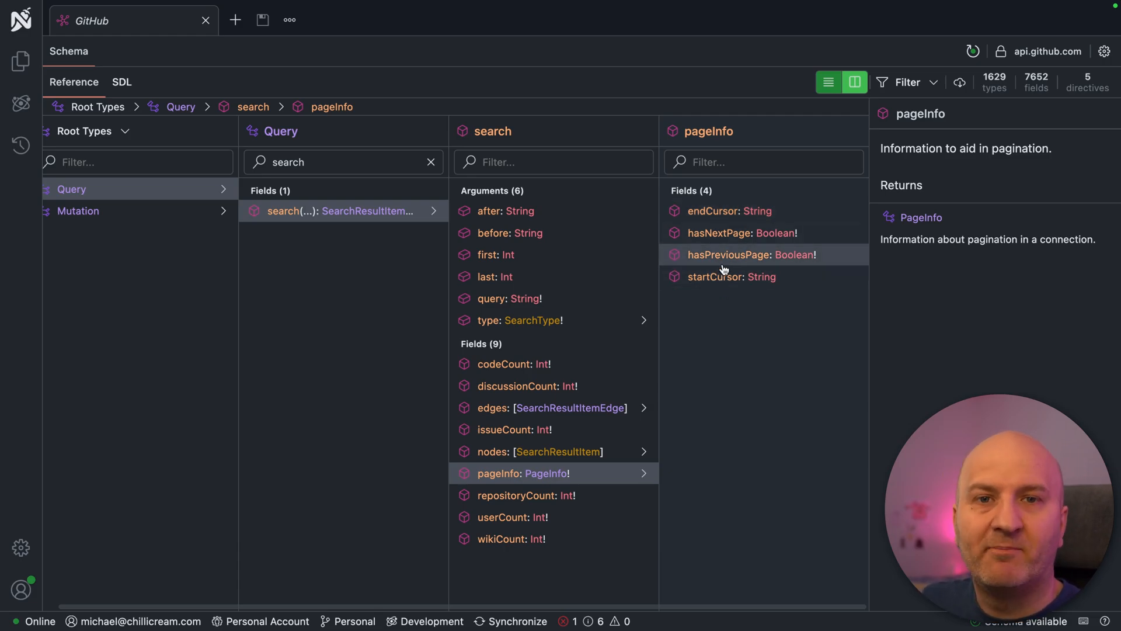
mouse_move(811, 183)
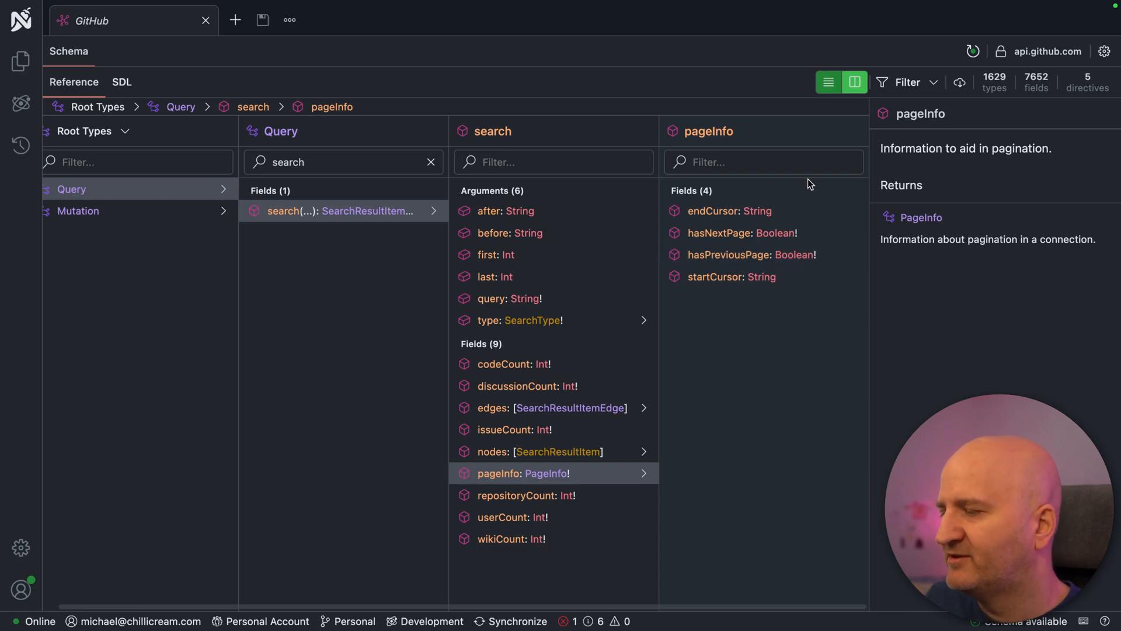
mouse_move(513, 373)
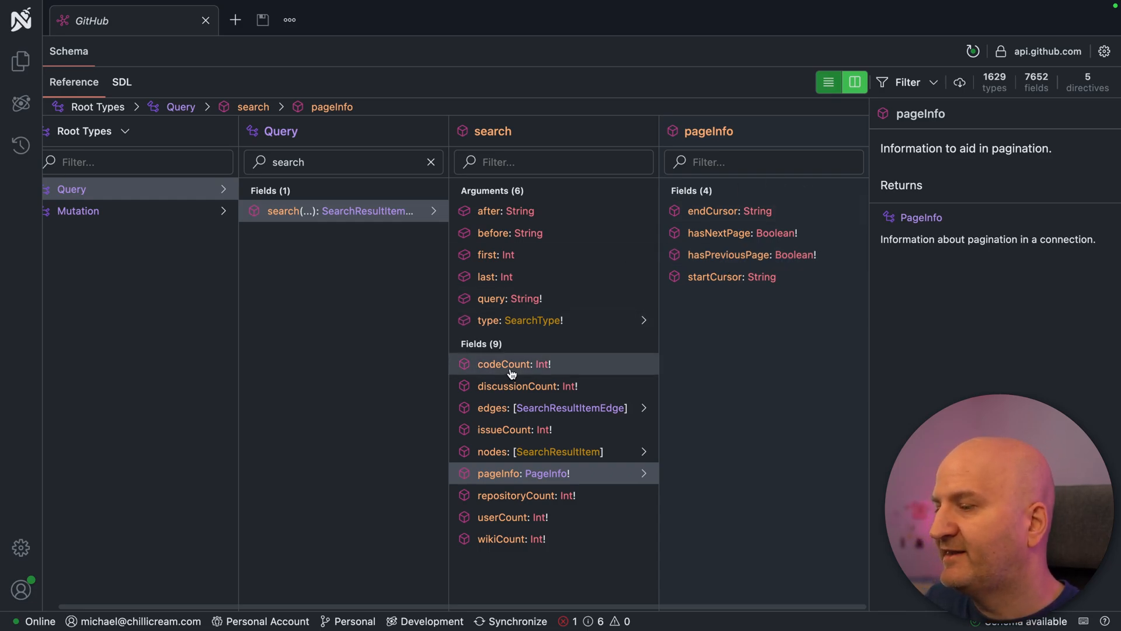
mouse_move(524, 368)
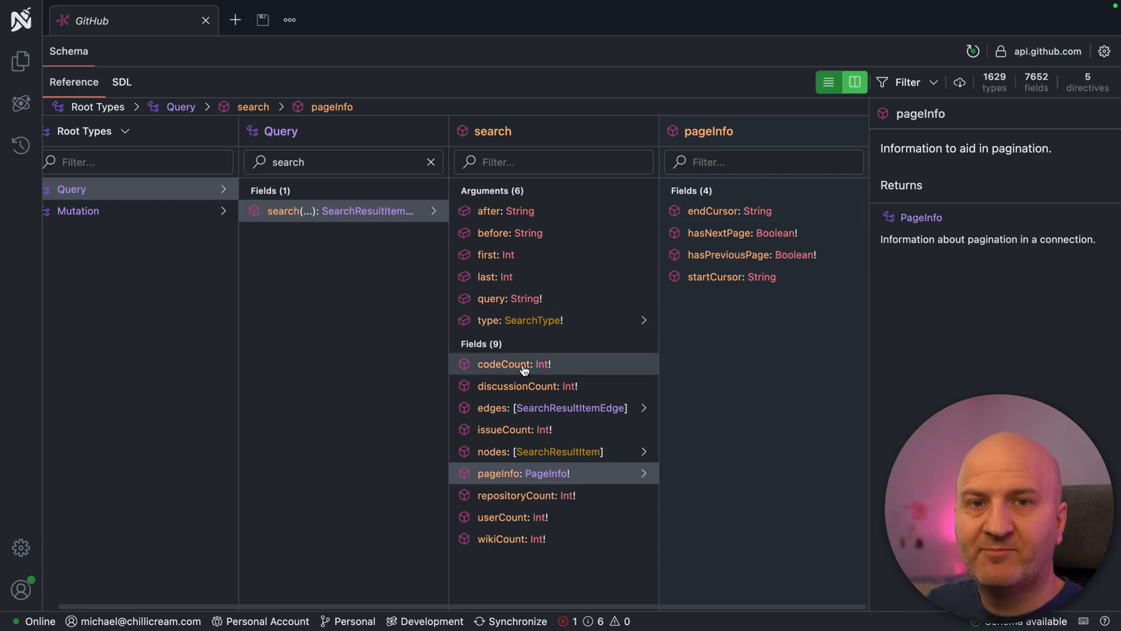
mouse_move(550, 379)
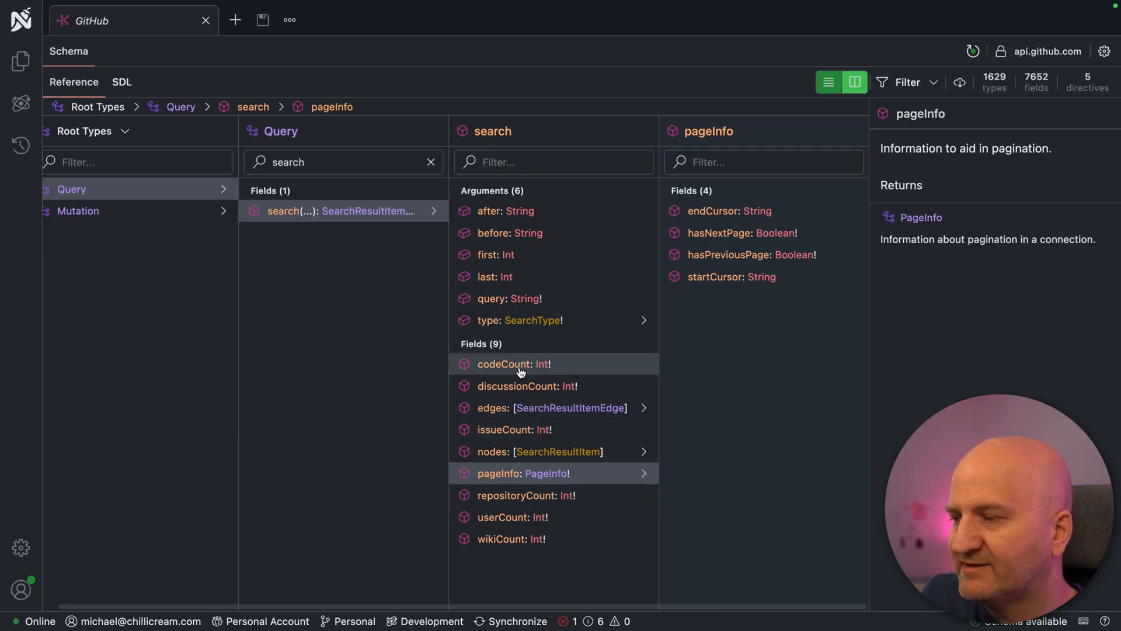
click(521, 364)
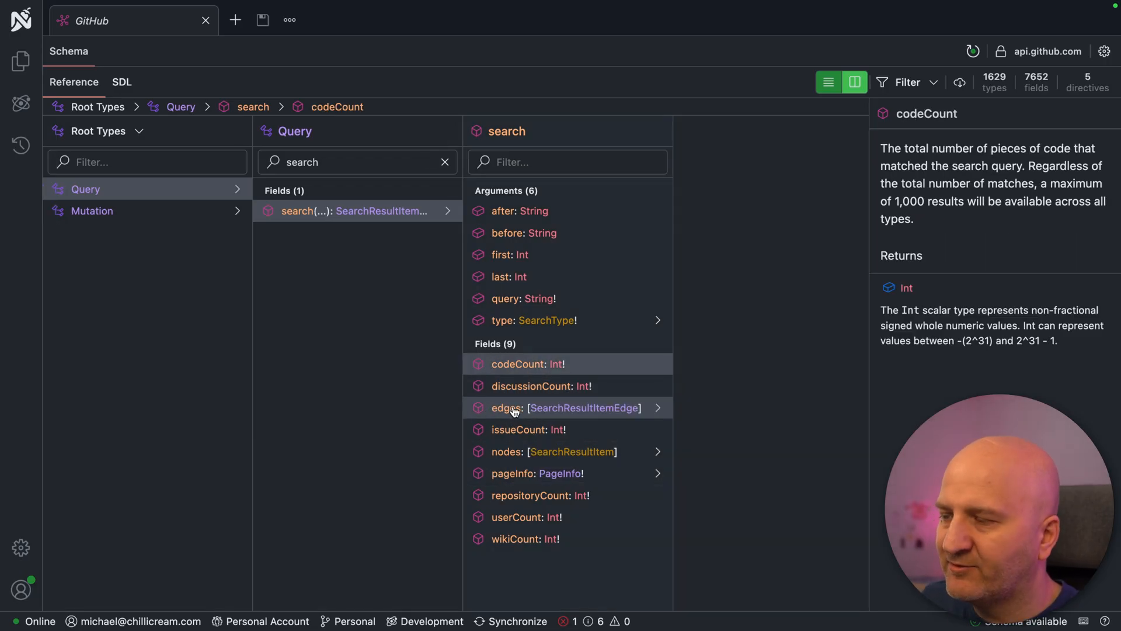
click(507, 408)
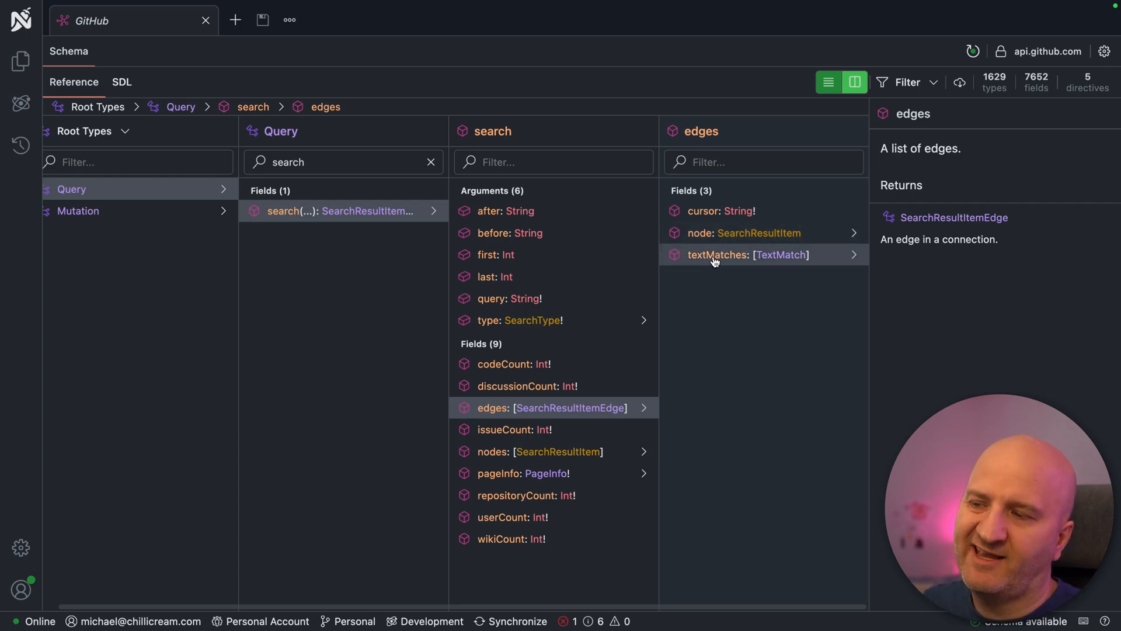
mouse_move(740, 262)
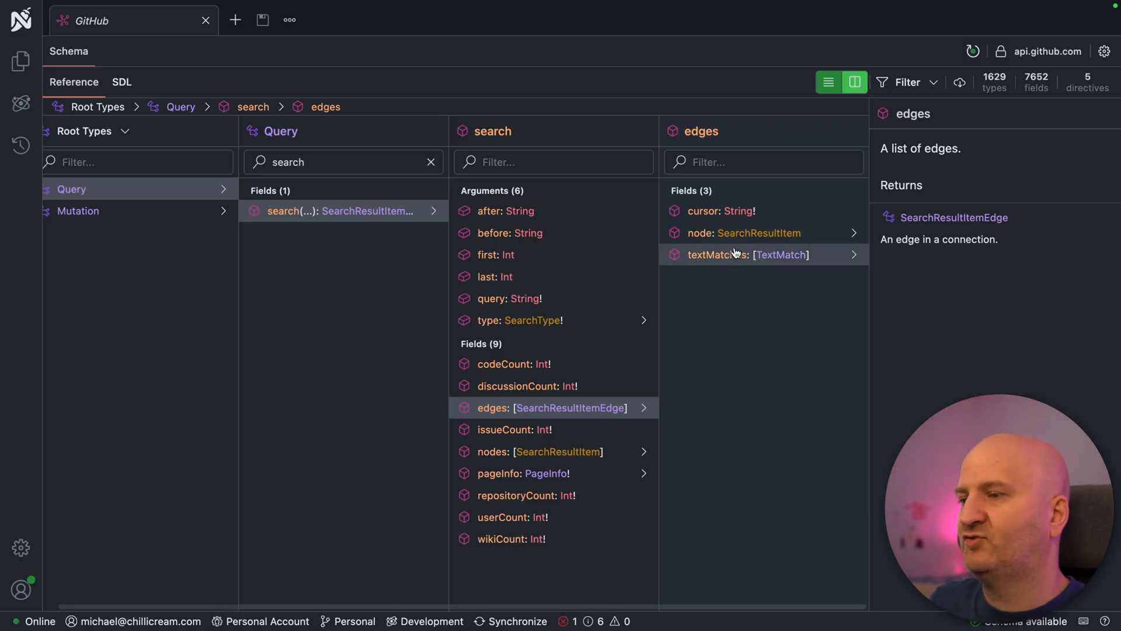
mouse_move(752, 255)
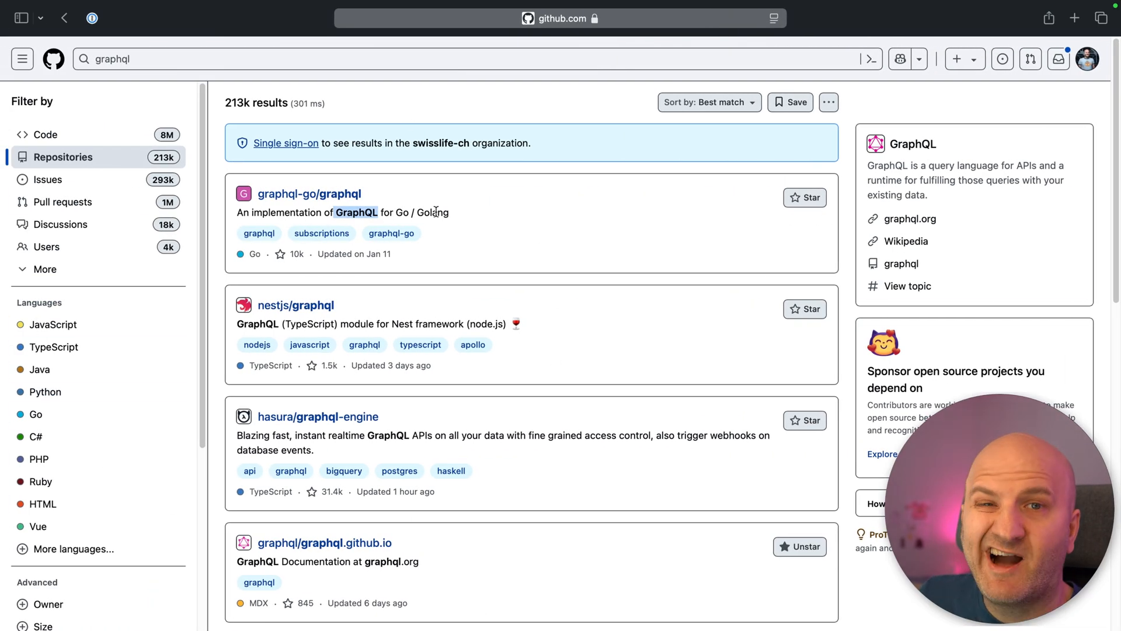
mouse_move(358, 293)
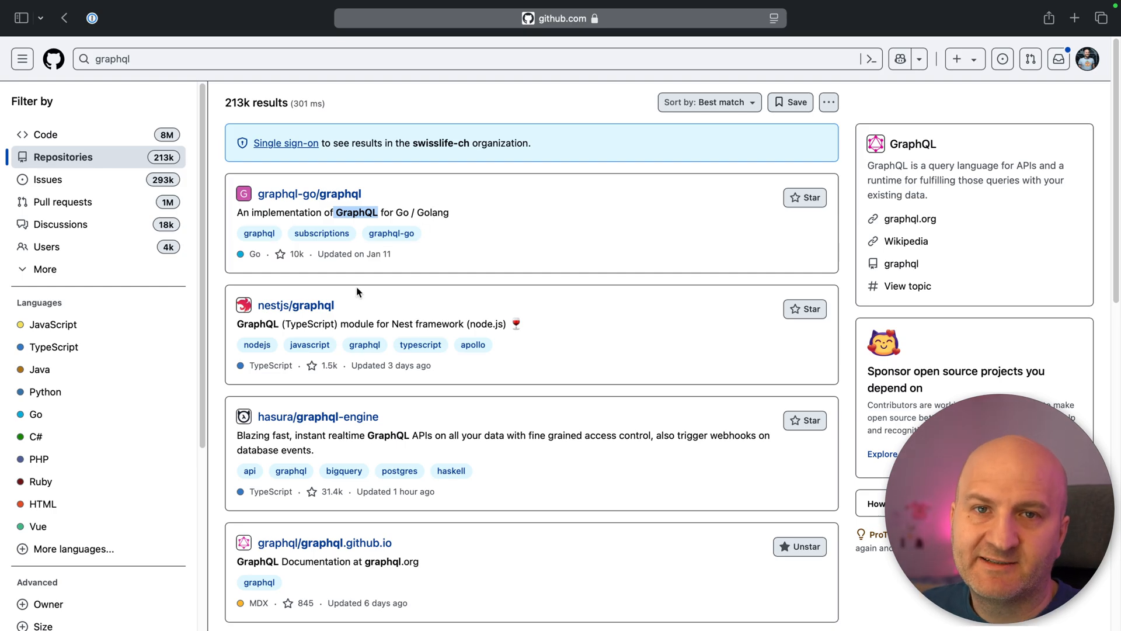
Scroll down through GitHub's graphql repository search results
scroll(down, 3)
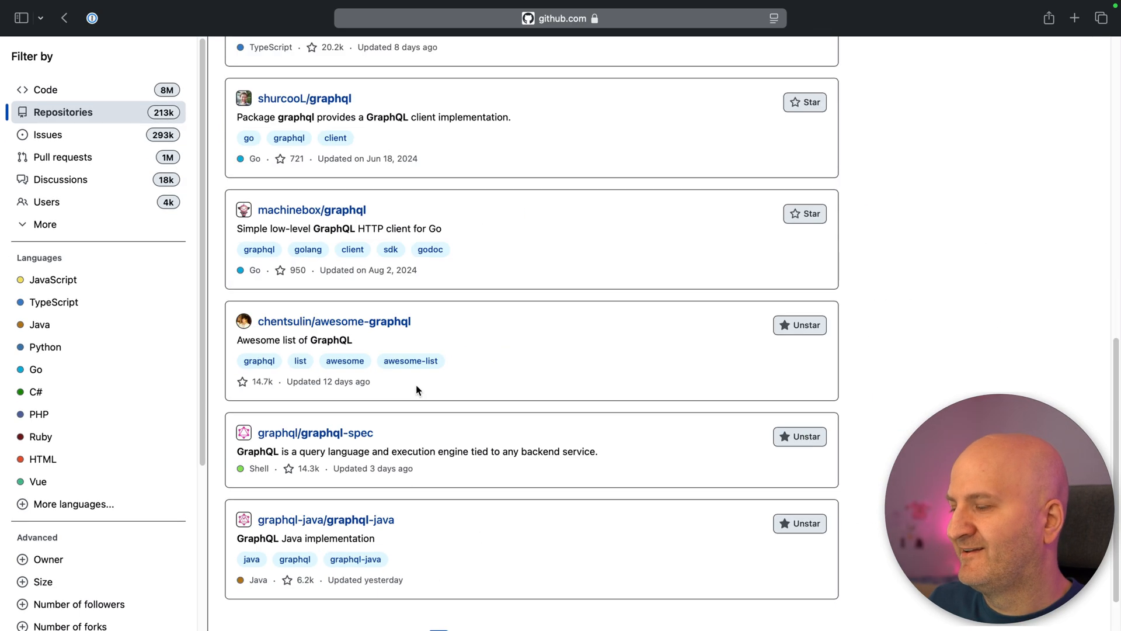
scroll(down, 3)
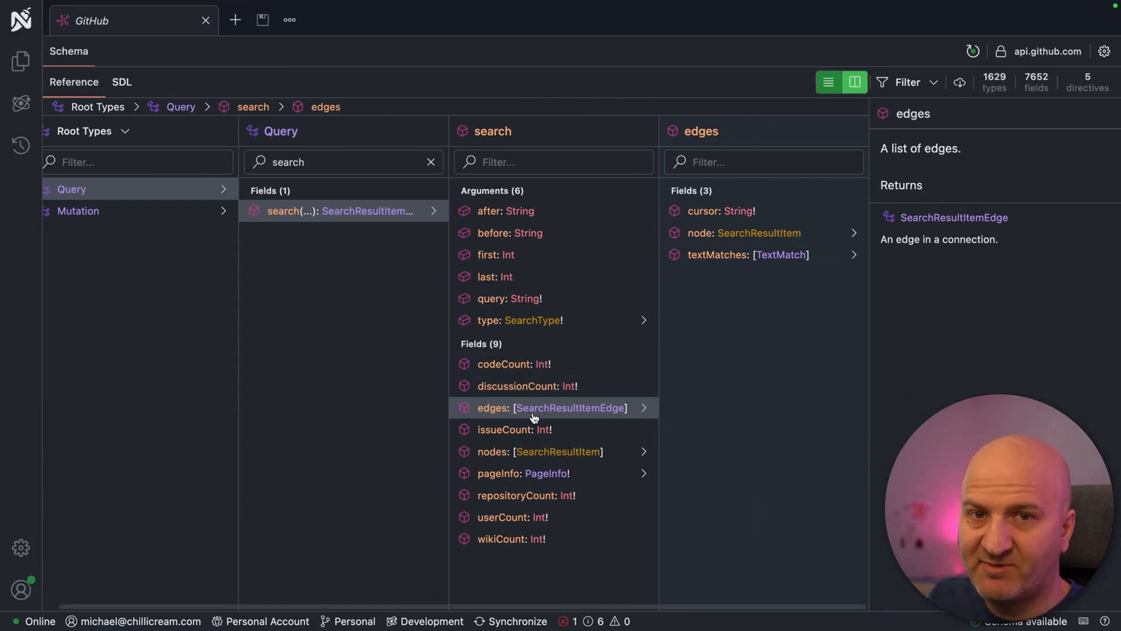
mouse_move(499, 412)
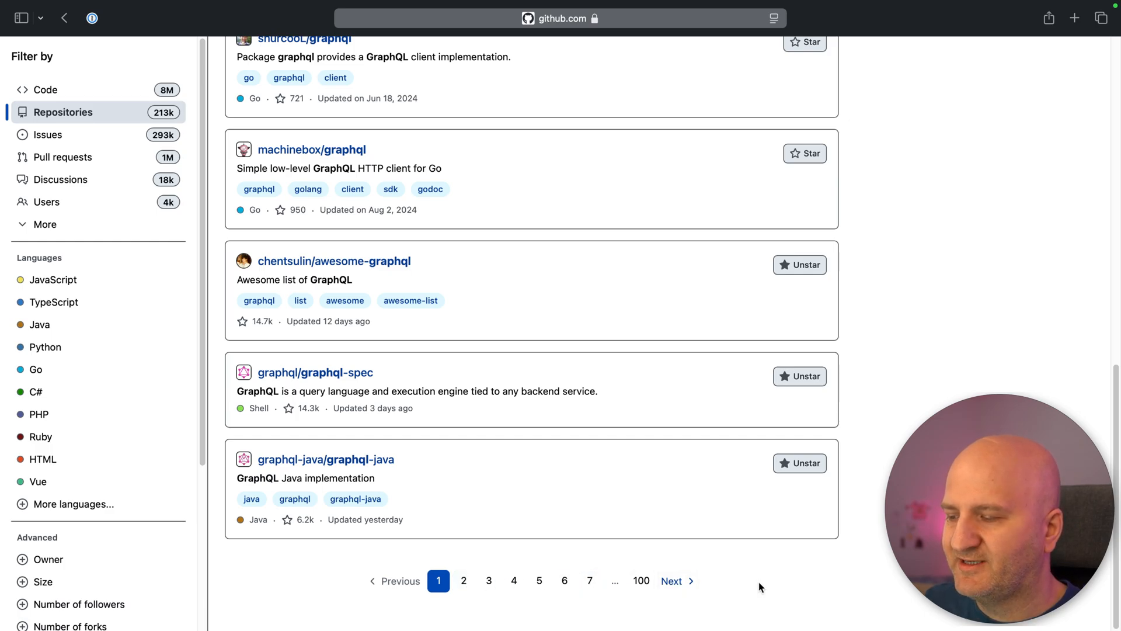
mouse_move(517, 569)
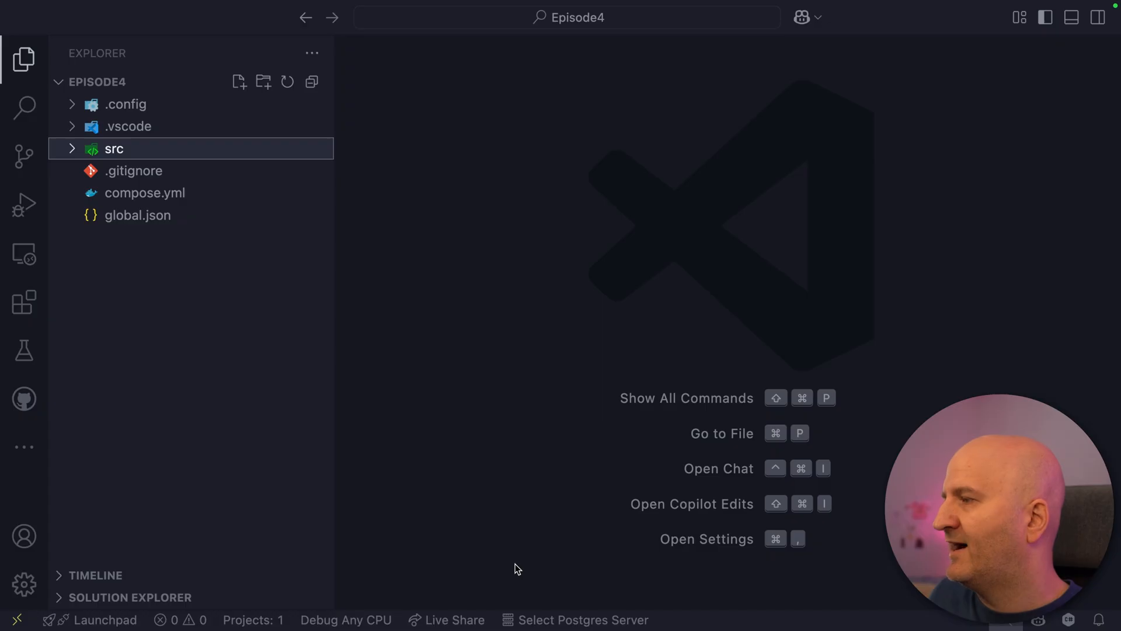
Expand src, Catalog.API, Types and Services, then open BrandService.cs
click(114, 149)
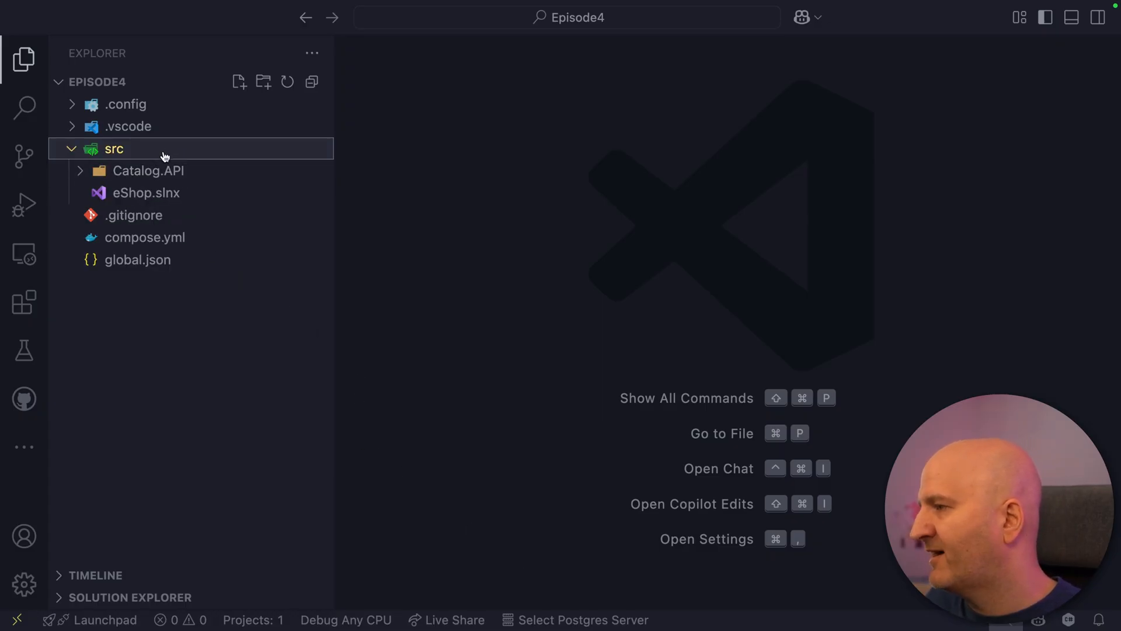
click(149, 170)
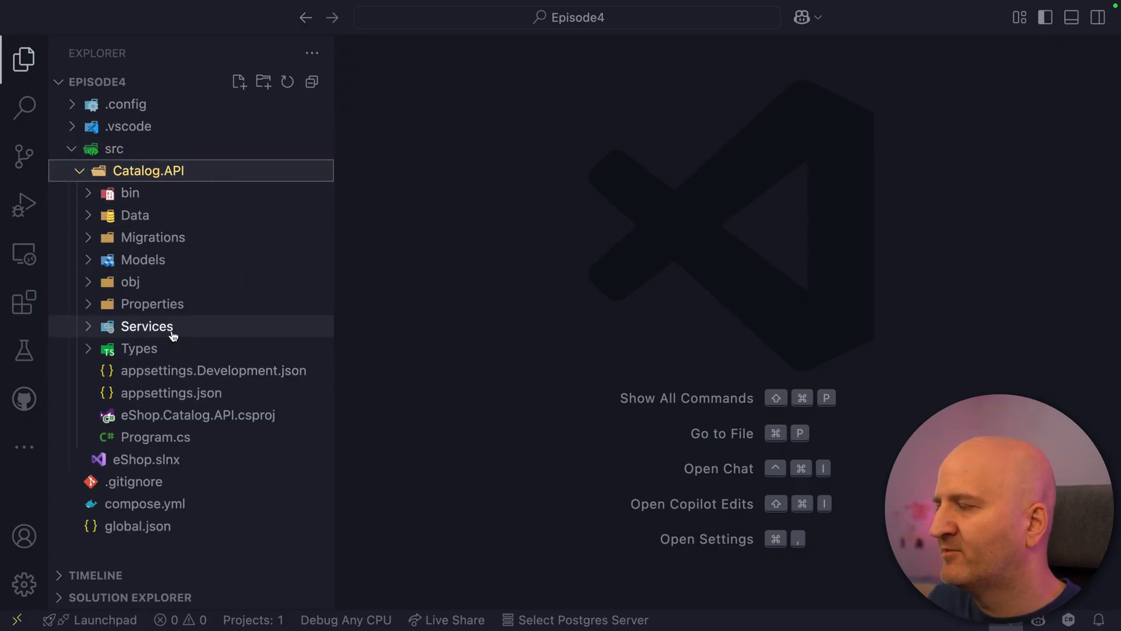
click(139, 349)
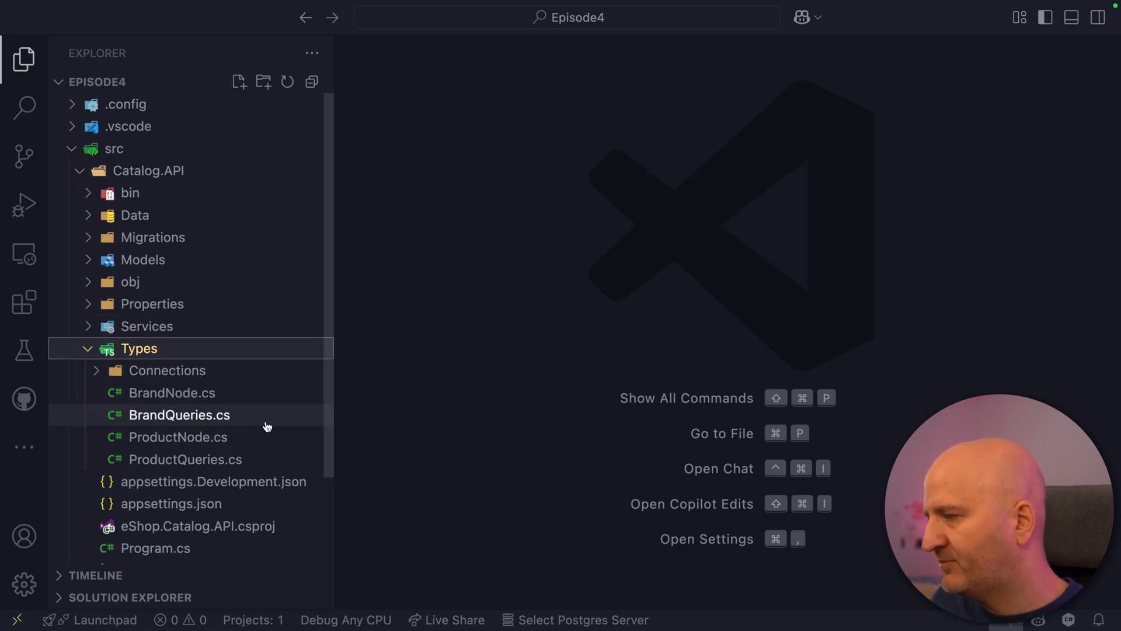
click(146, 326)
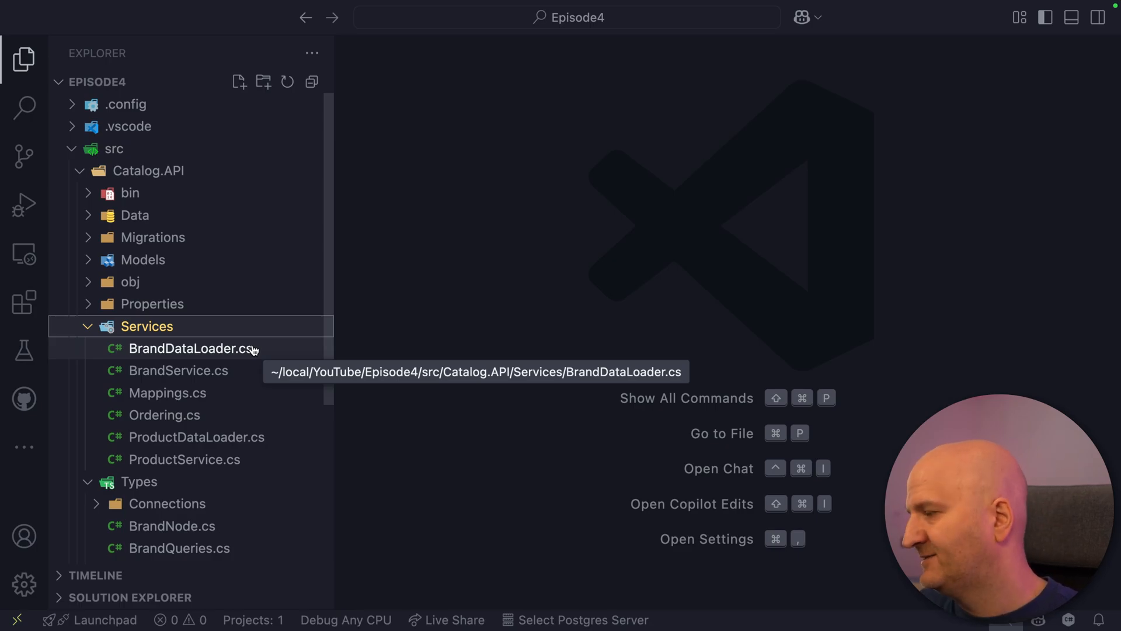
click(178, 370)
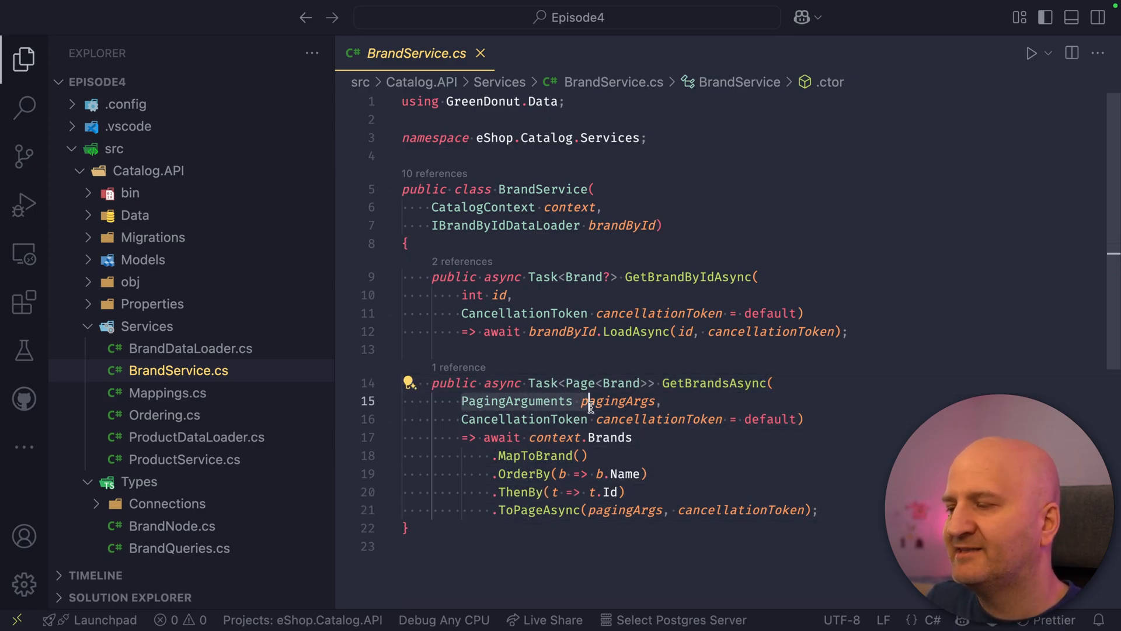
mouse_move(656, 401)
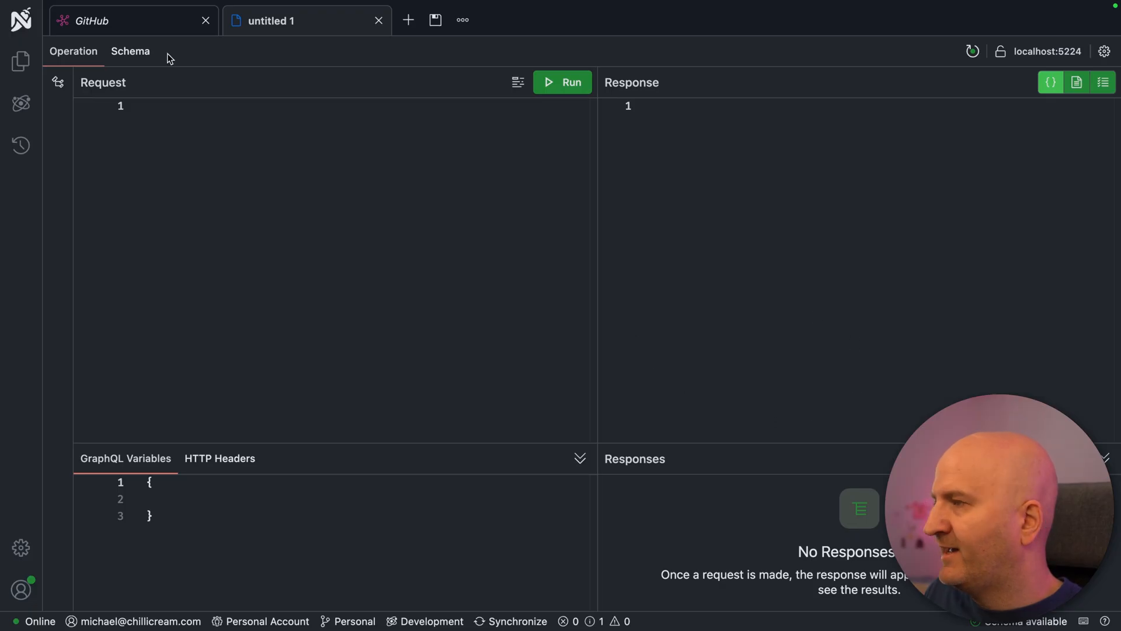
In the local Schema view, drill from Query into brands and its pageInfo fields
click(130, 51)
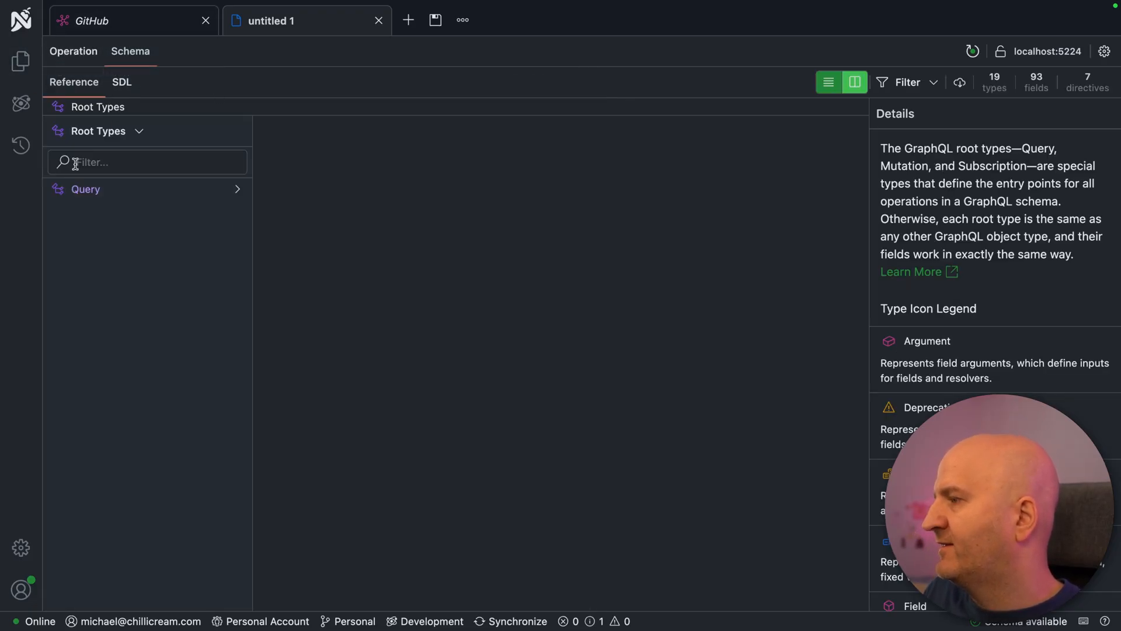
click(84, 188)
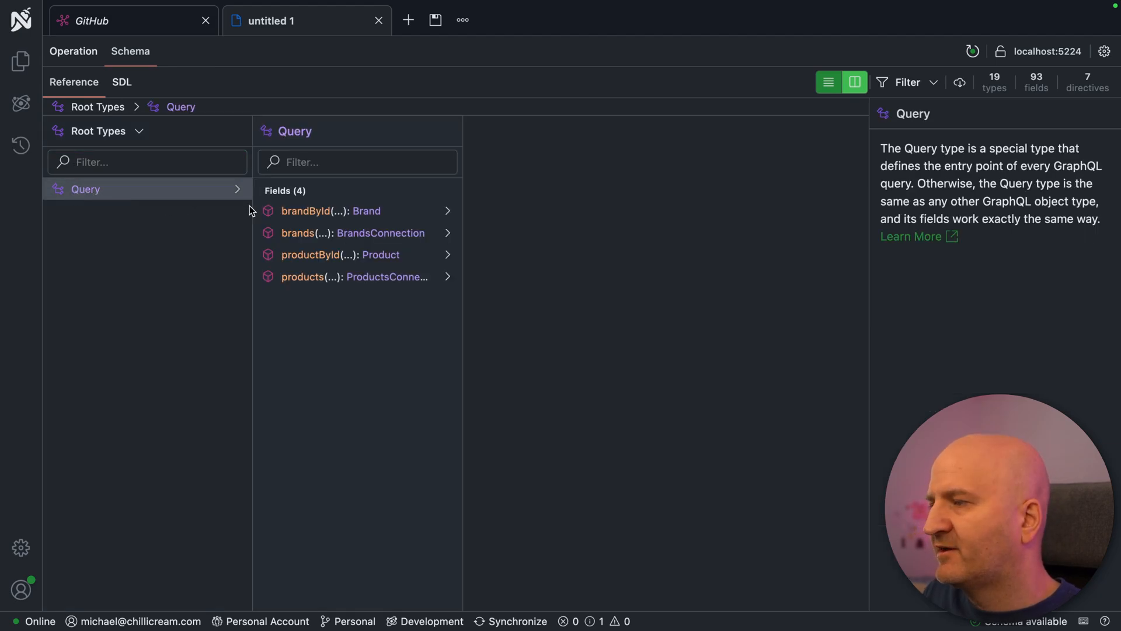
click(346, 233)
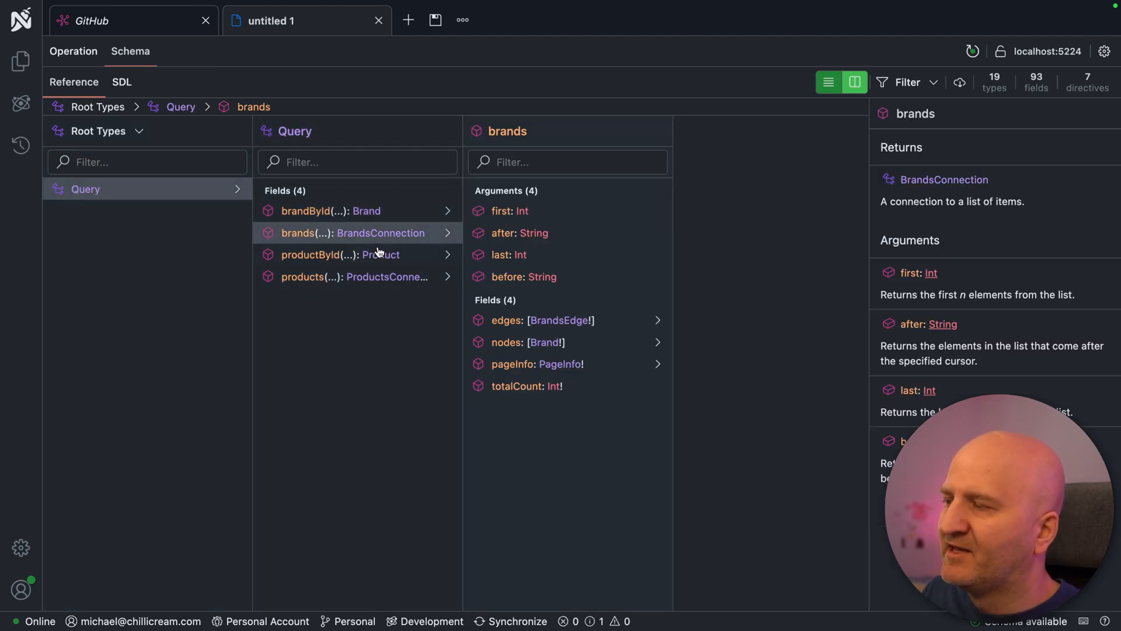
mouse_move(402, 254)
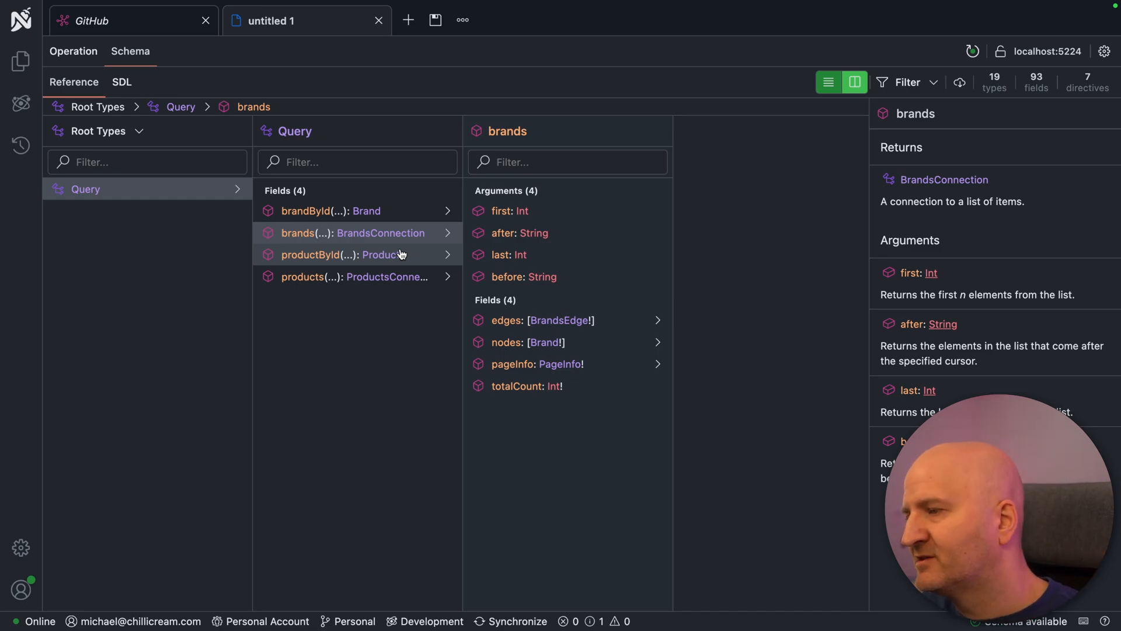
mouse_move(359, 235)
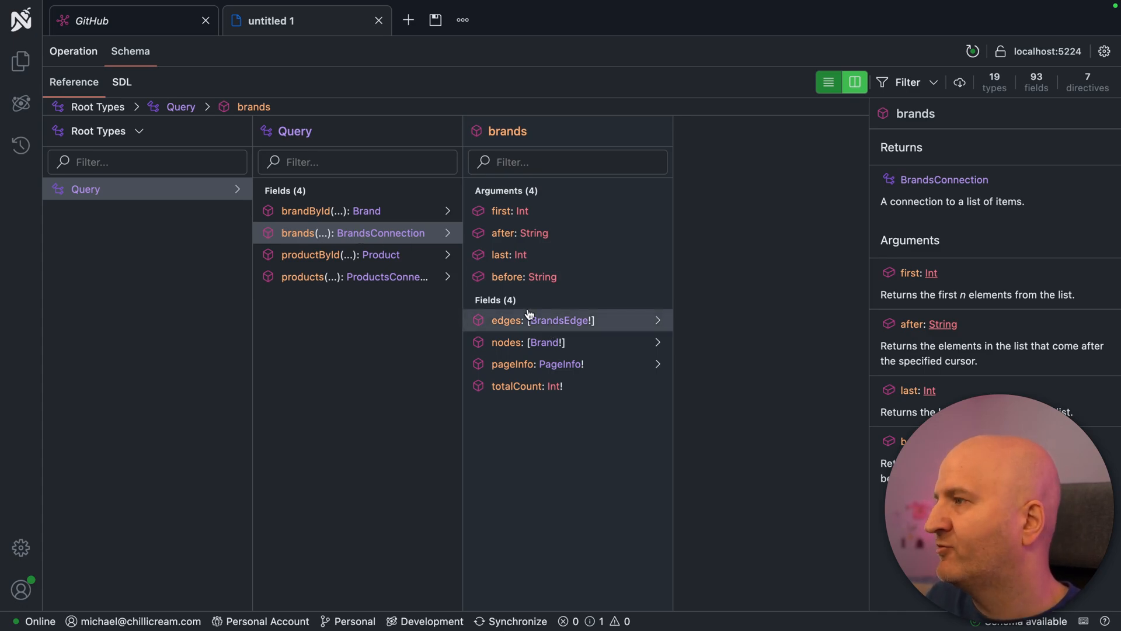
click(530, 364)
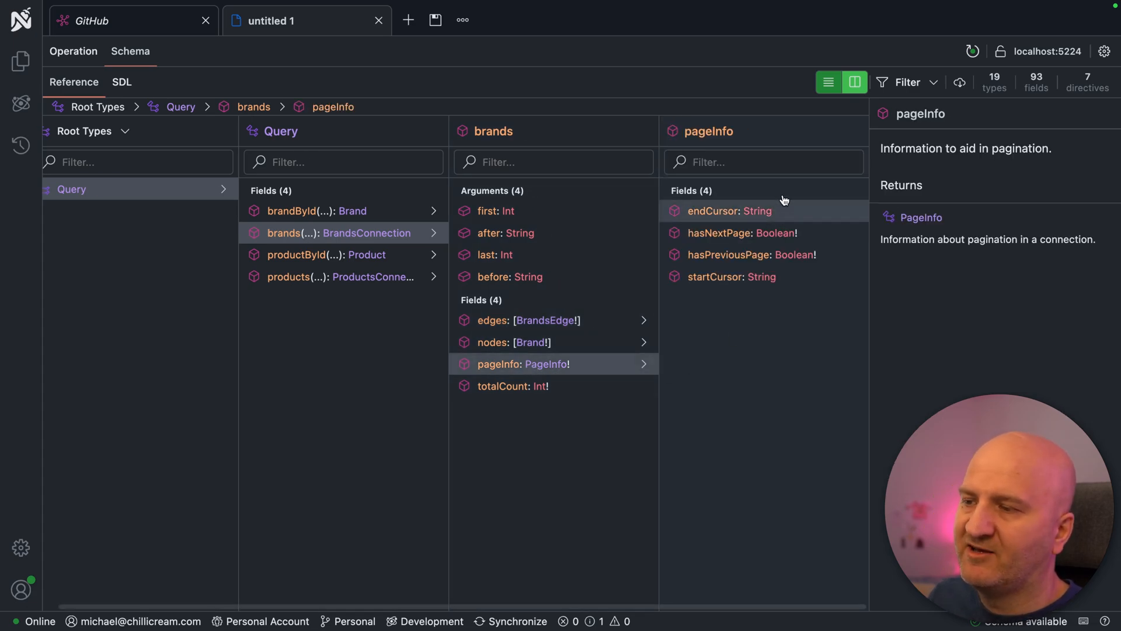
click(764, 163)
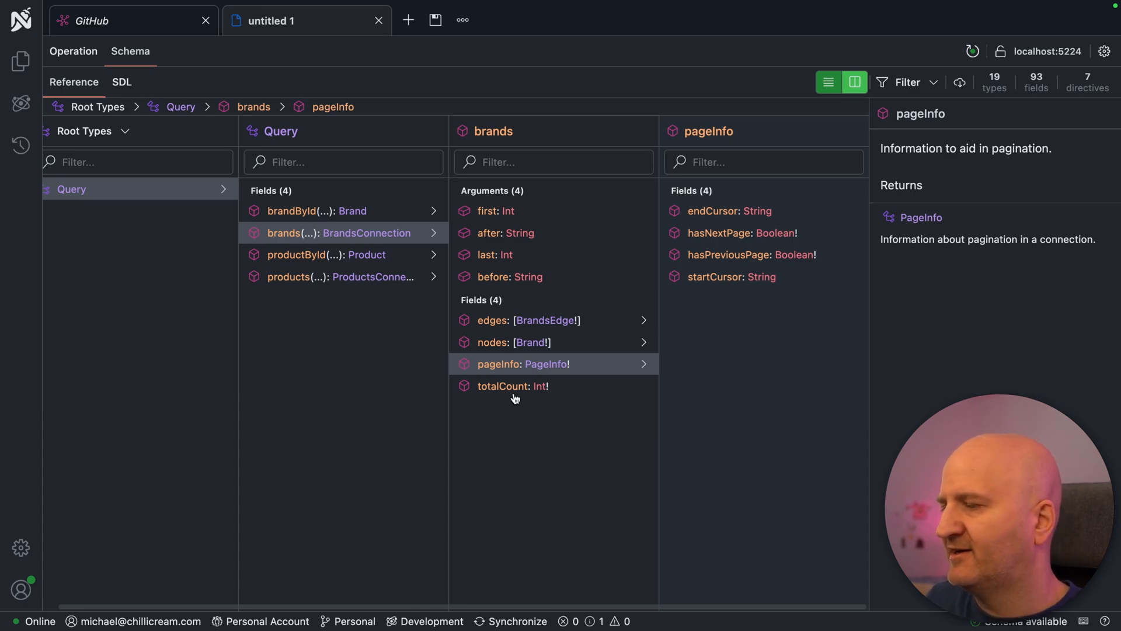
Write a brands(first: 2) query and run it
click(73, 51)
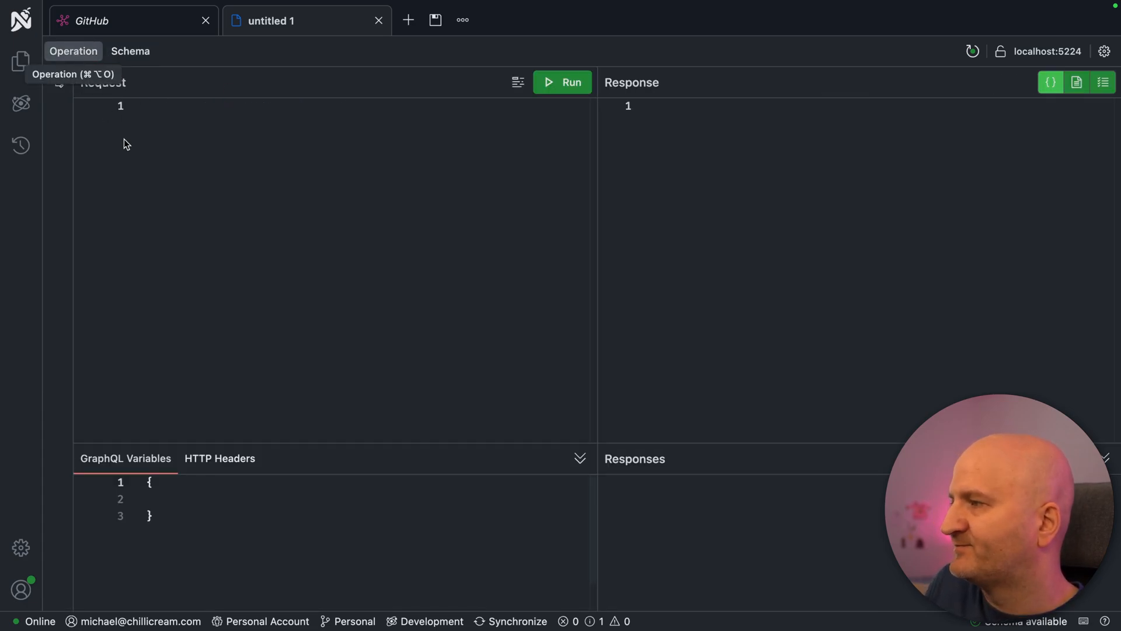
text(b)
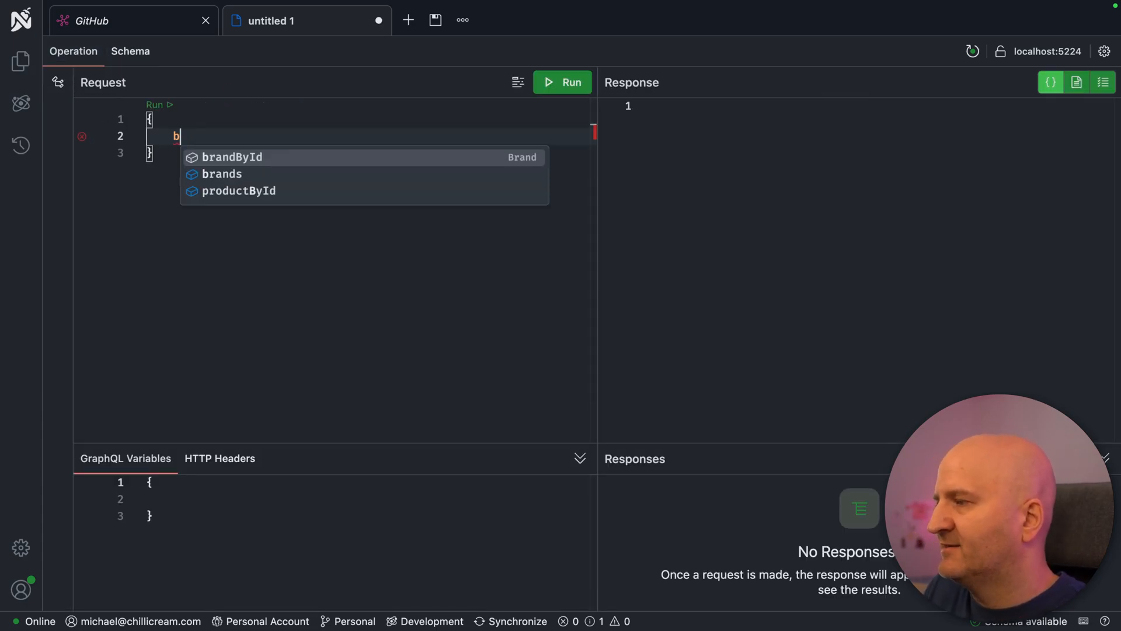
text(brands(first: 2) {)
text(nodes {)
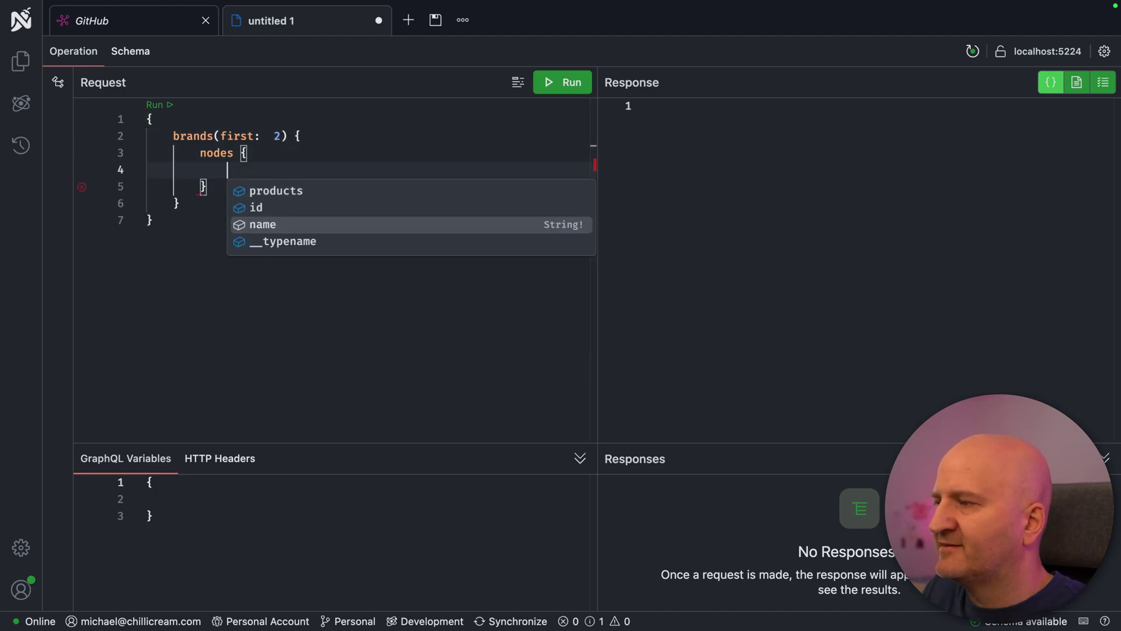
click(562, 82)
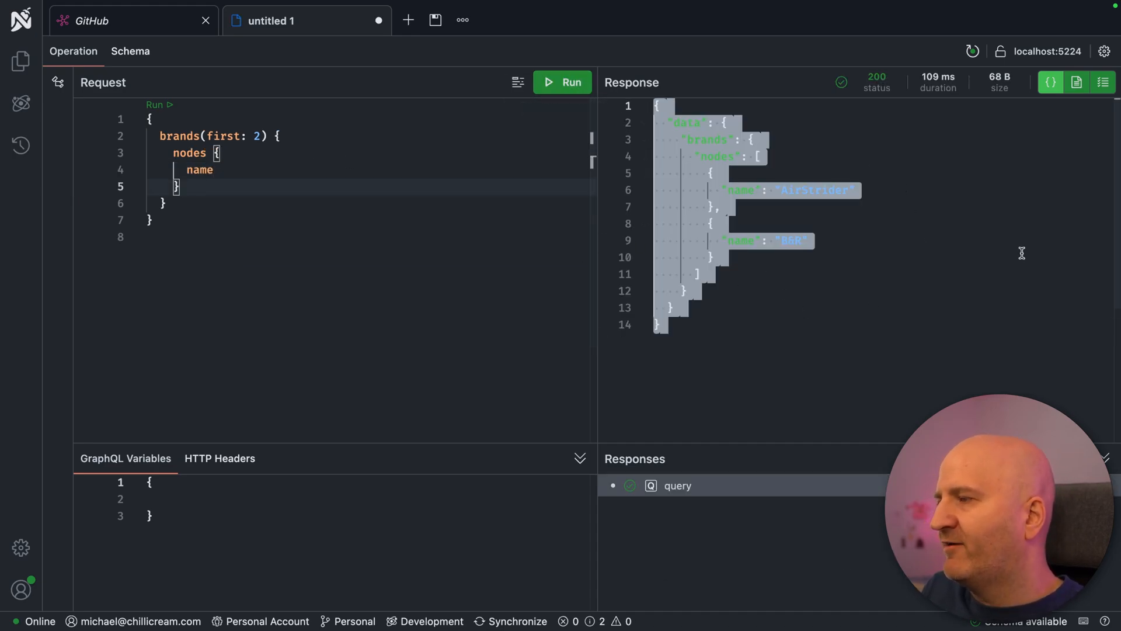
Add pageInfo { endCursor } and after: "e31CJlI6NQ==" to the query, then rerun
text(page)
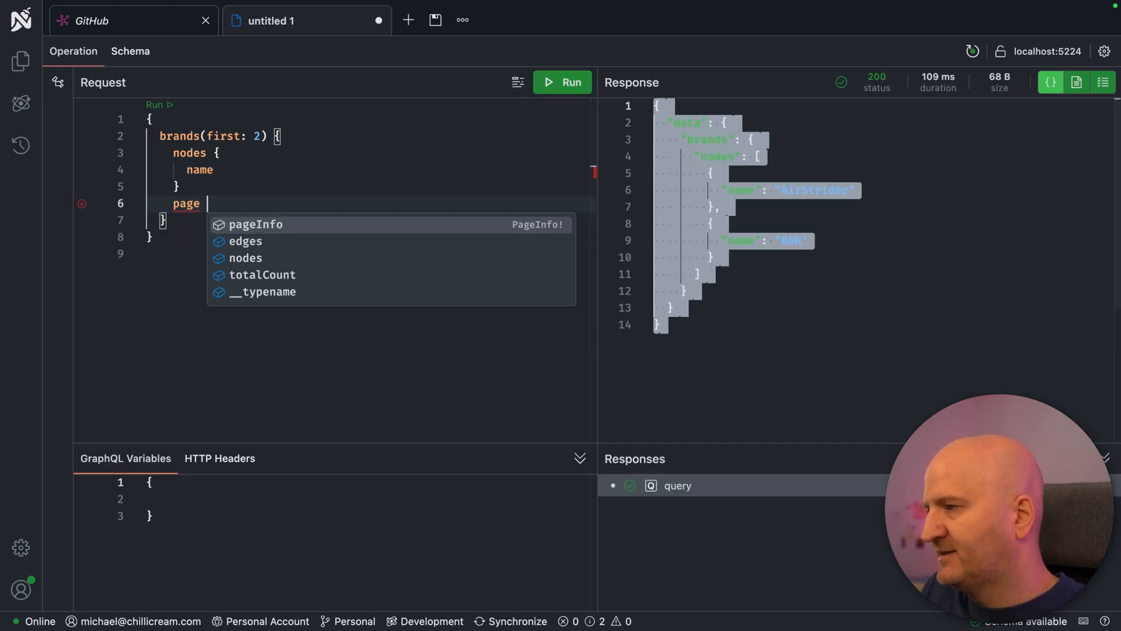
click(256, 224)
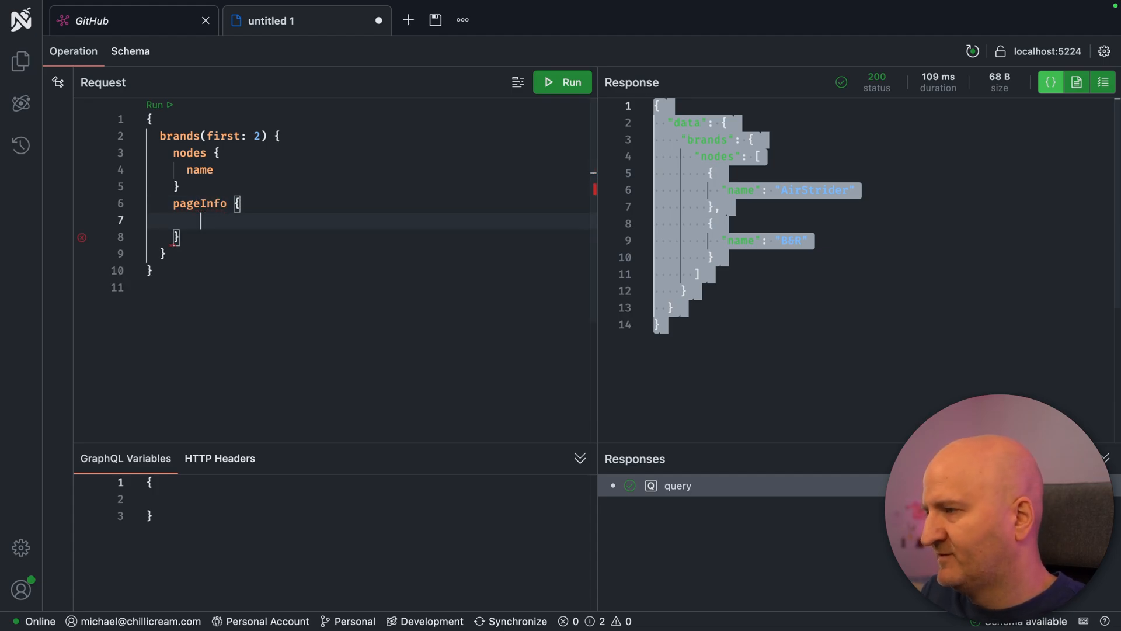
text(endCursor)
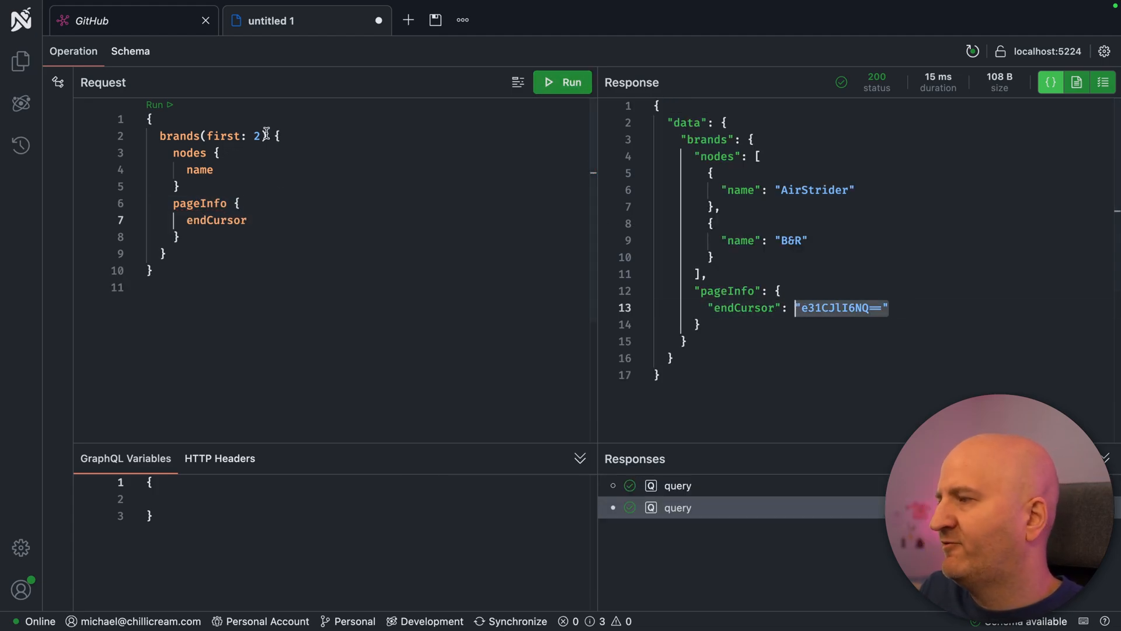
text(,)
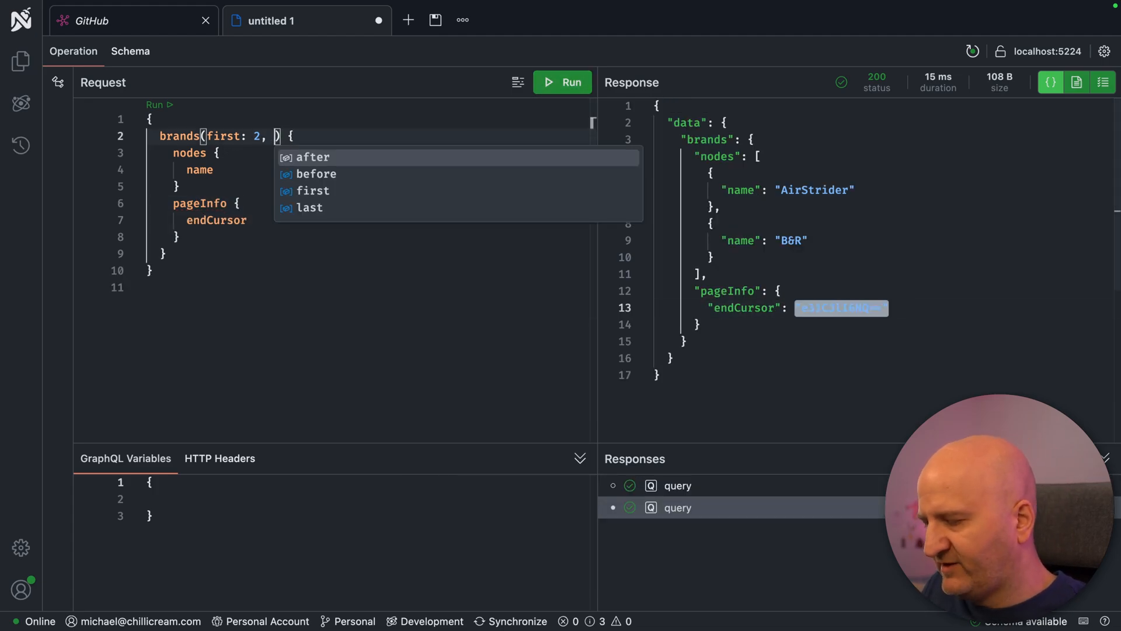
text(after:)
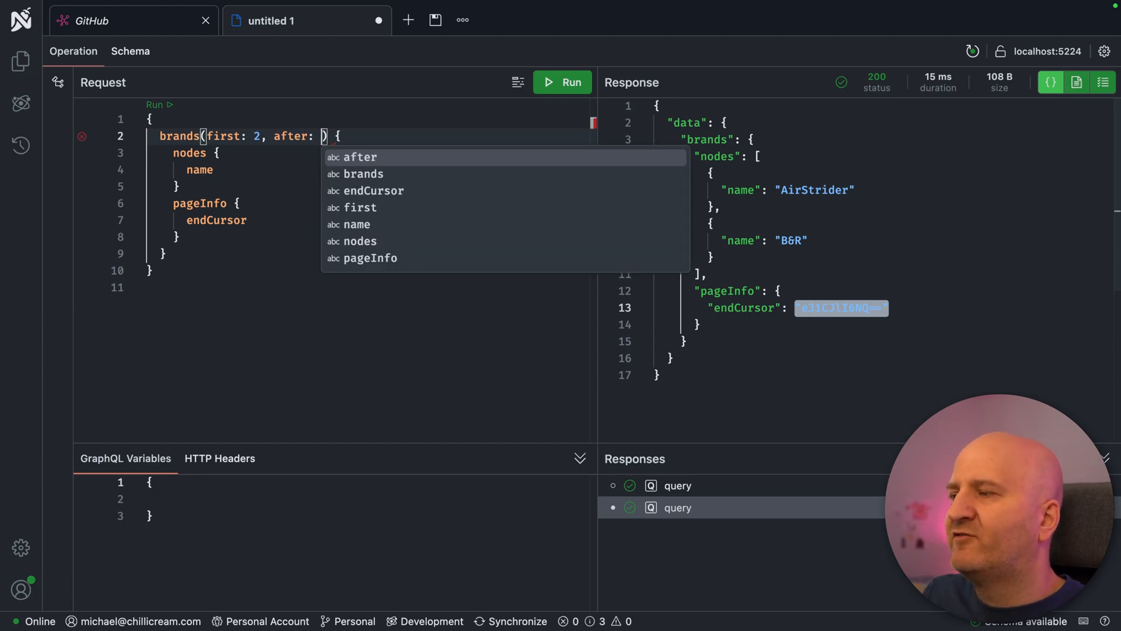
text("e31CJlI6NQ==")
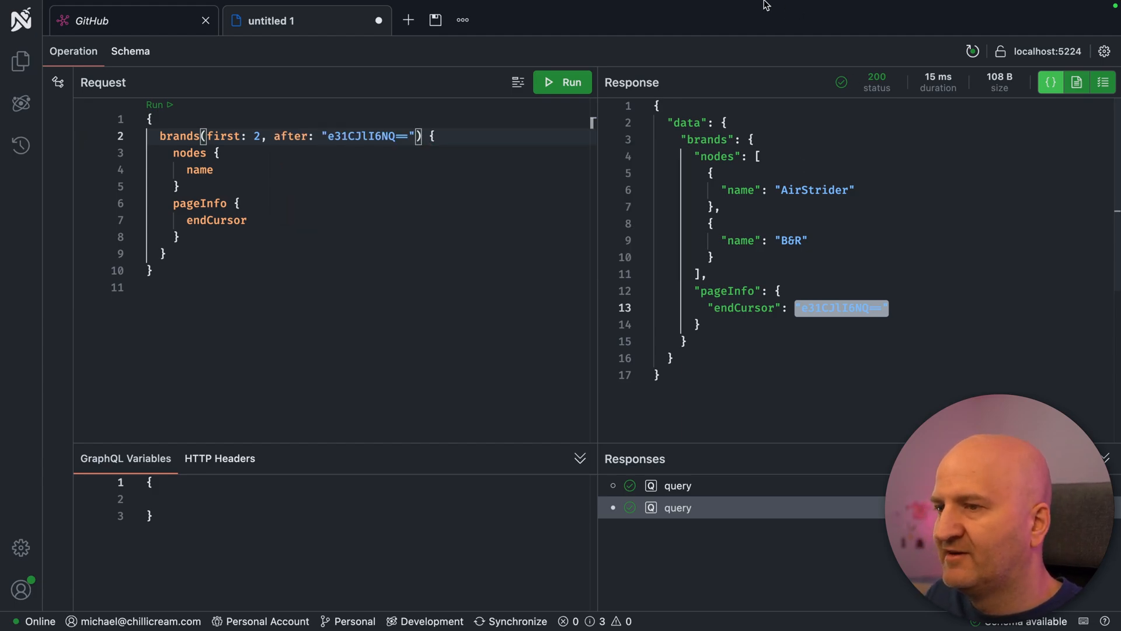
click(562, 82)
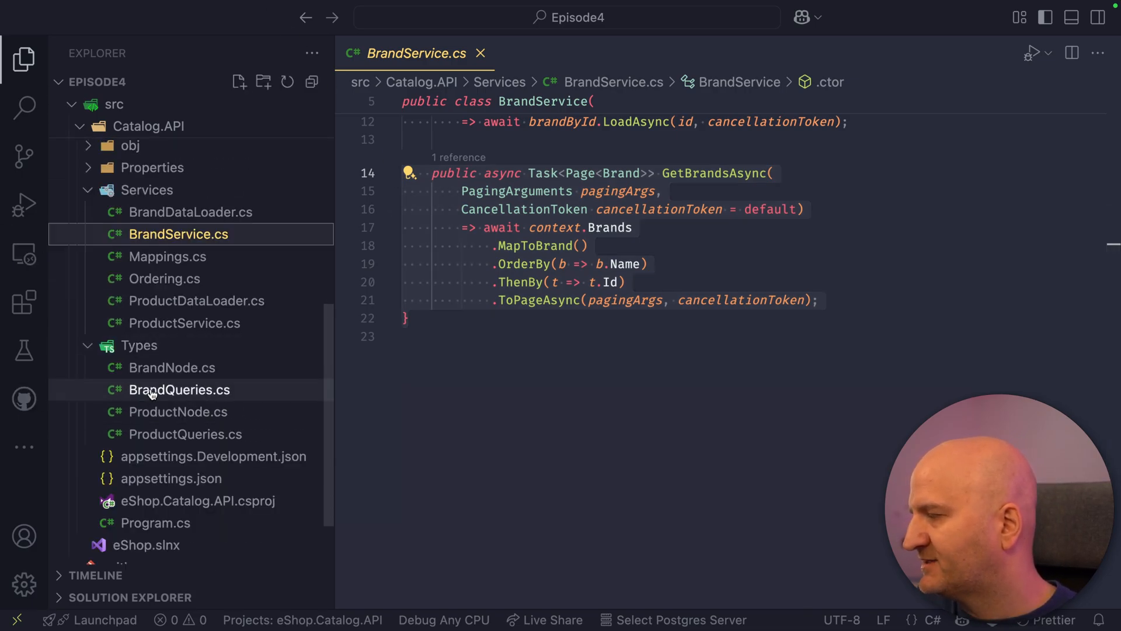
Open Types/BrandQueries.cs and delete the [UsePaging(IncludeTotalCount = true)] line
click(180, 389)
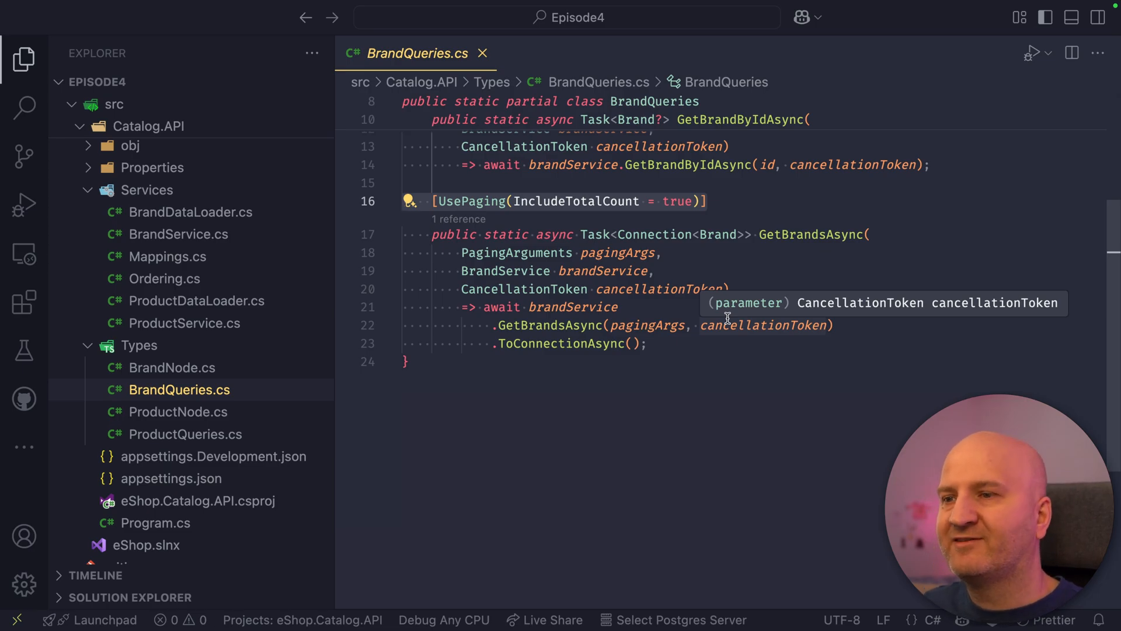
click(661, 253)
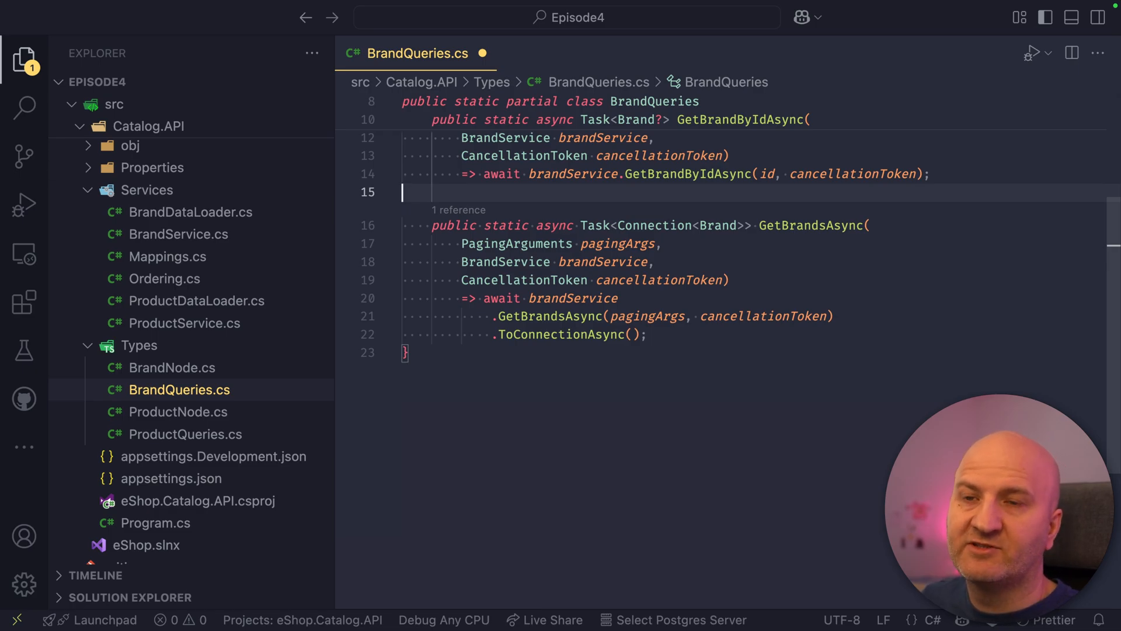
mouse_move(467, 298)
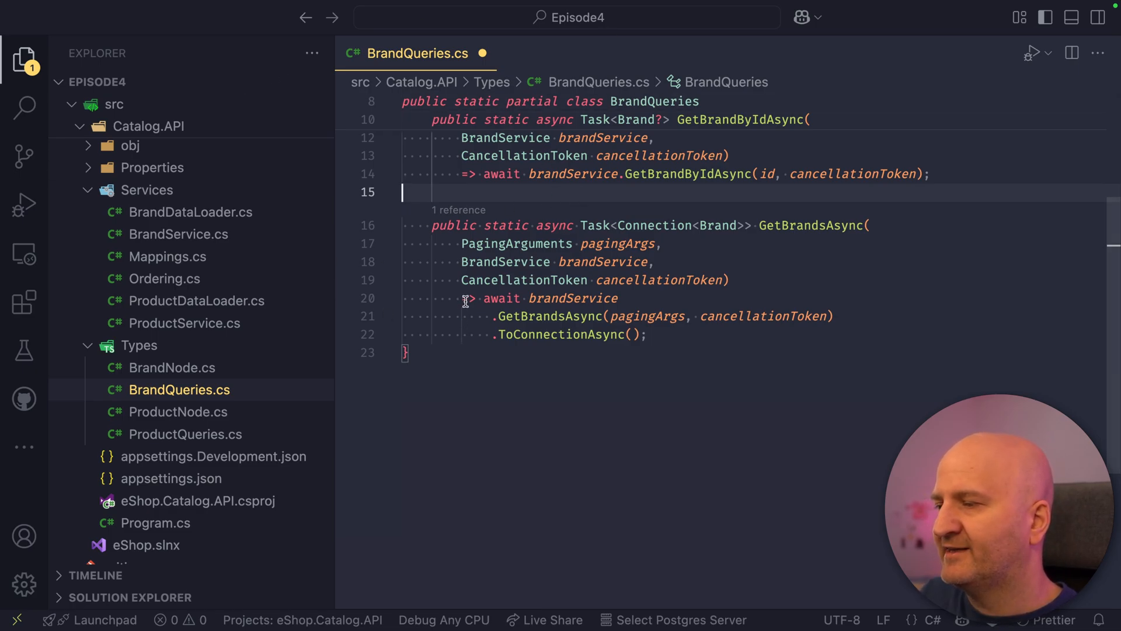
Assign the brands call to var page and return new PageConnection<Brand>(page)
click(470, 298)
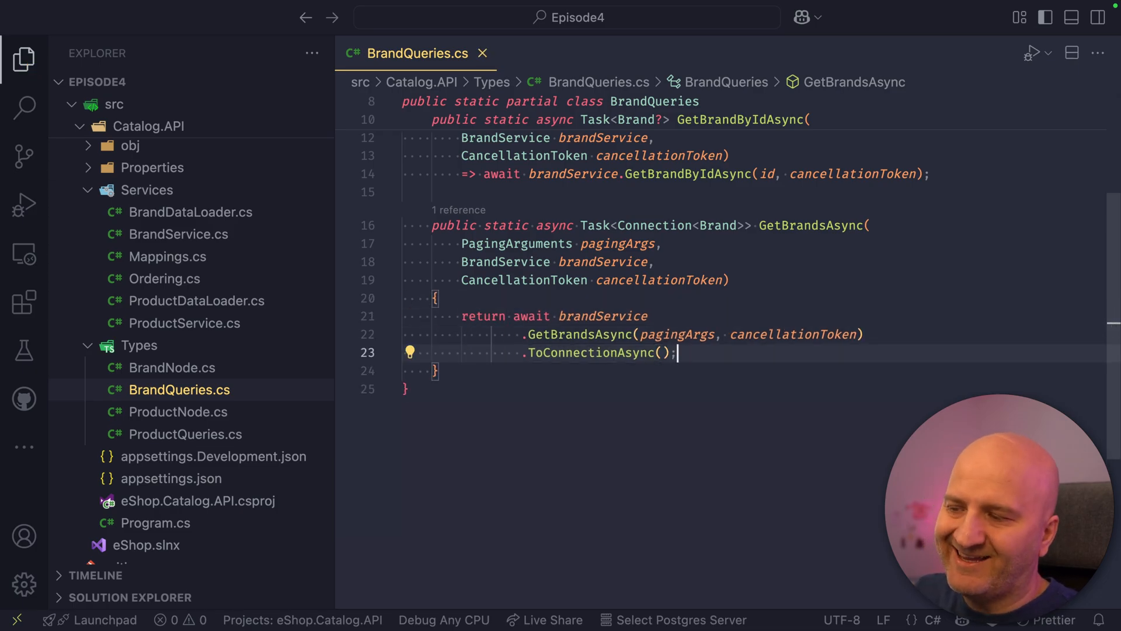
key(Backspace)
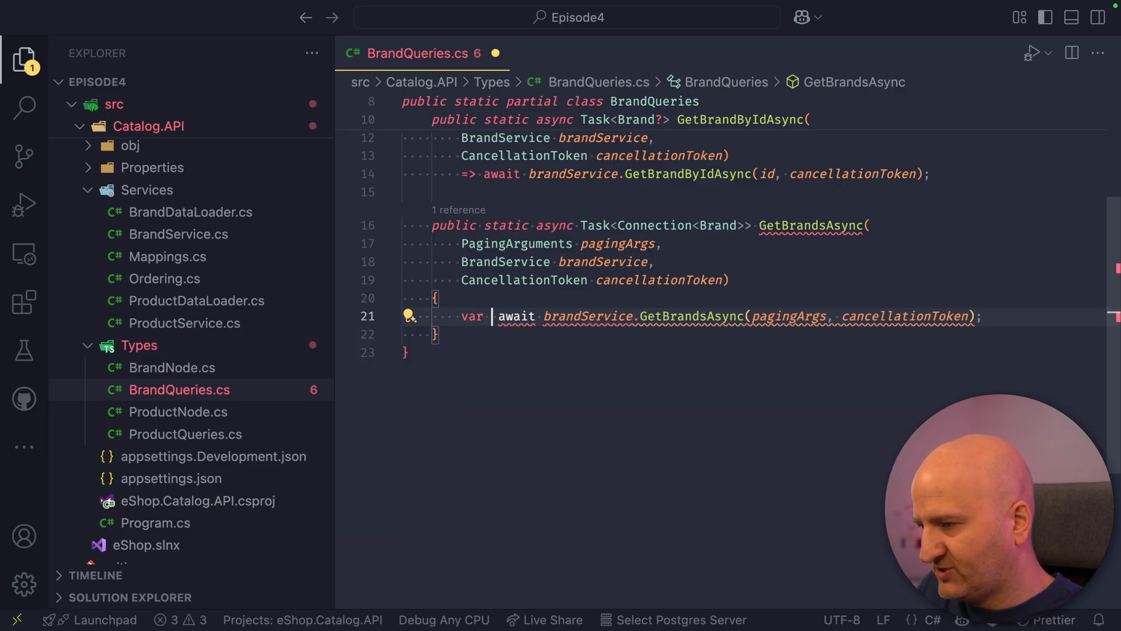
text(page =)
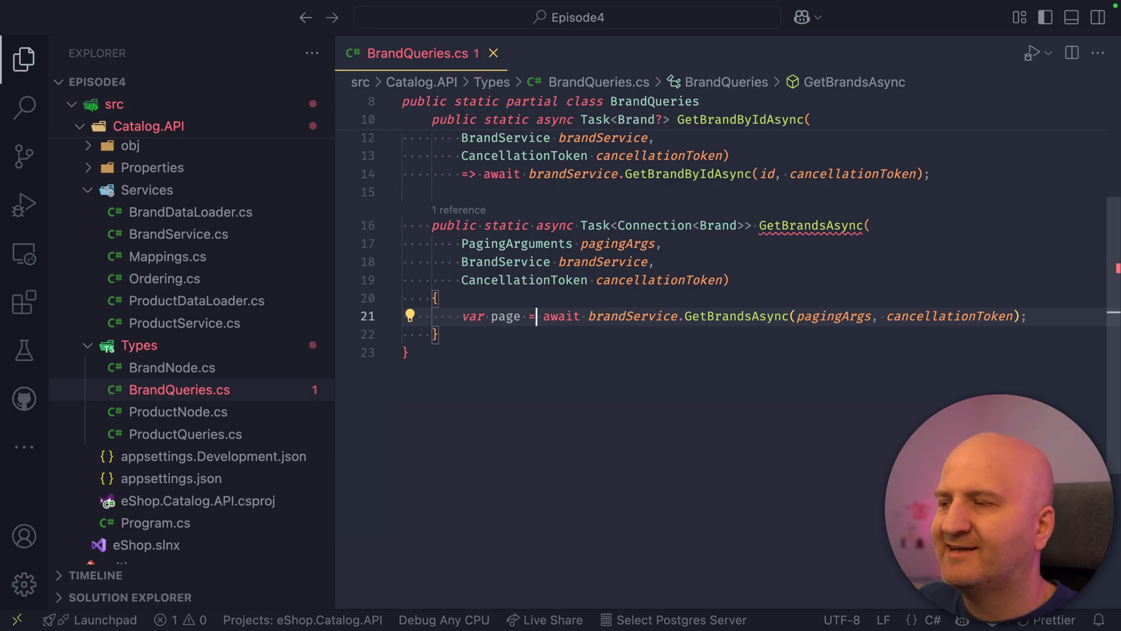
double_click(654, 226)
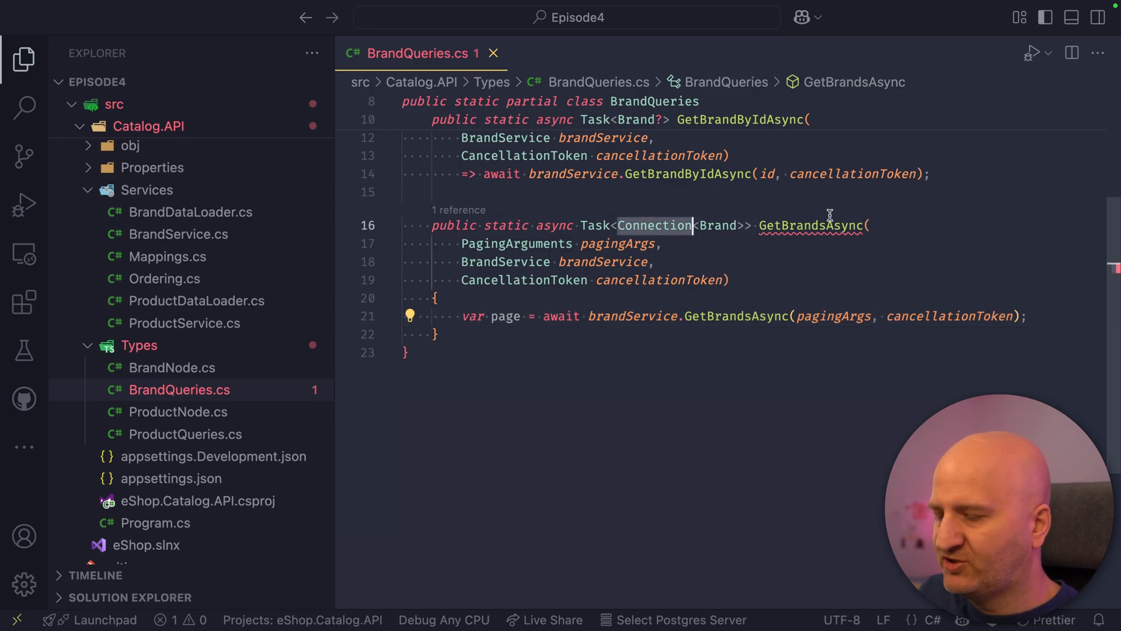
text(PageP)
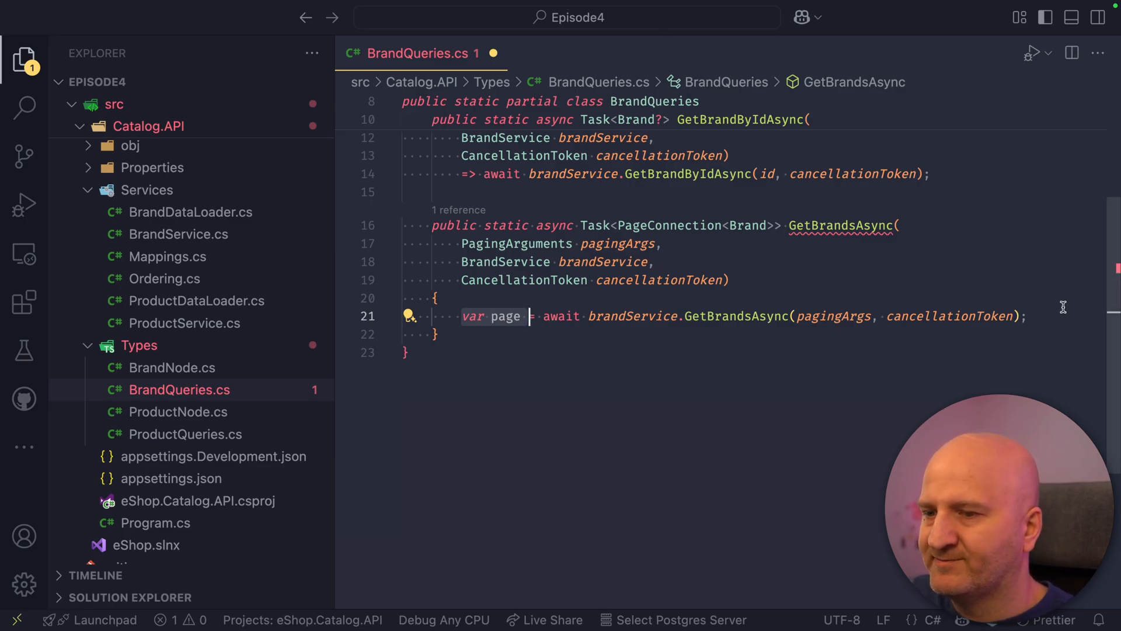
text(return new PageConnection<Brand>(page);)
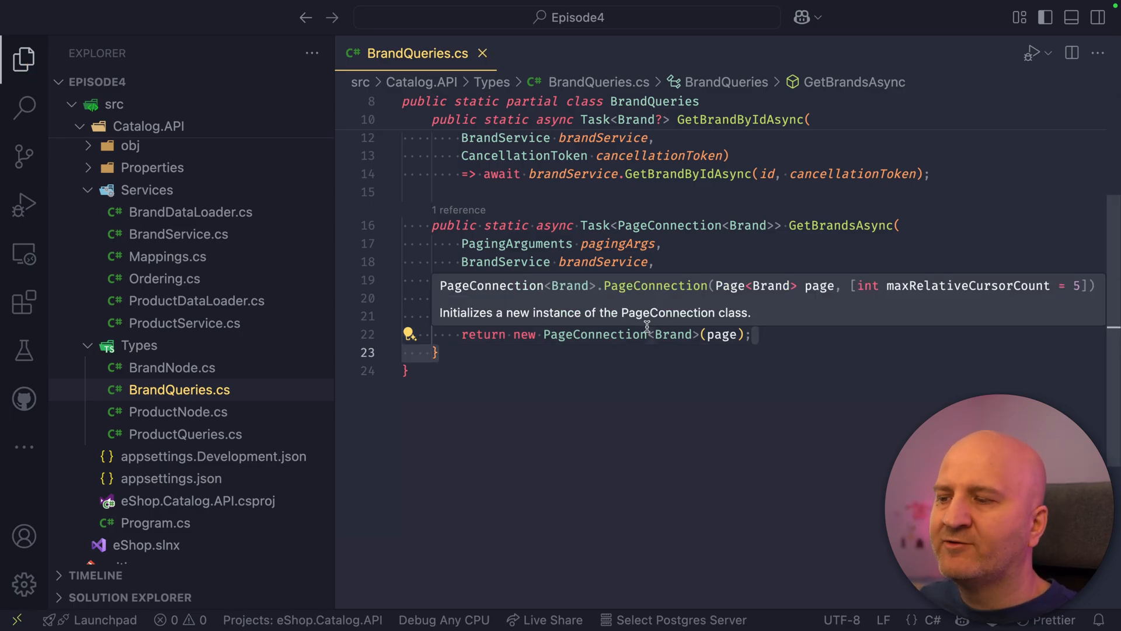
mouse_move(423, 201)
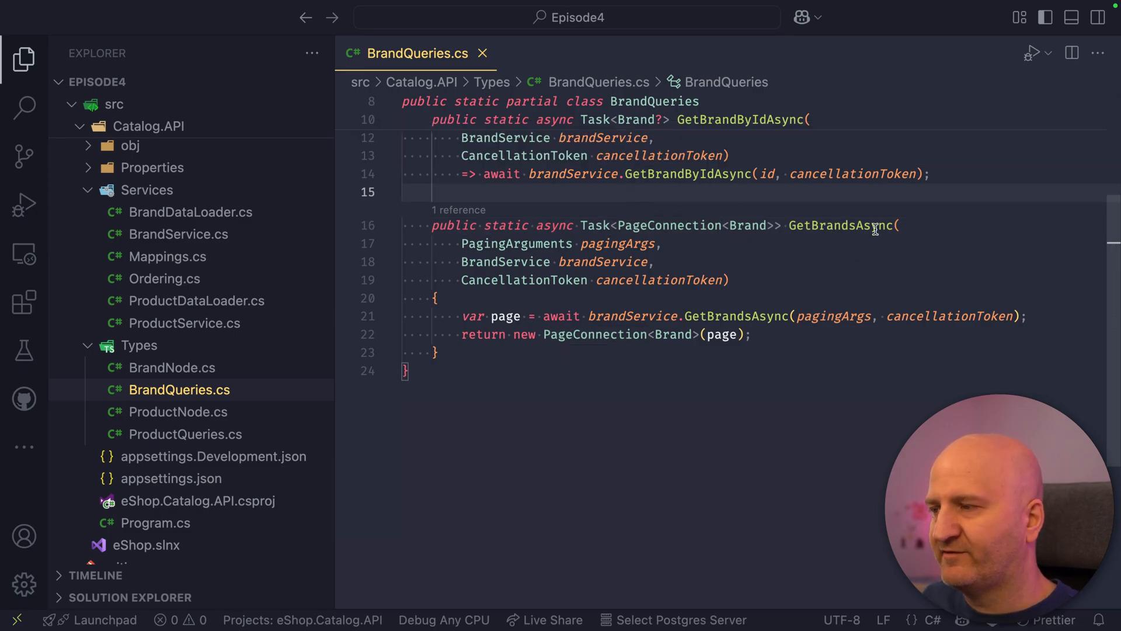
Mark GetBrandsAsync with [UseConnection(EnableRelativeCursors = true)], save, and open Program.cs
key(Enter)
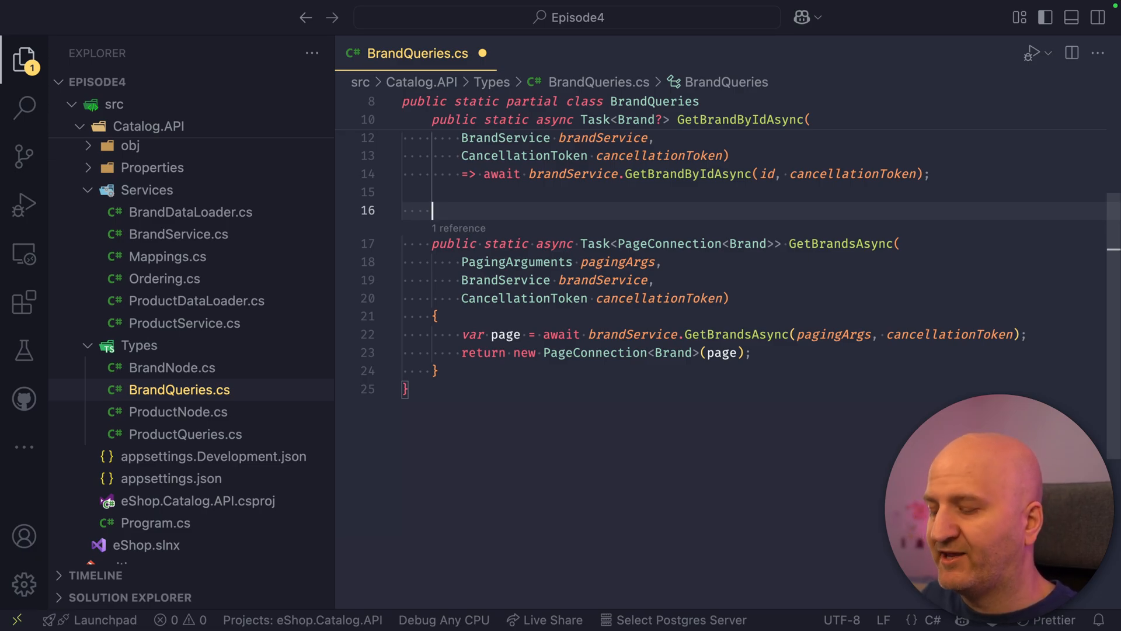
text([])
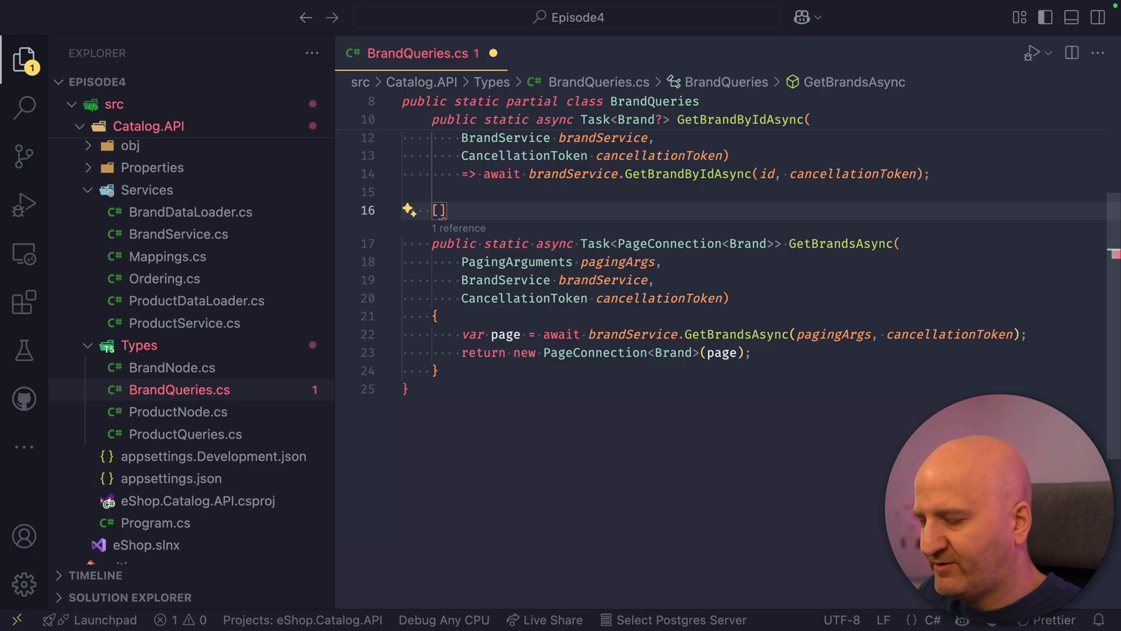
text(UseConnection)
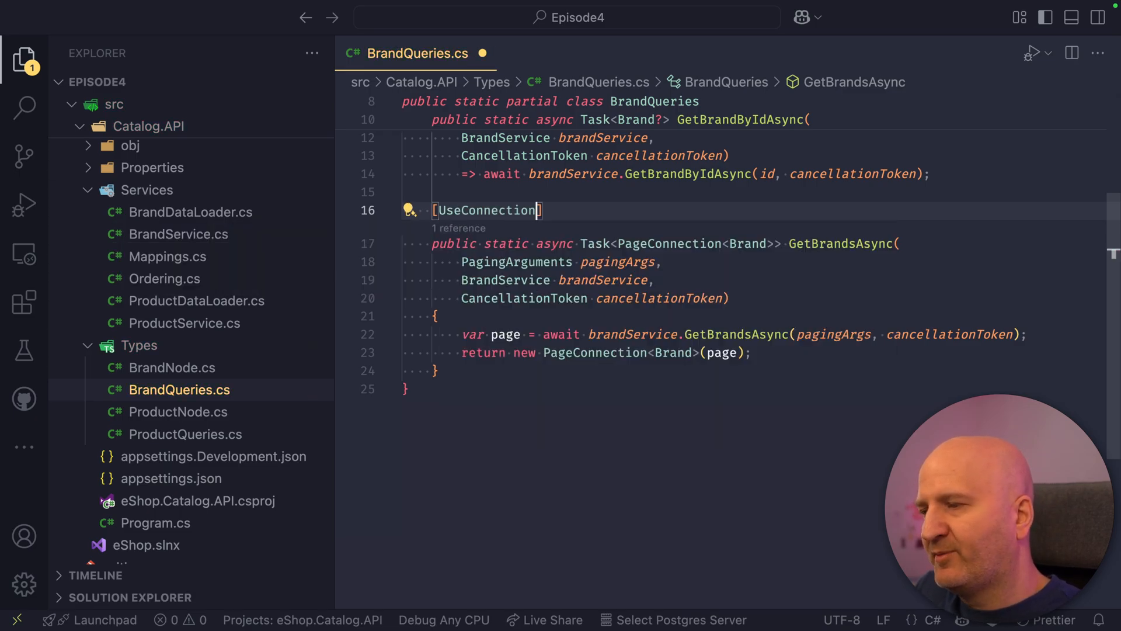
key(Ctrl+s)
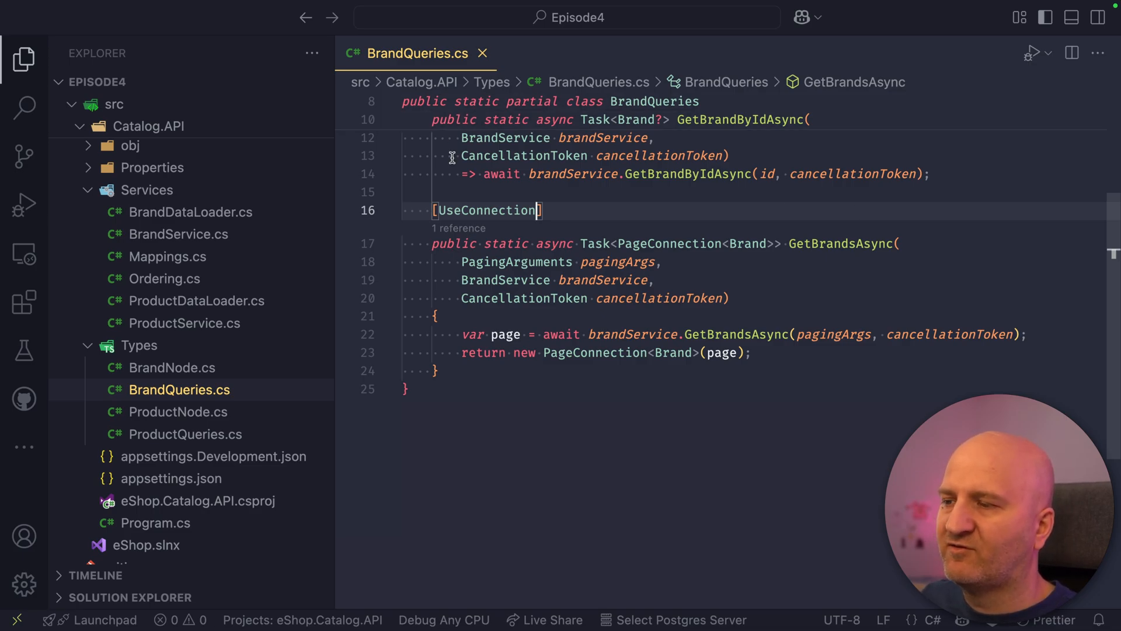
text(()
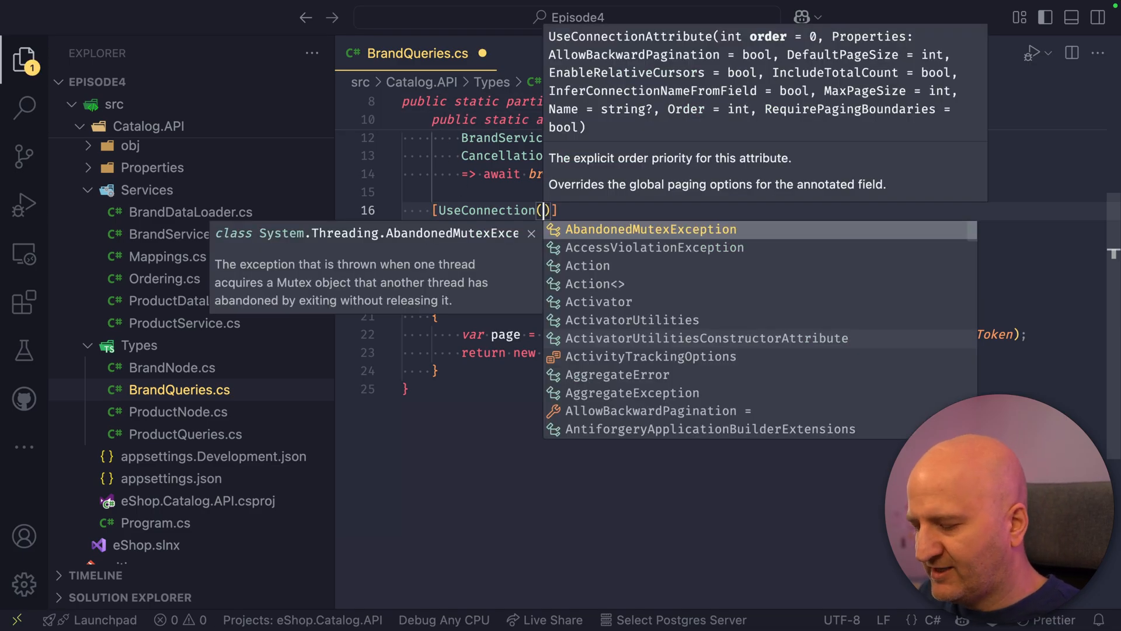
text(EnableRelativeCursors = true)
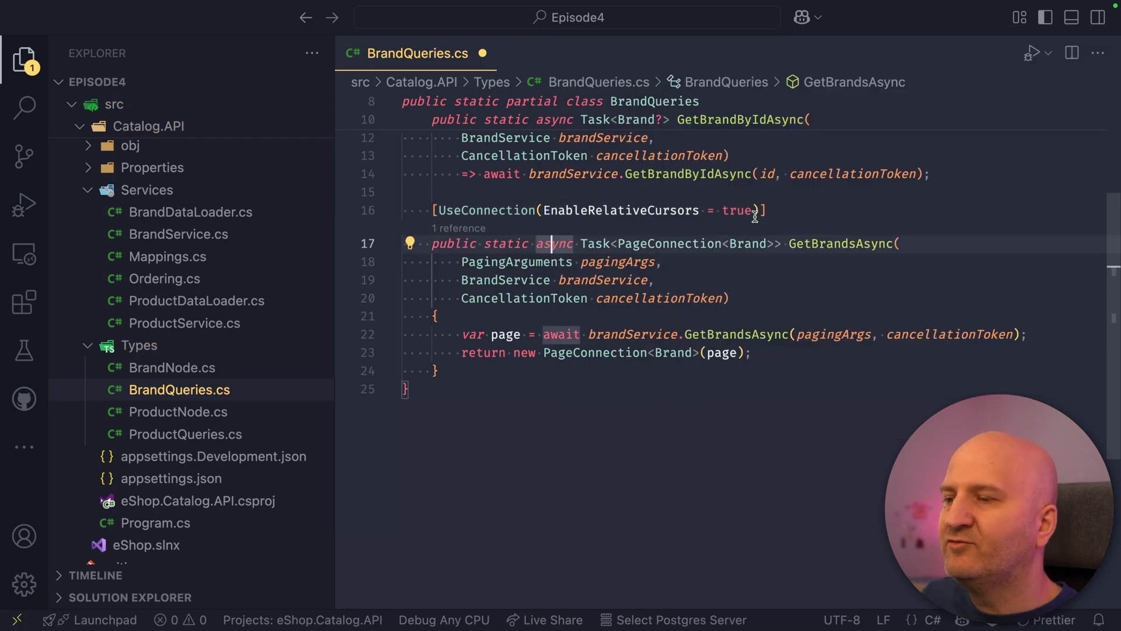
mouse_move(550, 211)
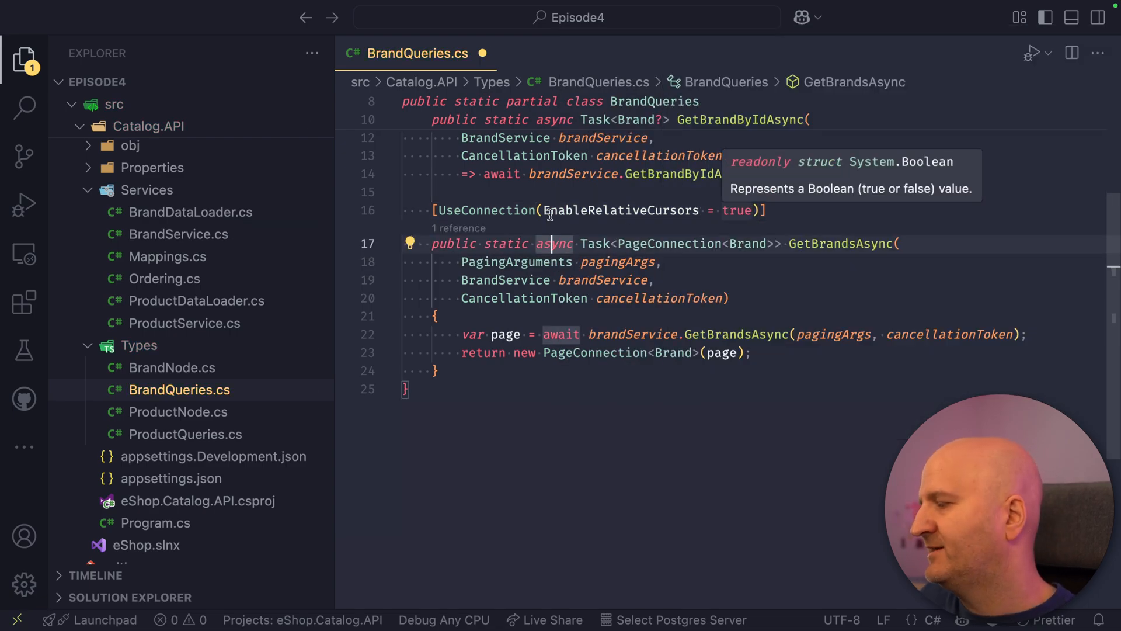
click(155, 523)
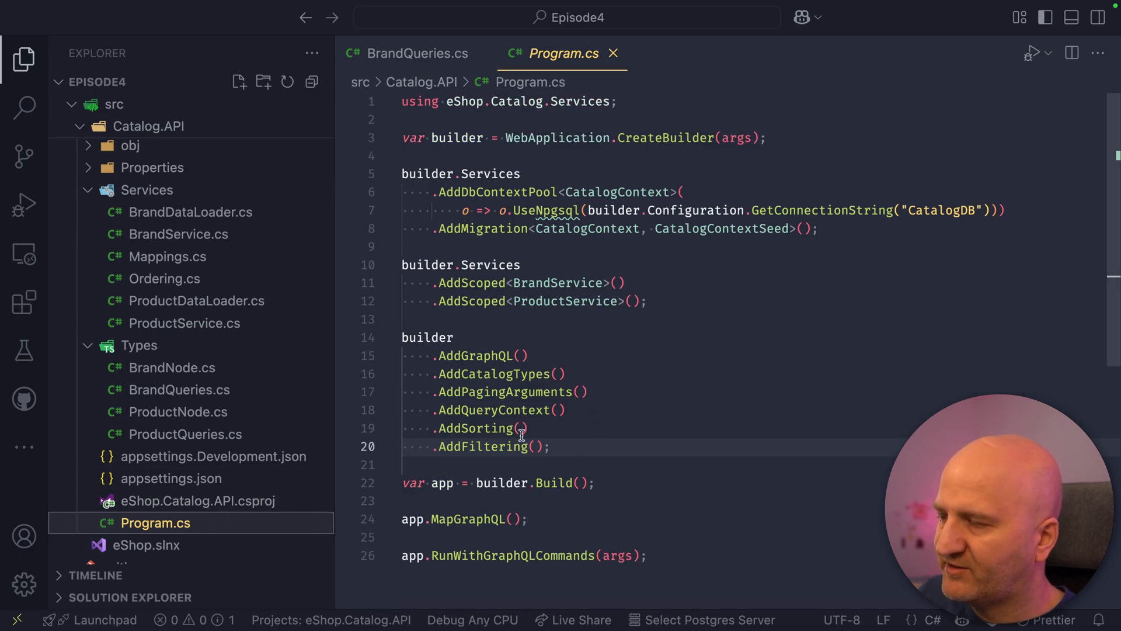
Add .ModifyPagingOptions(o => o.EnableRelativeCursors = true) in Program.cs and return to BrandQueries.cs
text(.;)
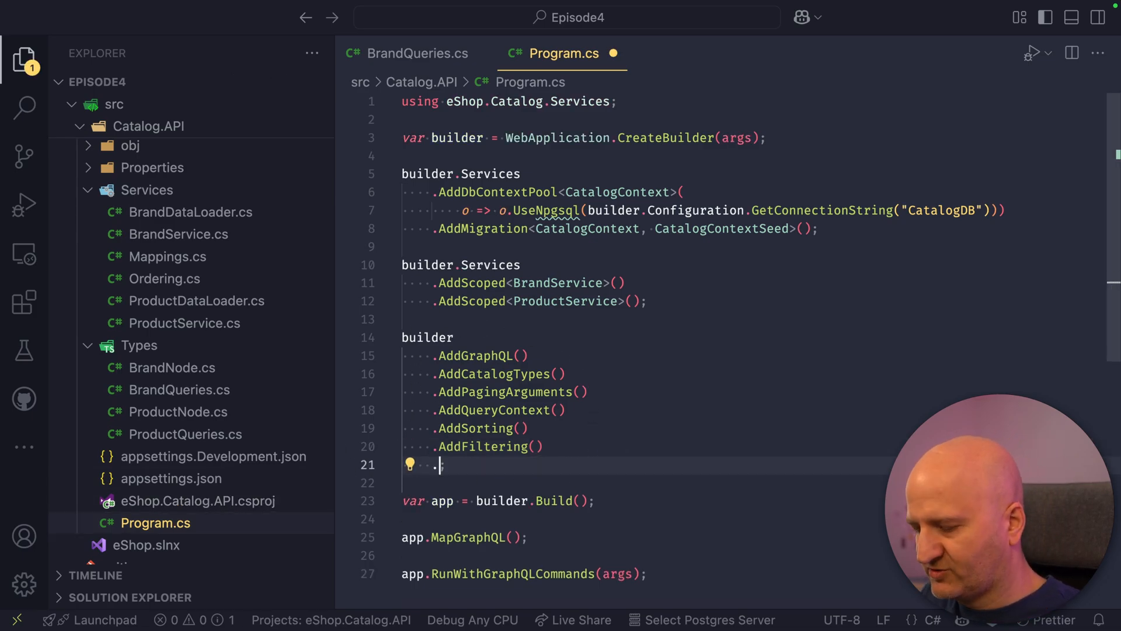
text(.ModifyPagingOptions)
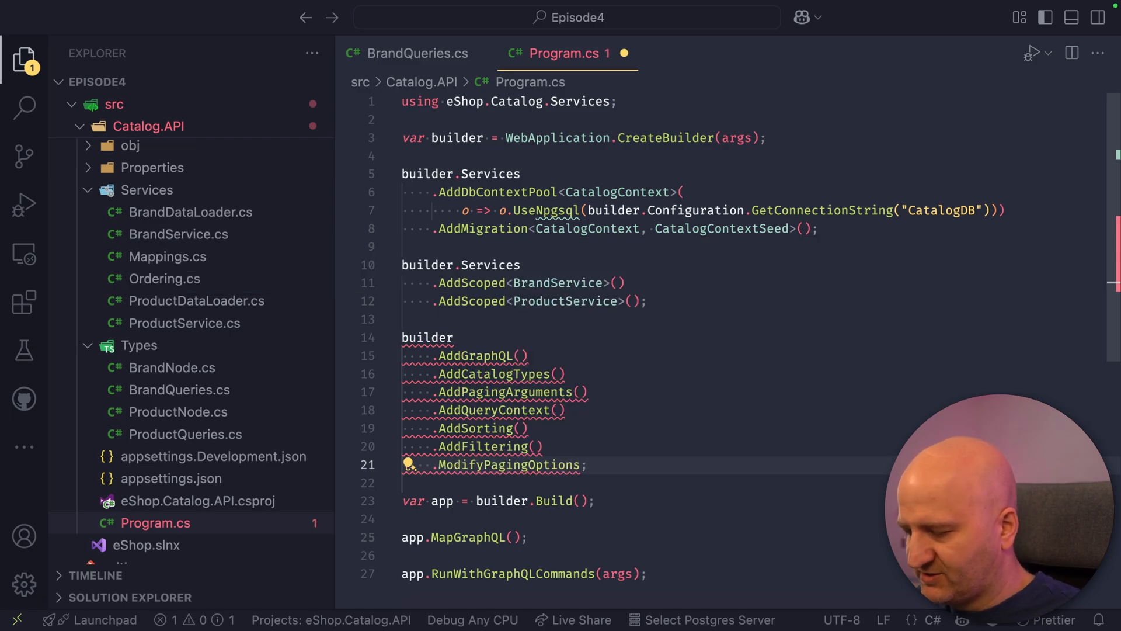
text(o =>)
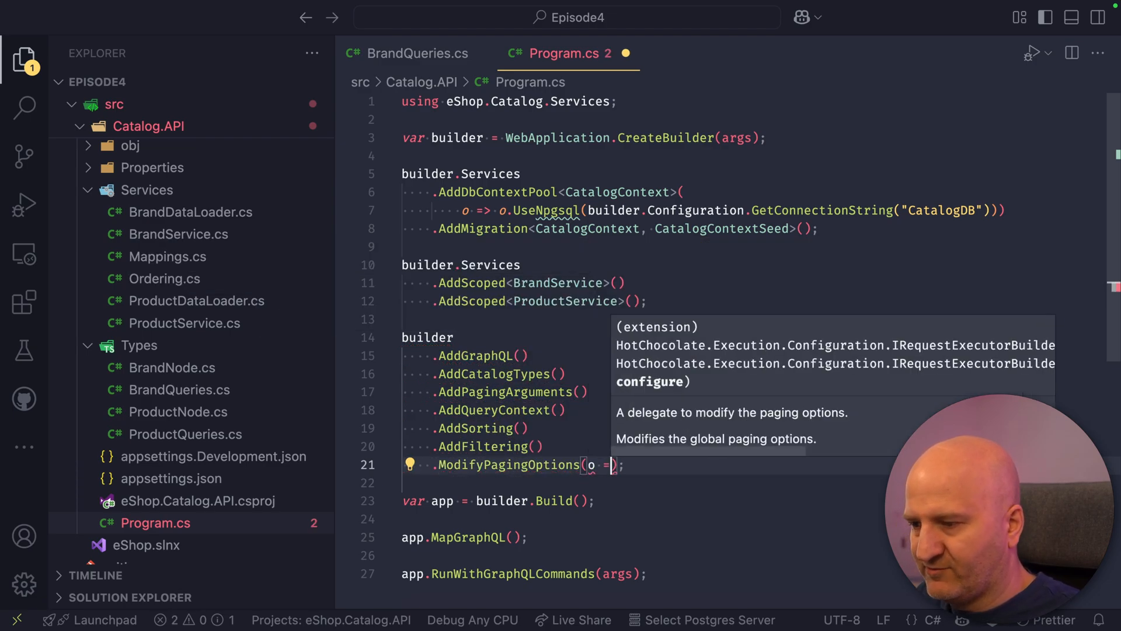
text(o.EnableRelativeCursors)
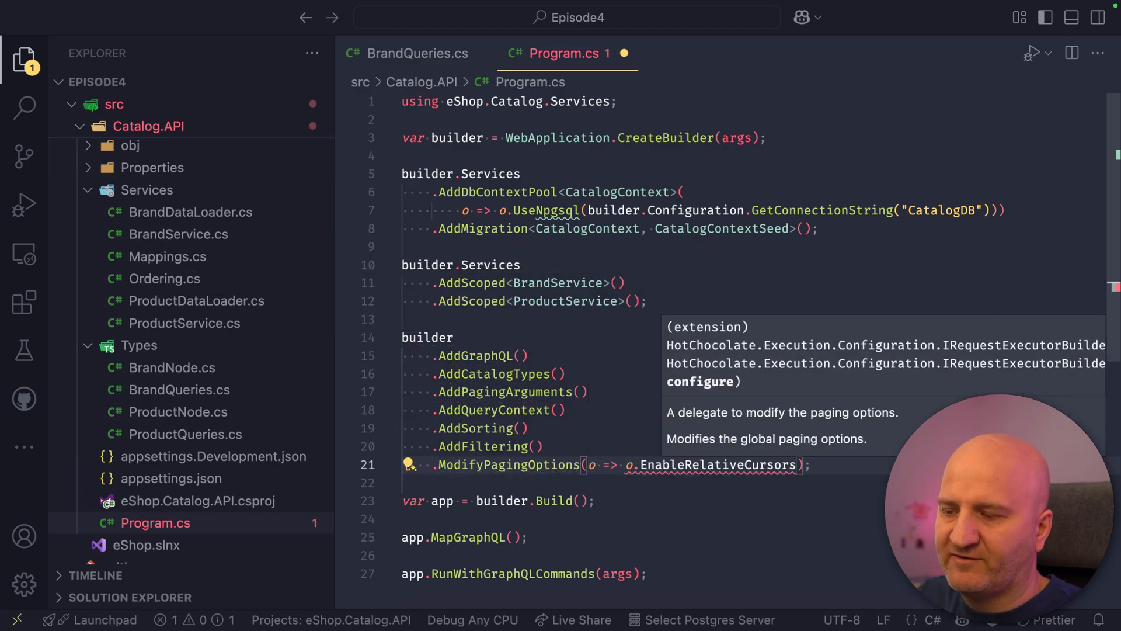
text(= true)
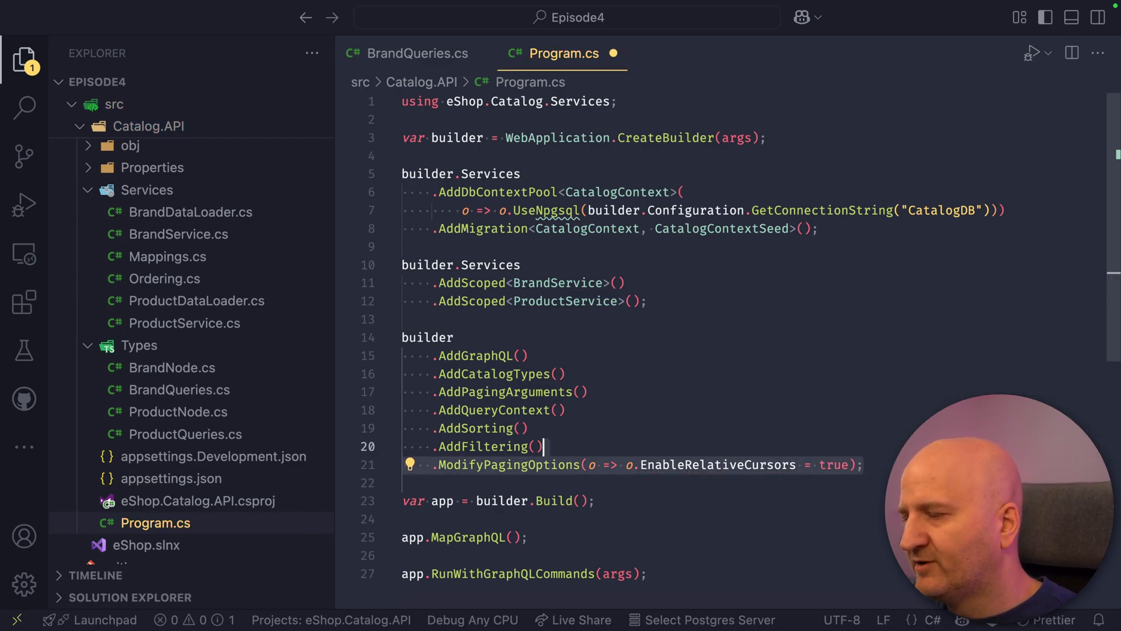
click(179, 389)
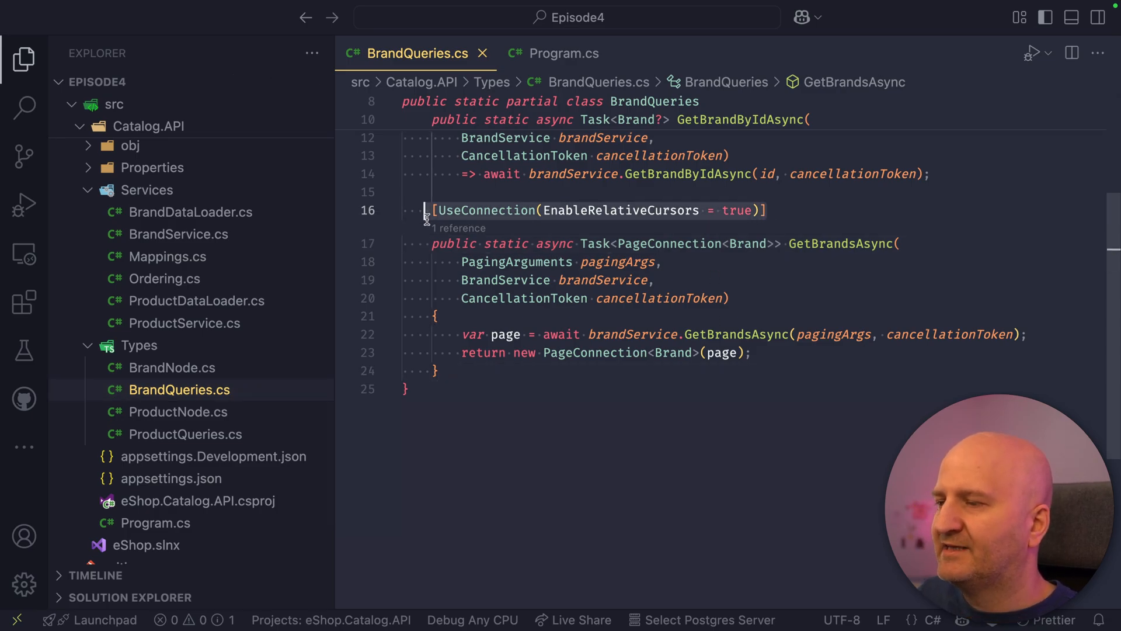
Finish the brand query code and run brands with first: 2 after the cursor, getting Daybird and Gravitator
double_click(620, 210)
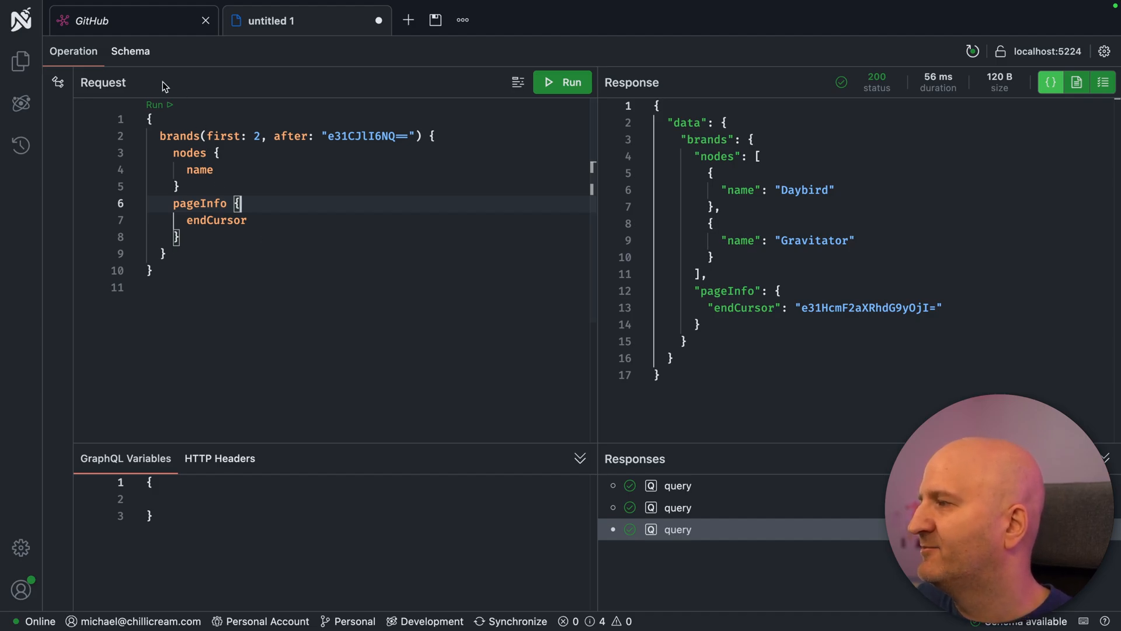
Open Nitro's Schema tab to view the brands field, whose pageInfo is RelativePageInfo
click(130, 51)
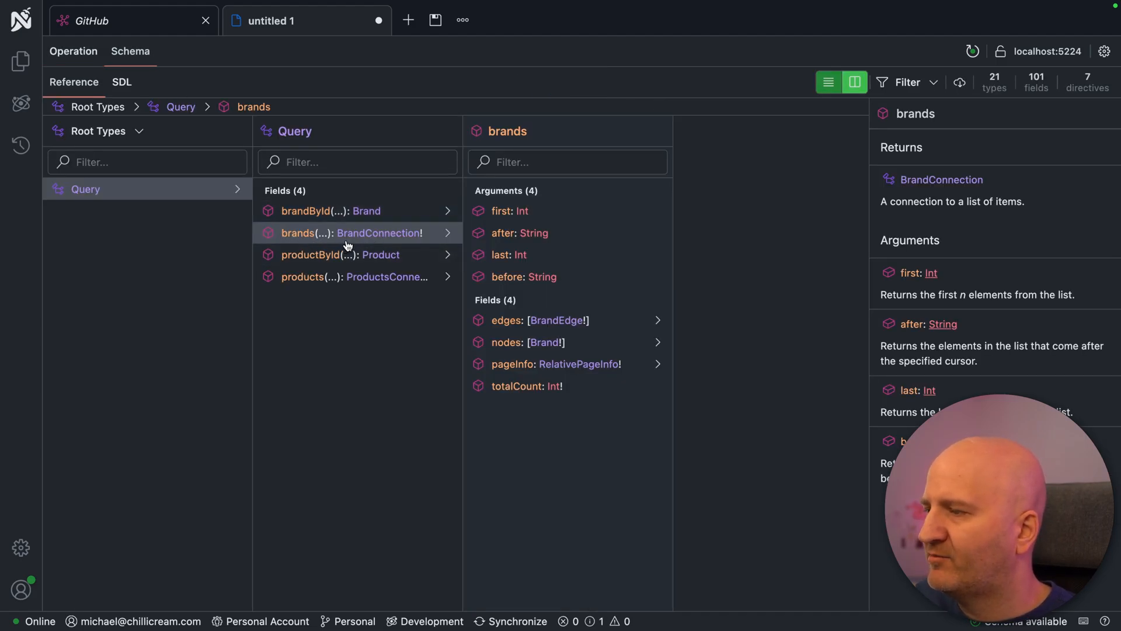
mouse_move(601, 369)
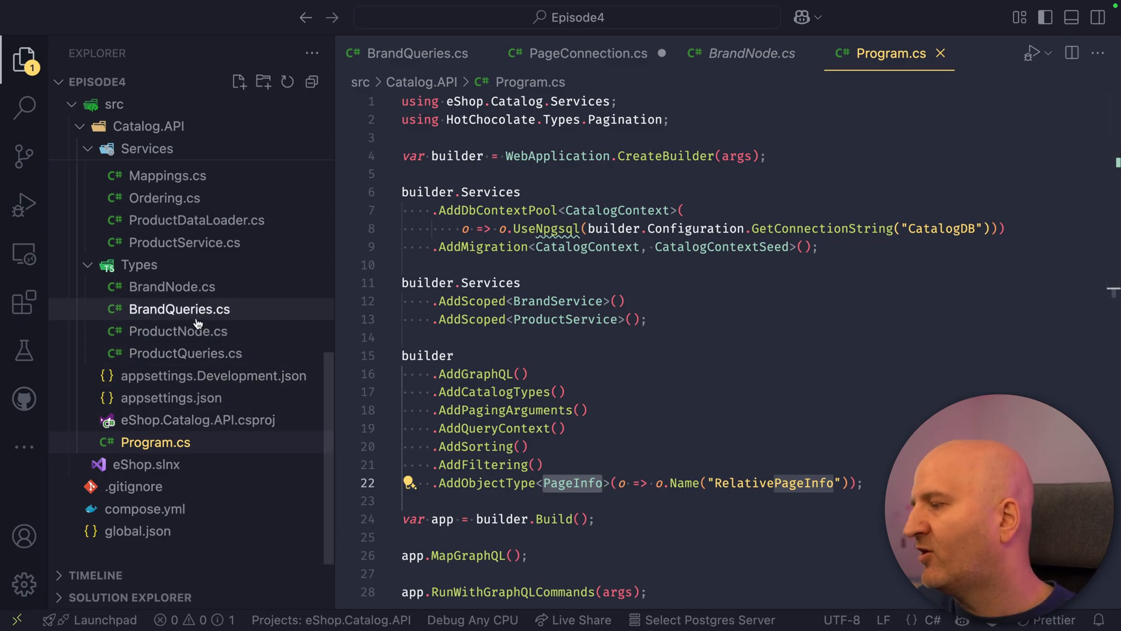
Look over ProductQueries.cs with GetProductsAsync's UsePaging, then go back to Program.cs
click(185, 353)
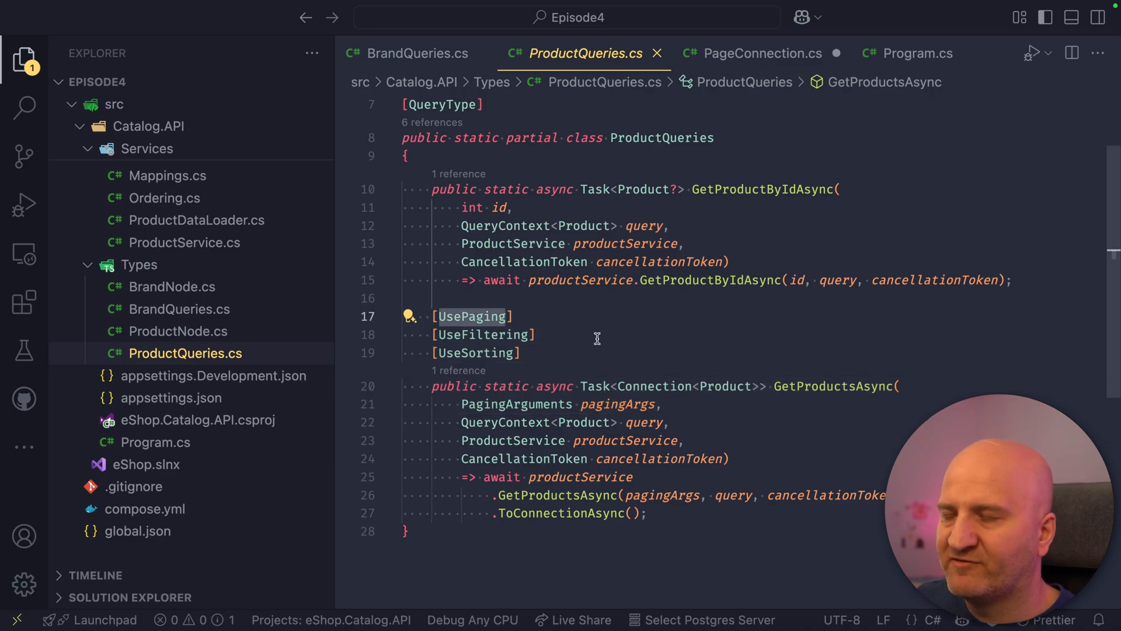
click(155, 442)
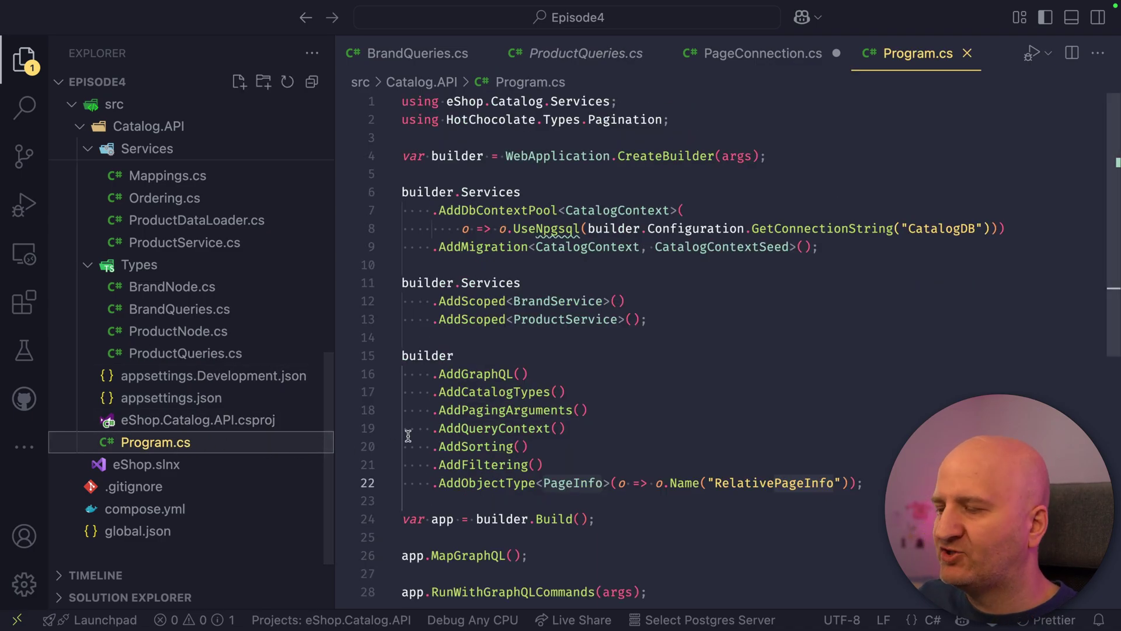
mouse_move(581, 483)
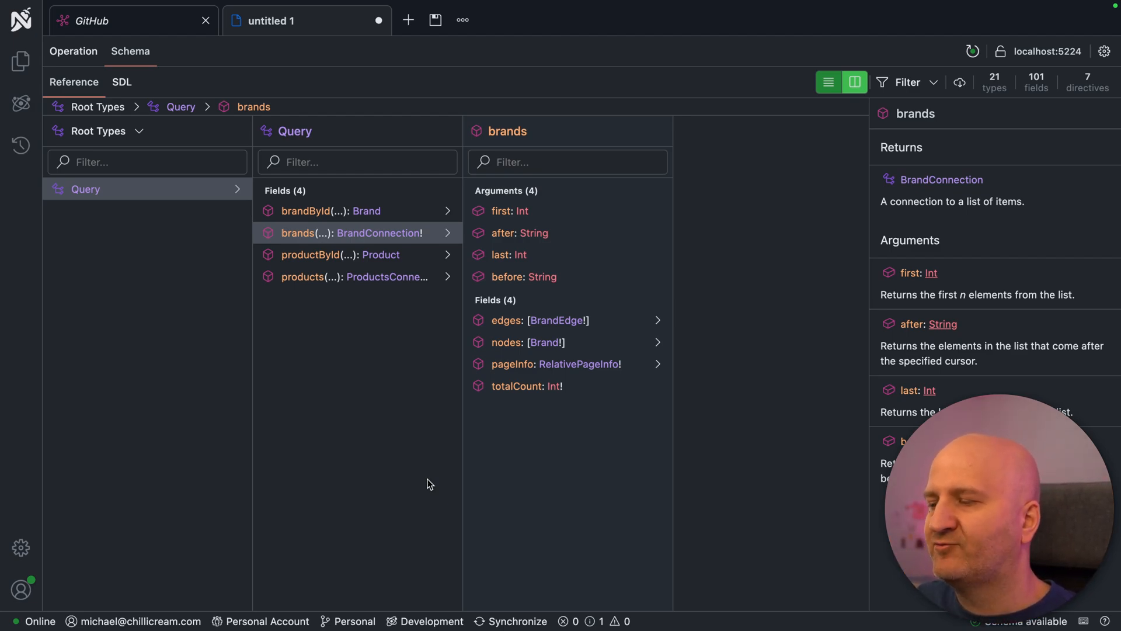
mouse_move(657, 422)
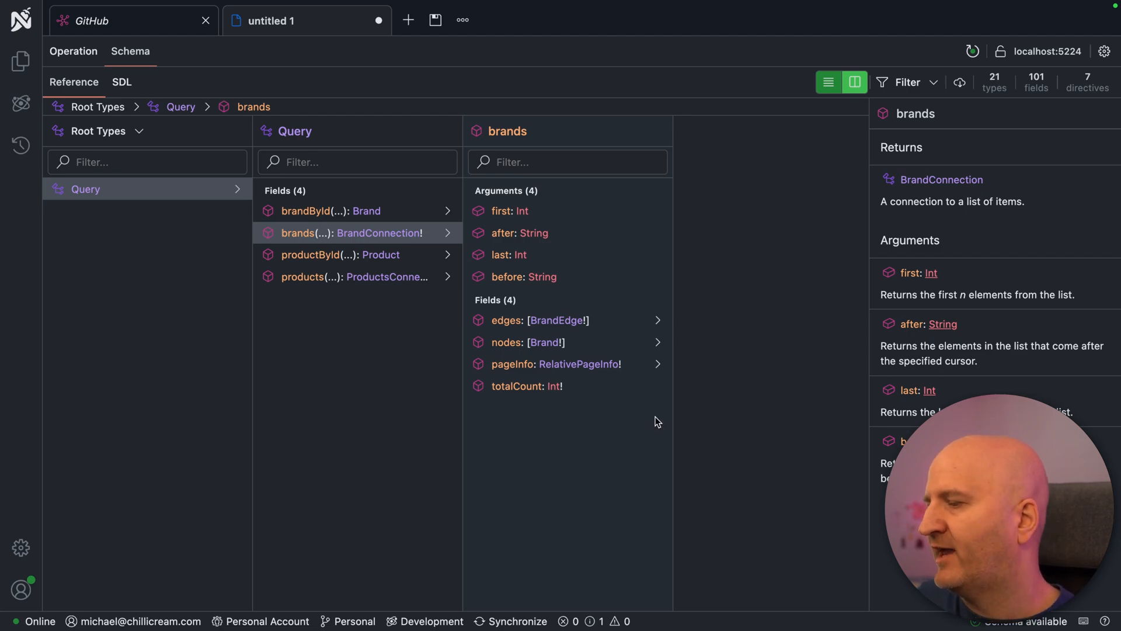
mouse_move(388, 244)
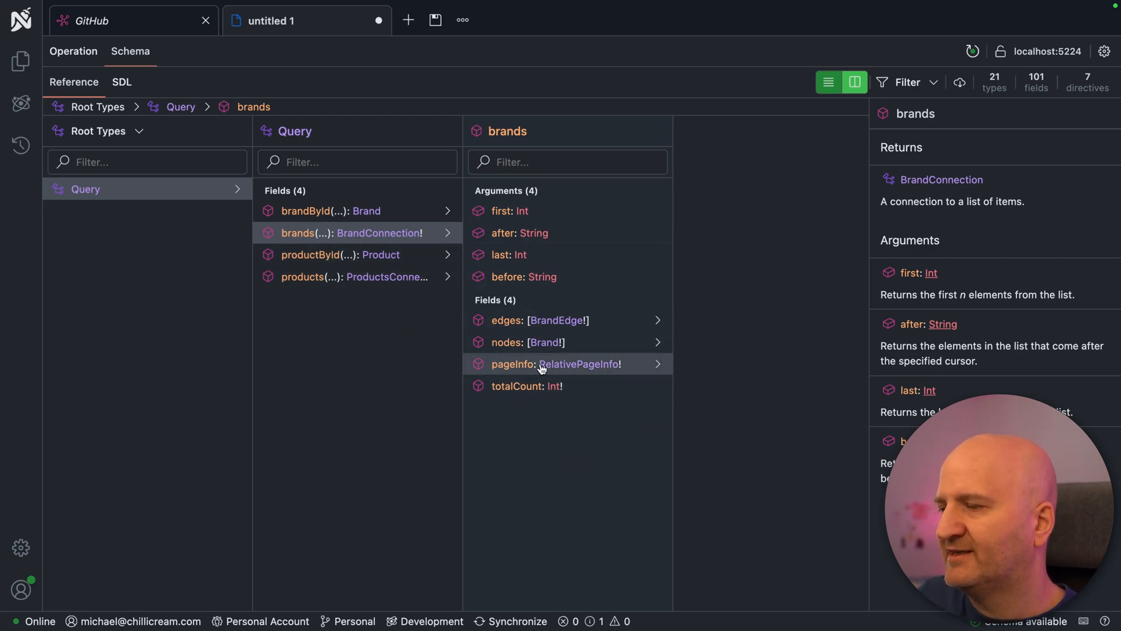
mouse_move(575, 370)
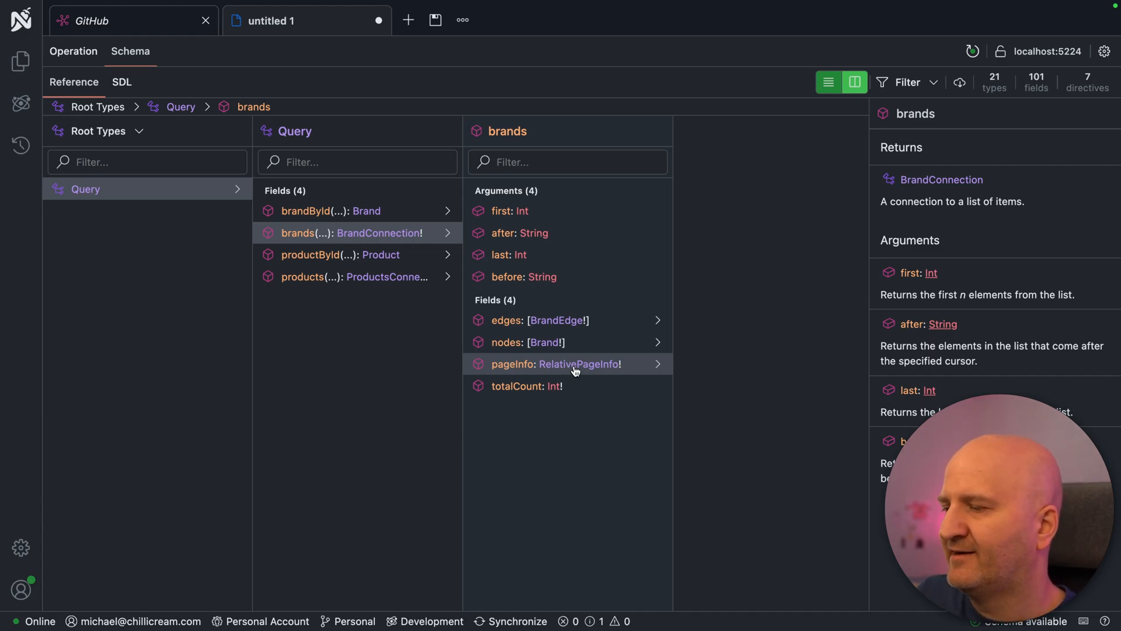
Expand brands' pageInfo to list RelativePageInfo's fields, including forwardCursors and backwardCursors
click(574, 364)
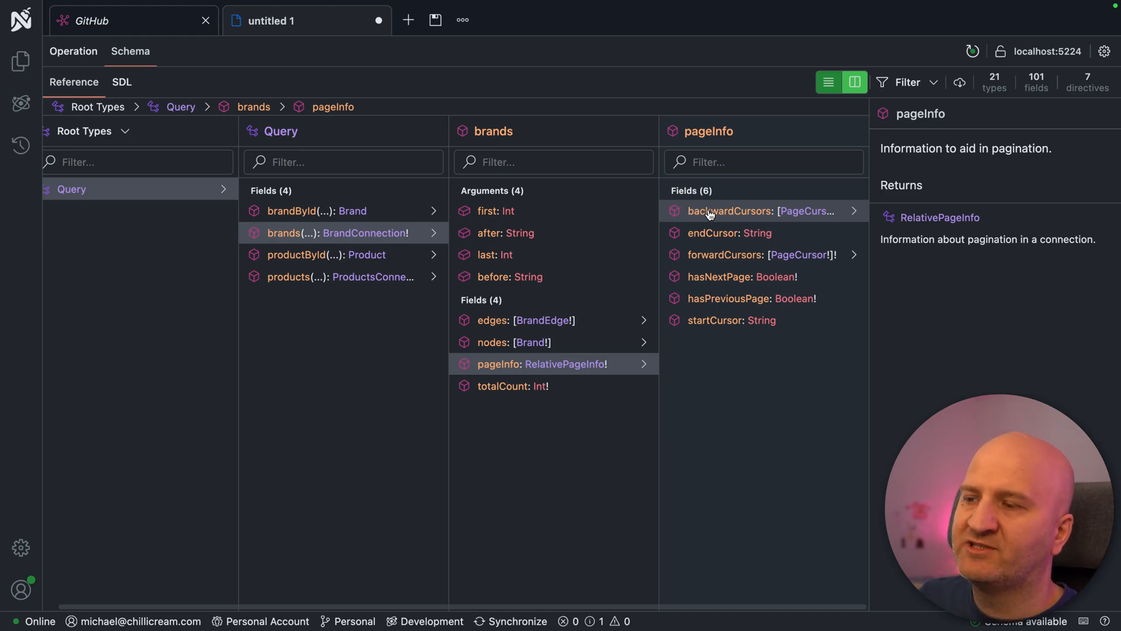
mouse_move(797, 255)
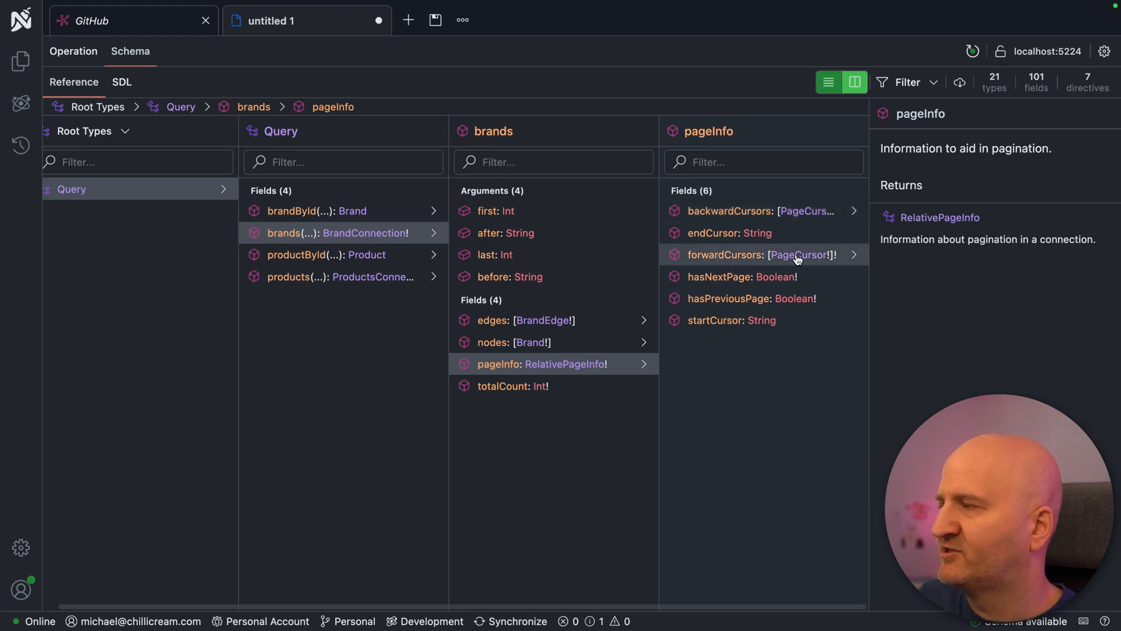
mouse_move(74, 51)
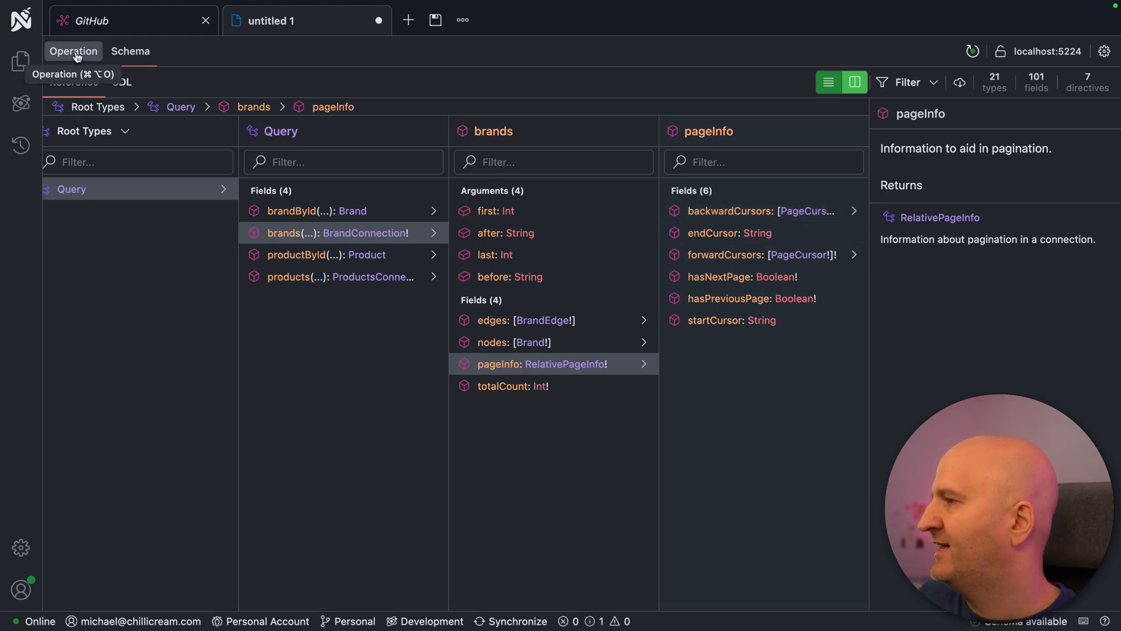
In the Operation tab, request forwardCursors and backwardCursors with page and cursor in pageInfo
click(73, 51)
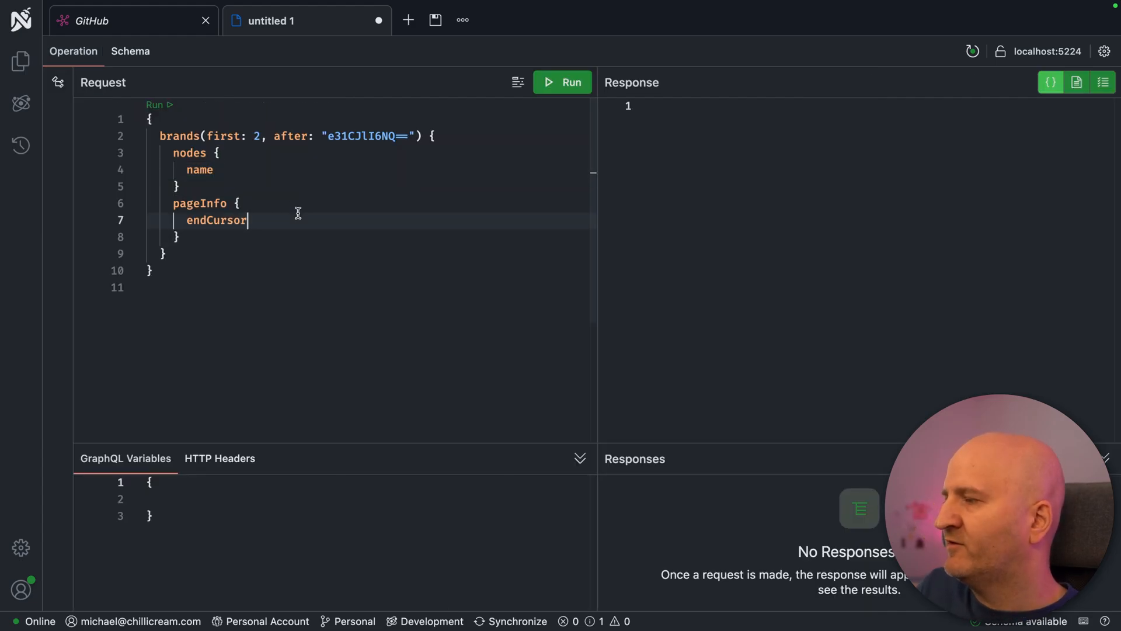
text(backwardCursors)
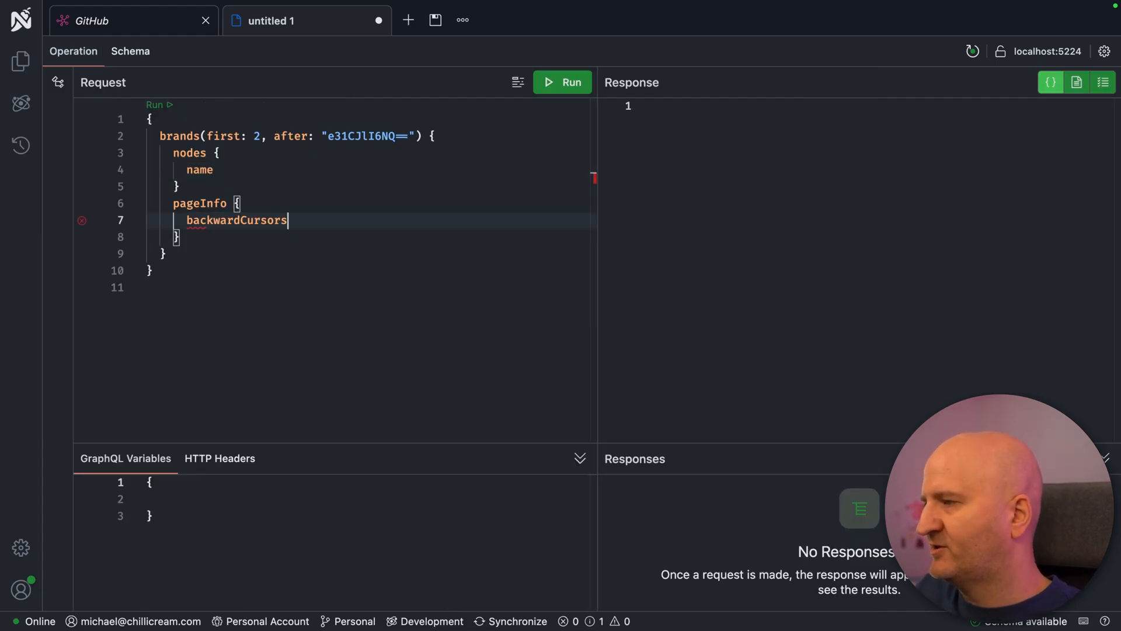
text(forwardCursors)
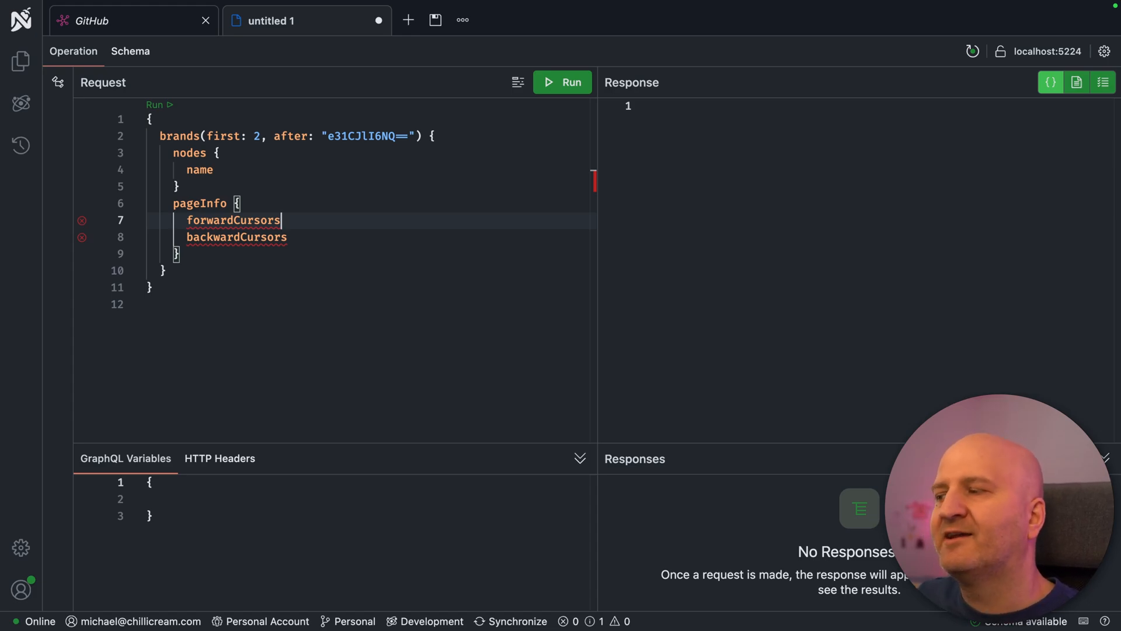
text({)
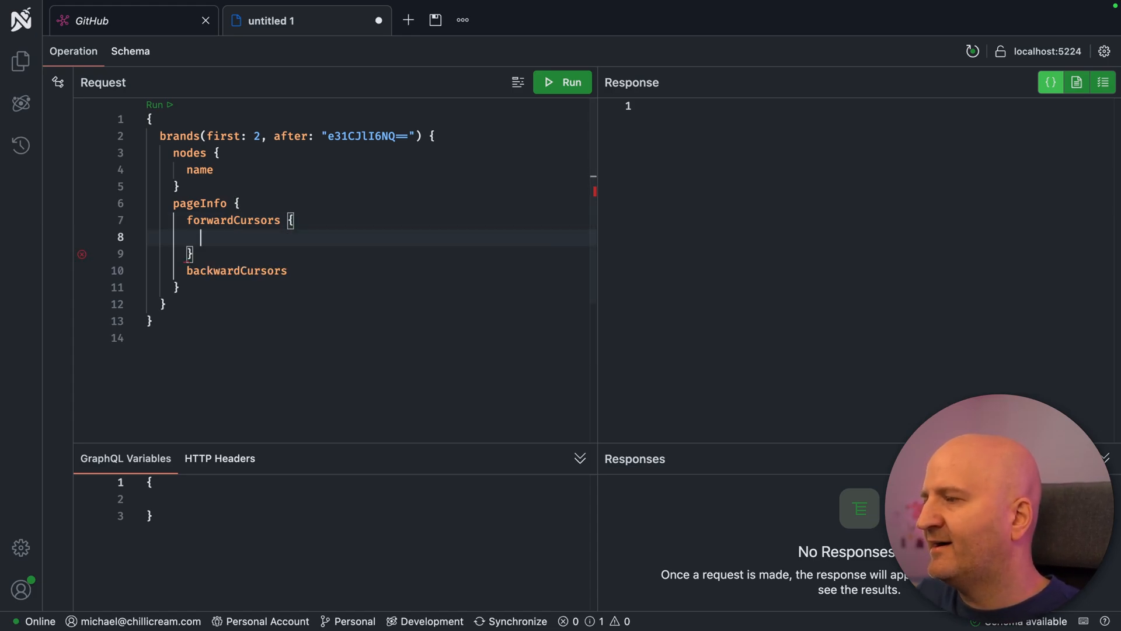
text(page)
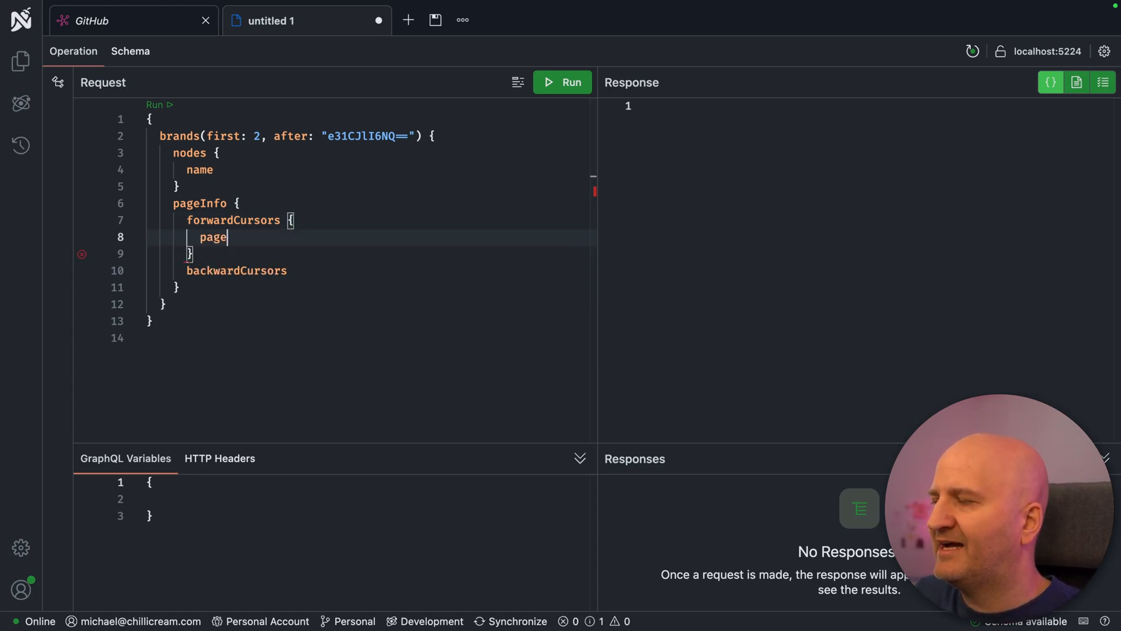
key(Enter)
text(cursor)
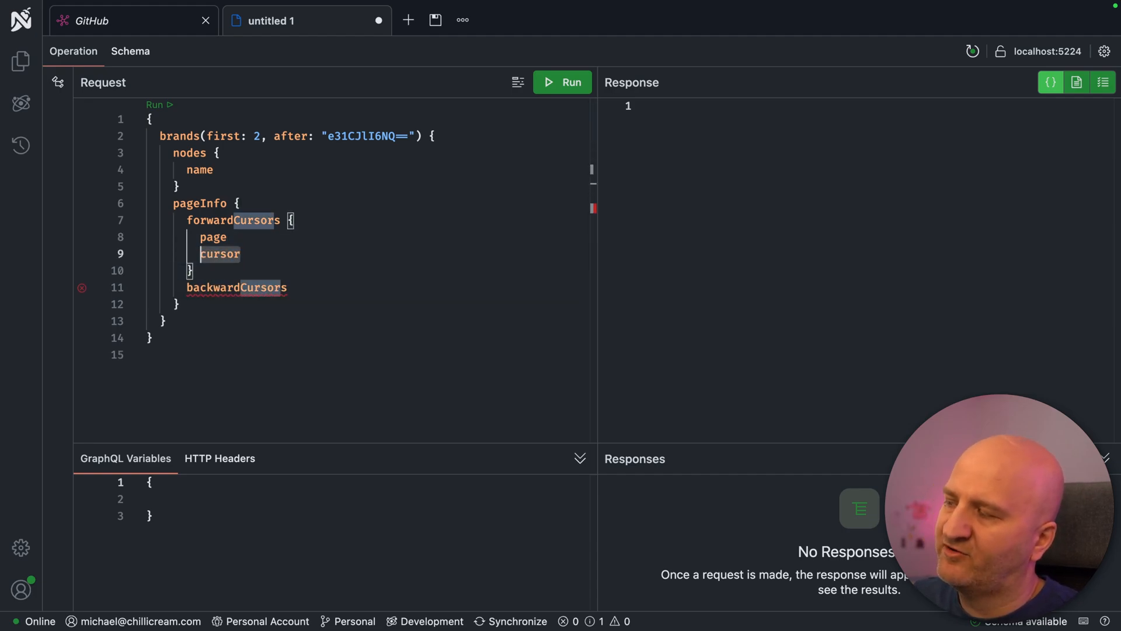
text({)
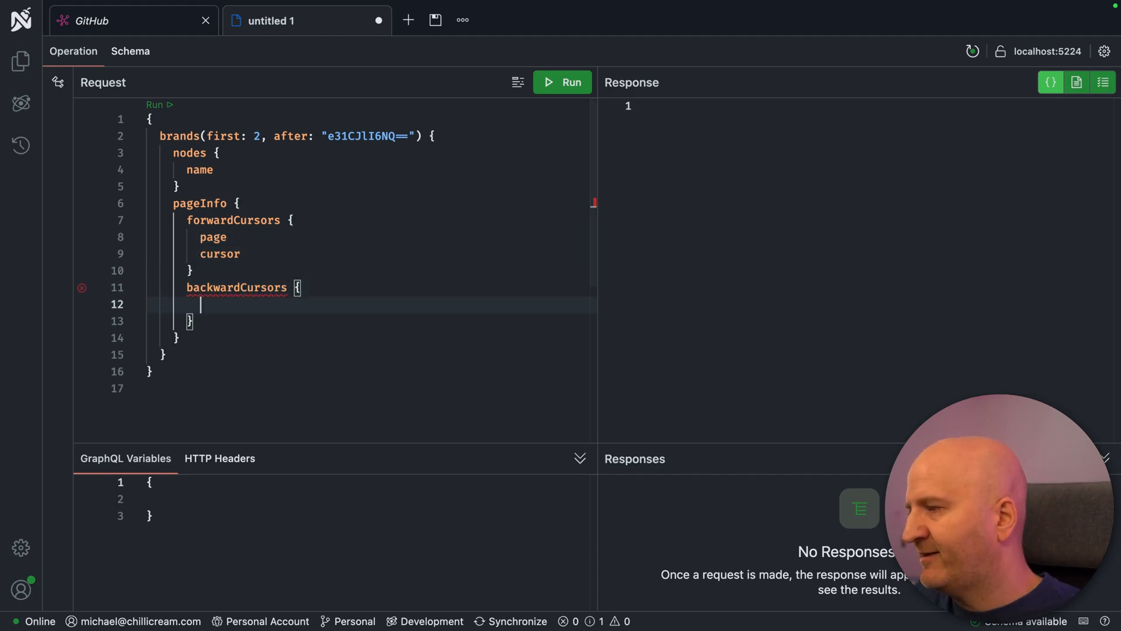
text(page)
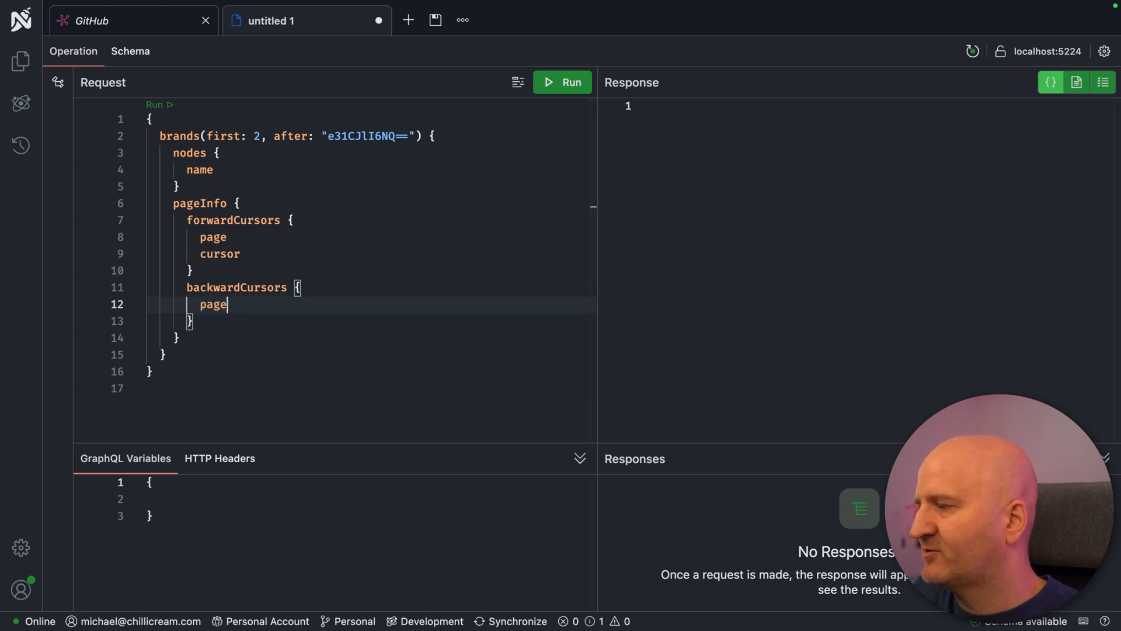
text(cursor)
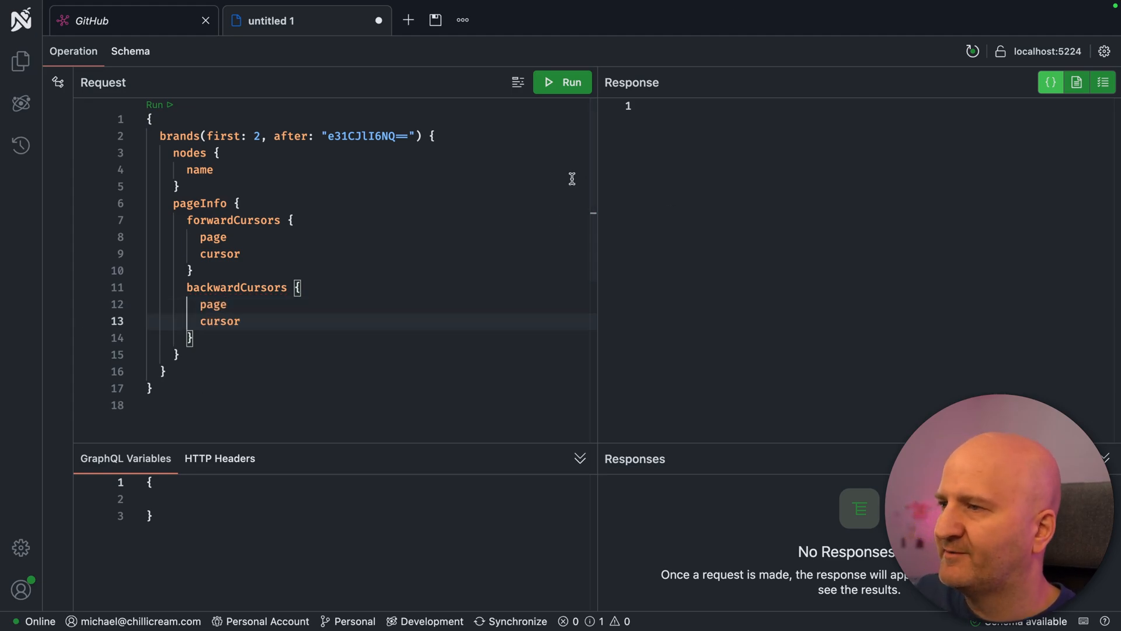
Run the brands query and inspect the results, including the empty backwardCursors list
click(562, 81)
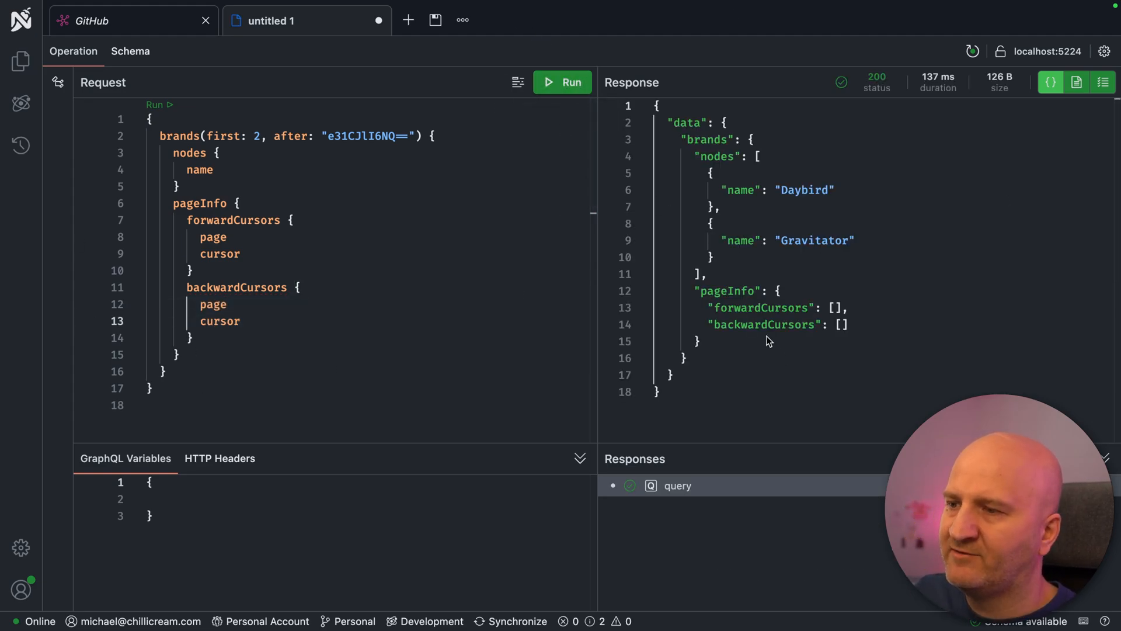
click(700, 341)
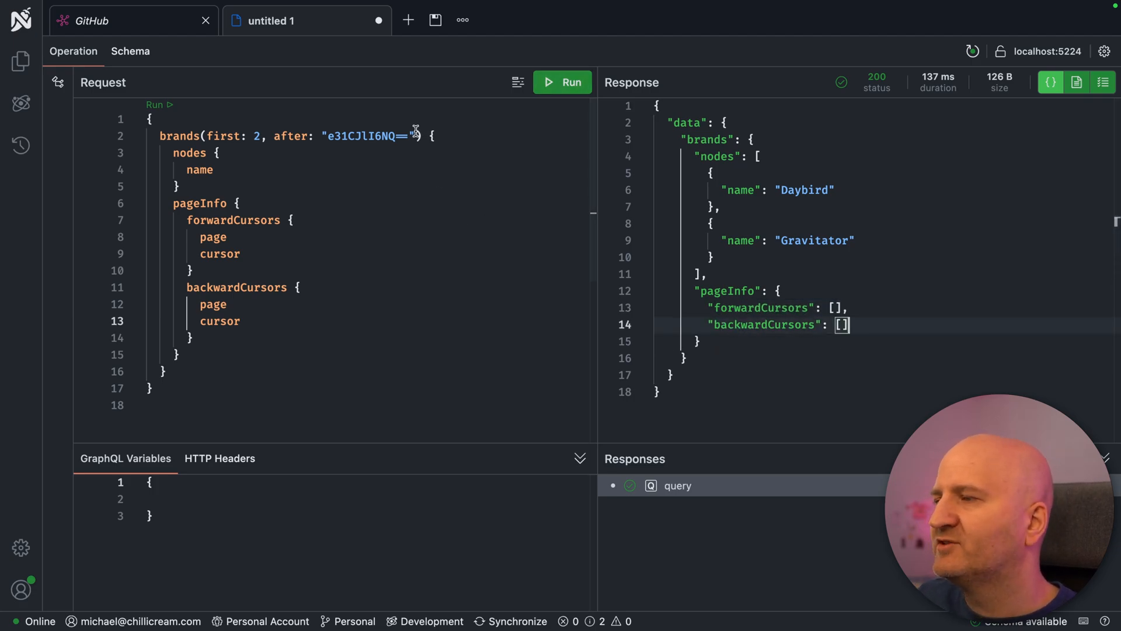
double_click(370, 136)
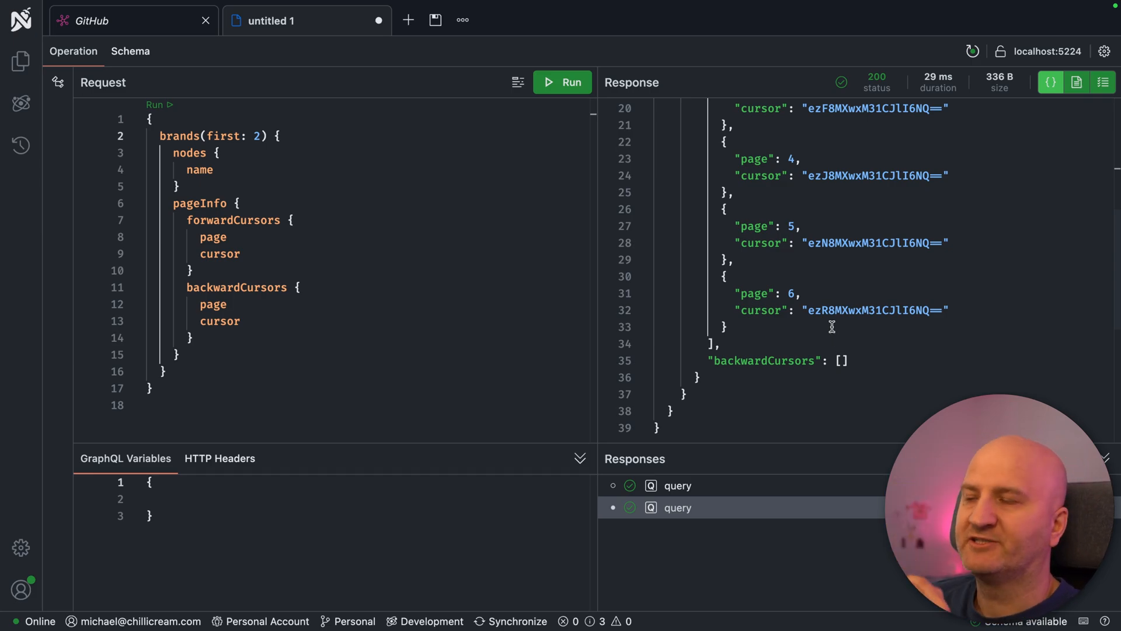
Rerun without the after argument, getting AirStrider and B&R, and copy the page 3 cursor
drag(203, 287, 249, 321)
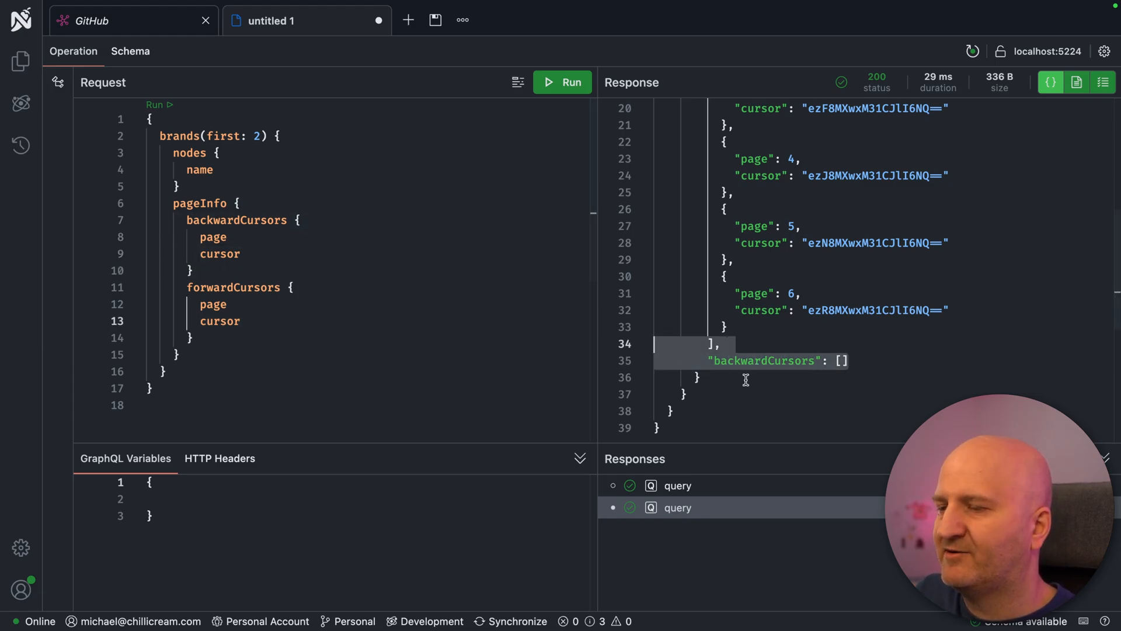
click(562, 81)
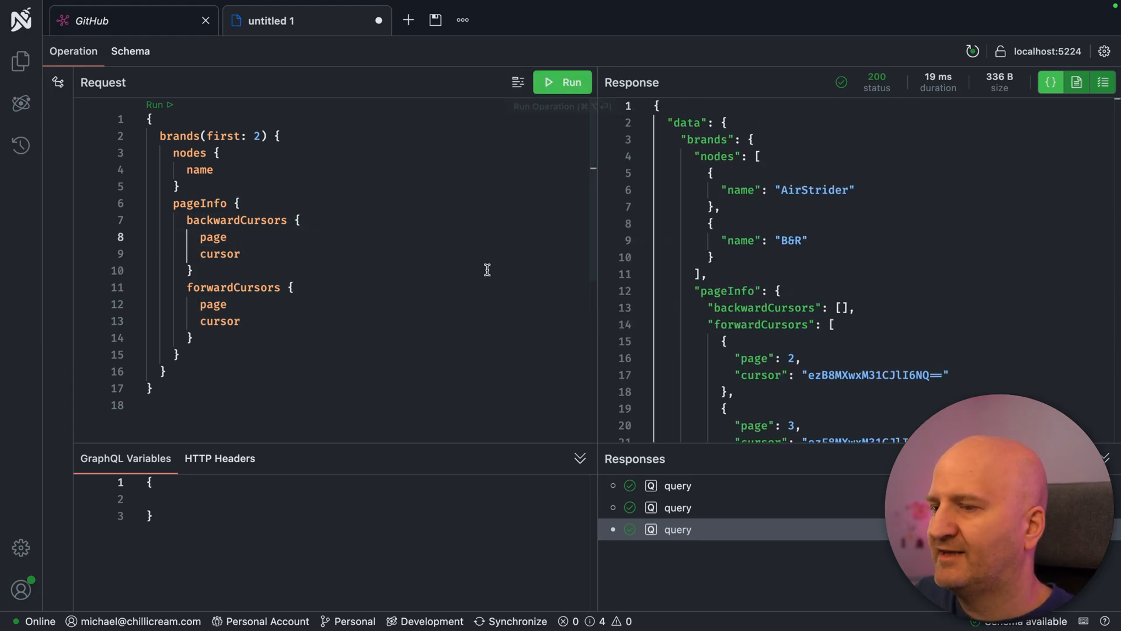
scroll(down, 3)
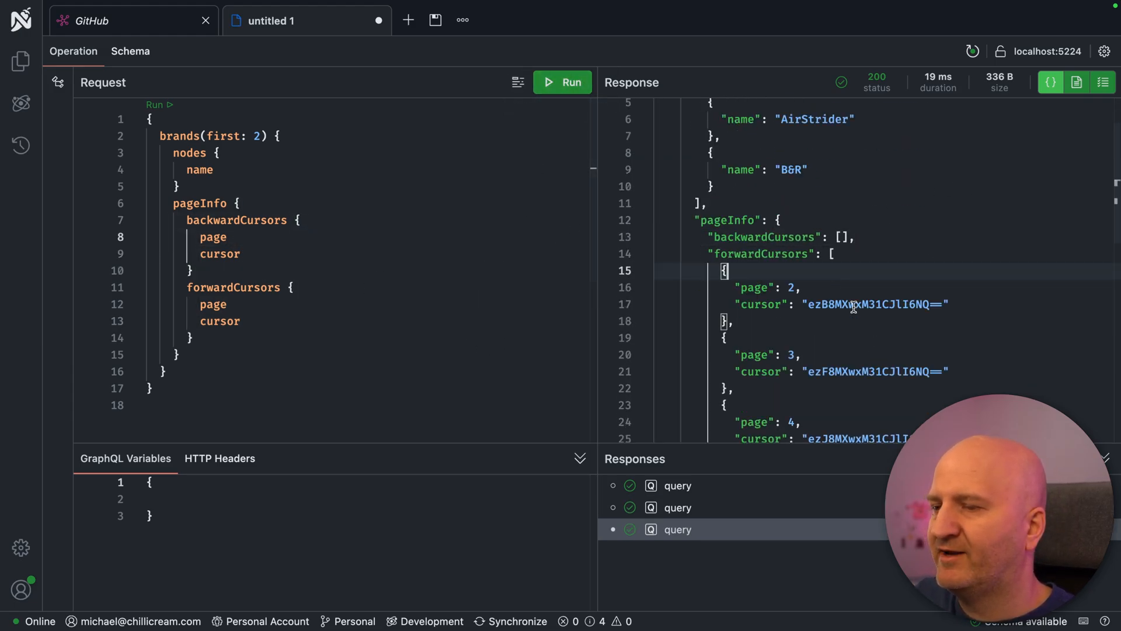
scroll(down, 3)
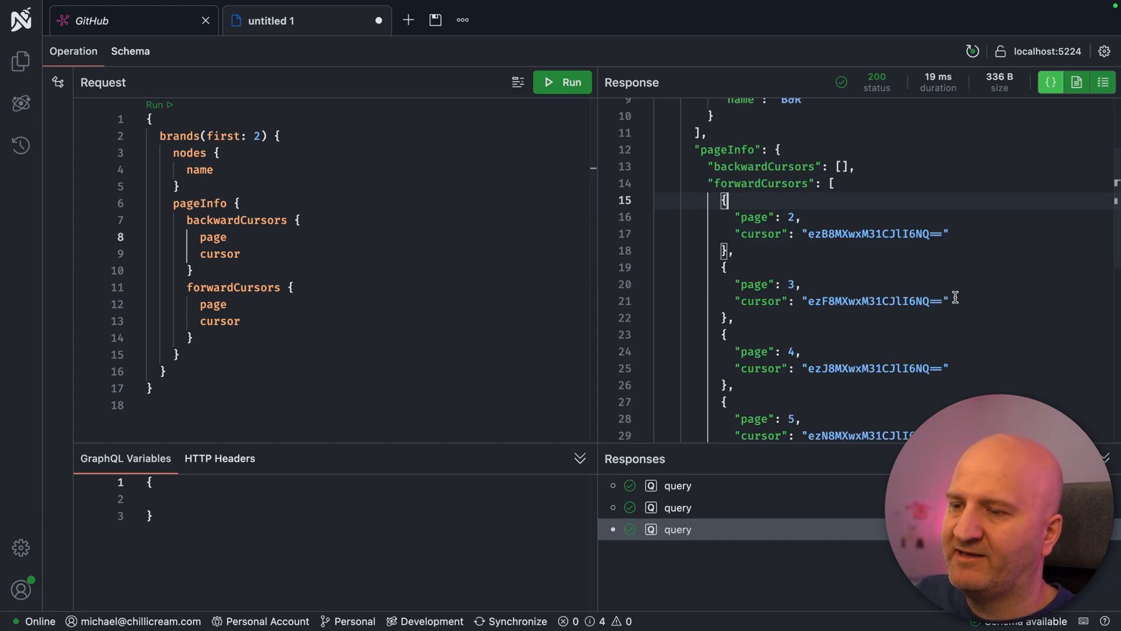
double_click(875, 301)
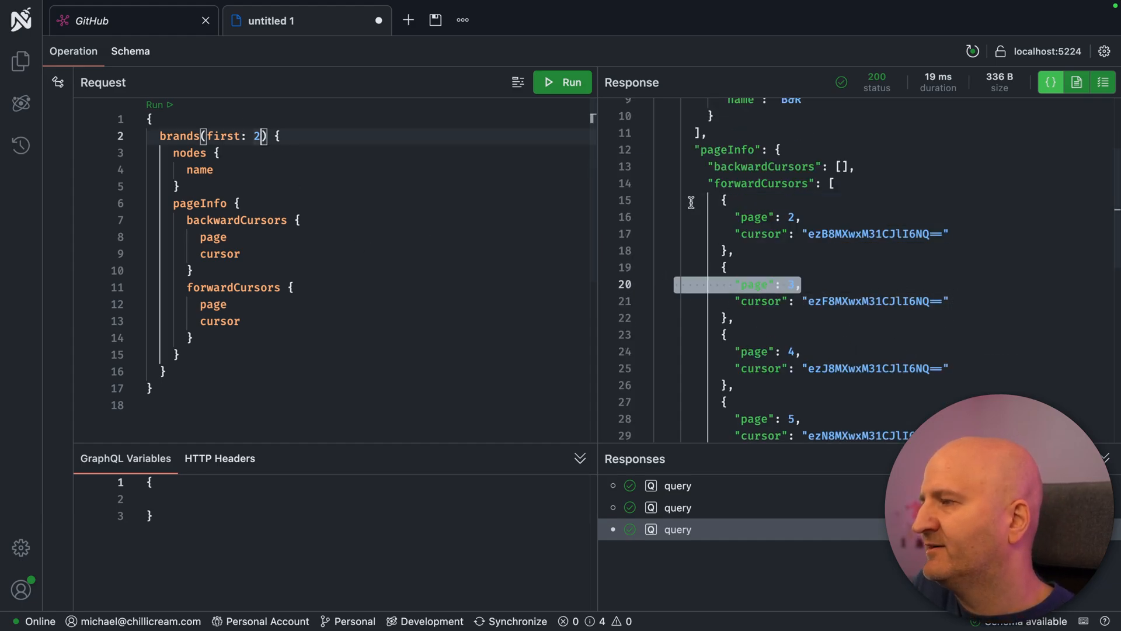
text(, ag "ezF8MXwxM31CJlI6NQ==)
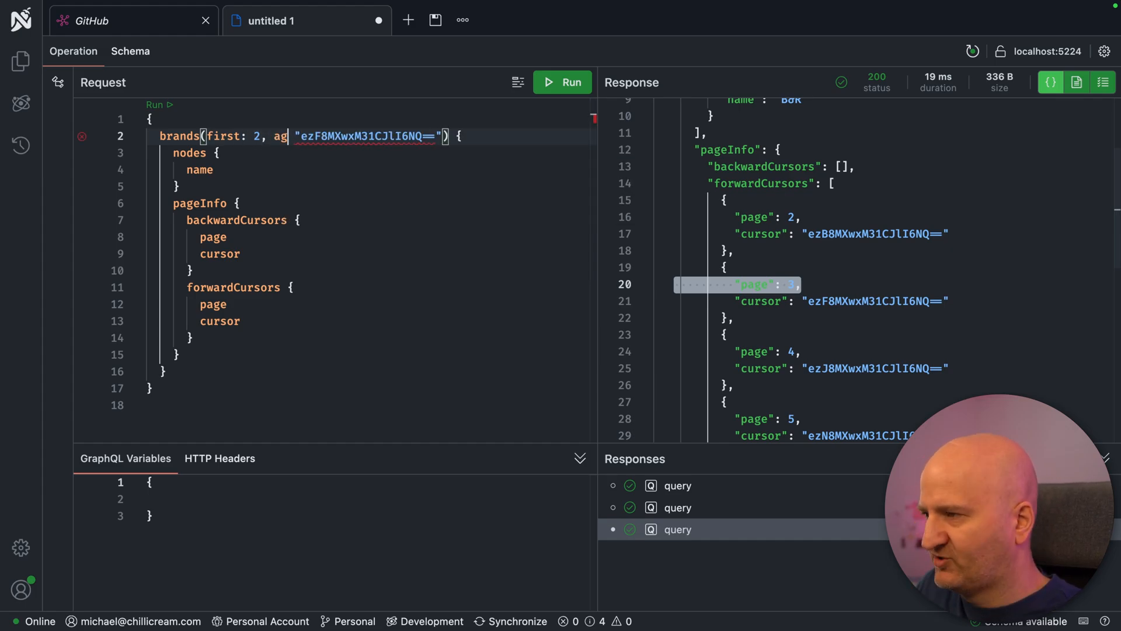
Run the query after the page 3 cursor, then apply the page 5 cursor
click(562, 82)
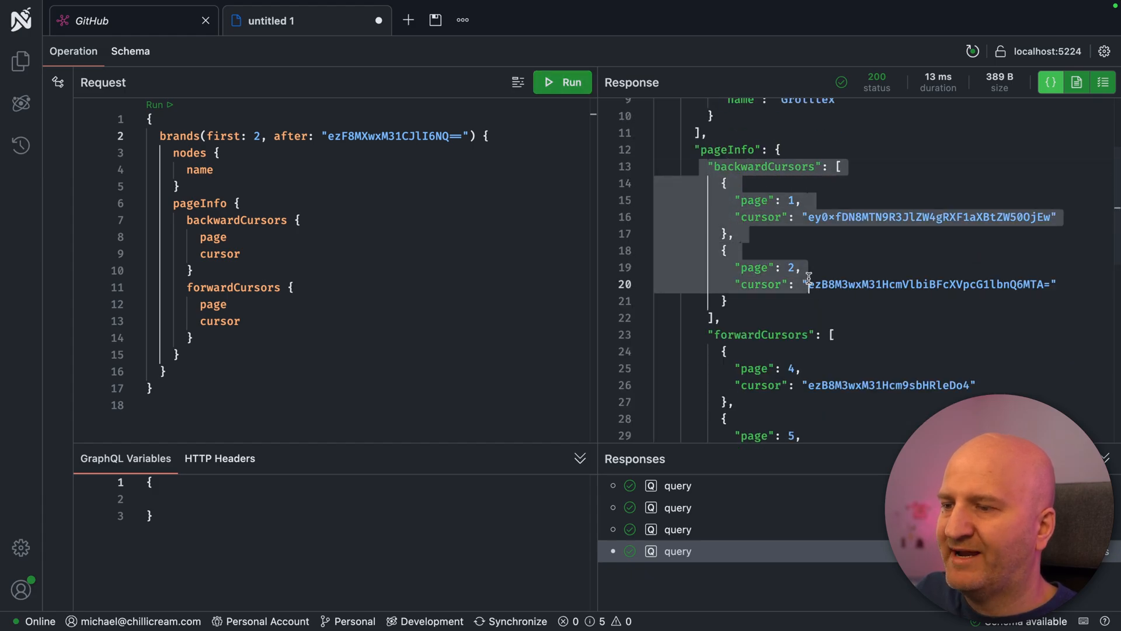
click(823, 259)
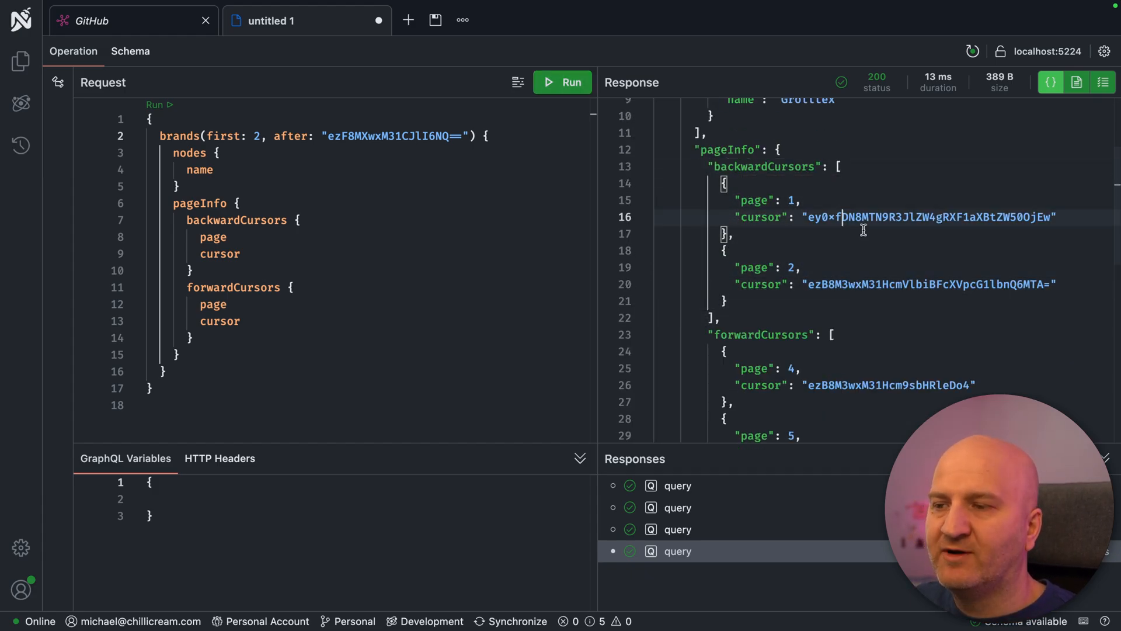
scroll(down, 3)
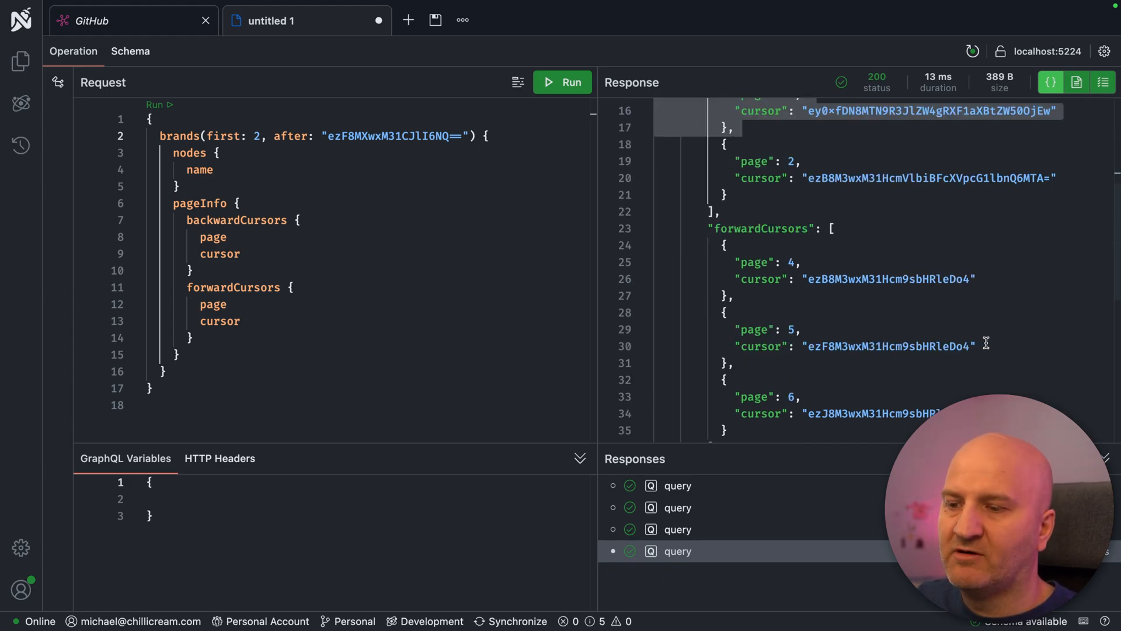
double_click(887, 346)
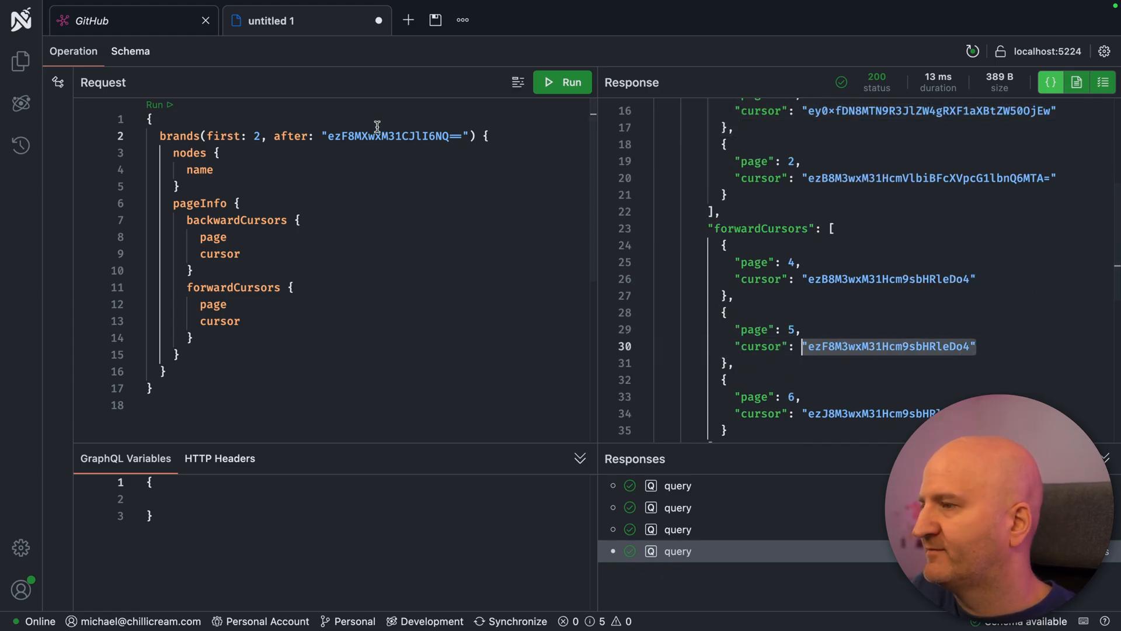
click(562, 82)
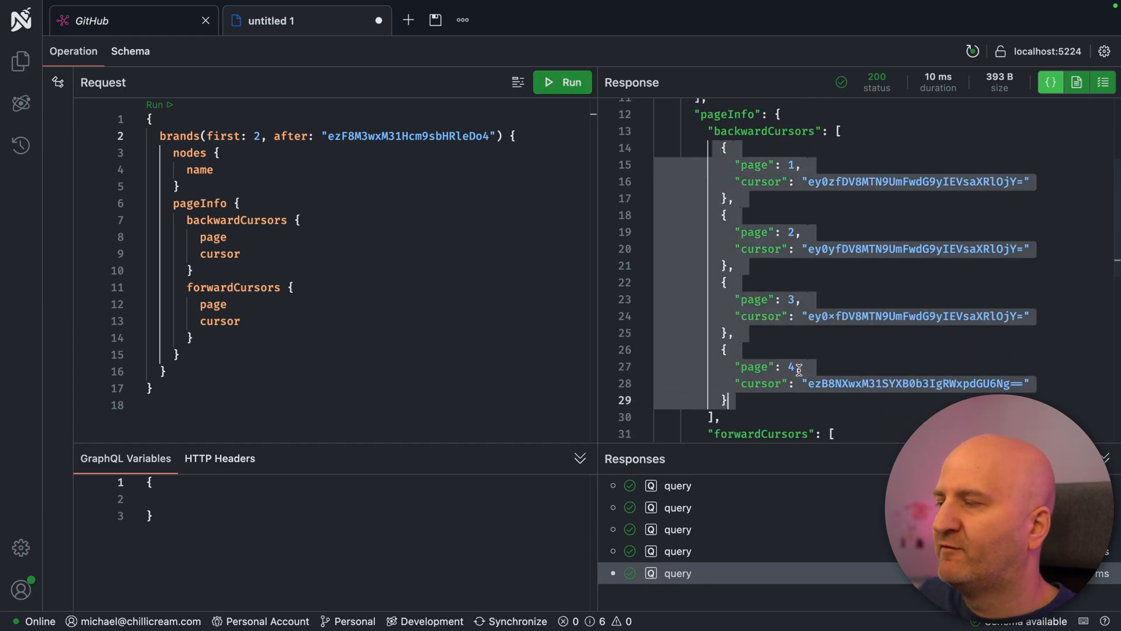
Run the backward query with last: 2 before the page 2 cursor, returning Daybird and Gravitator
scroll(down, 3)
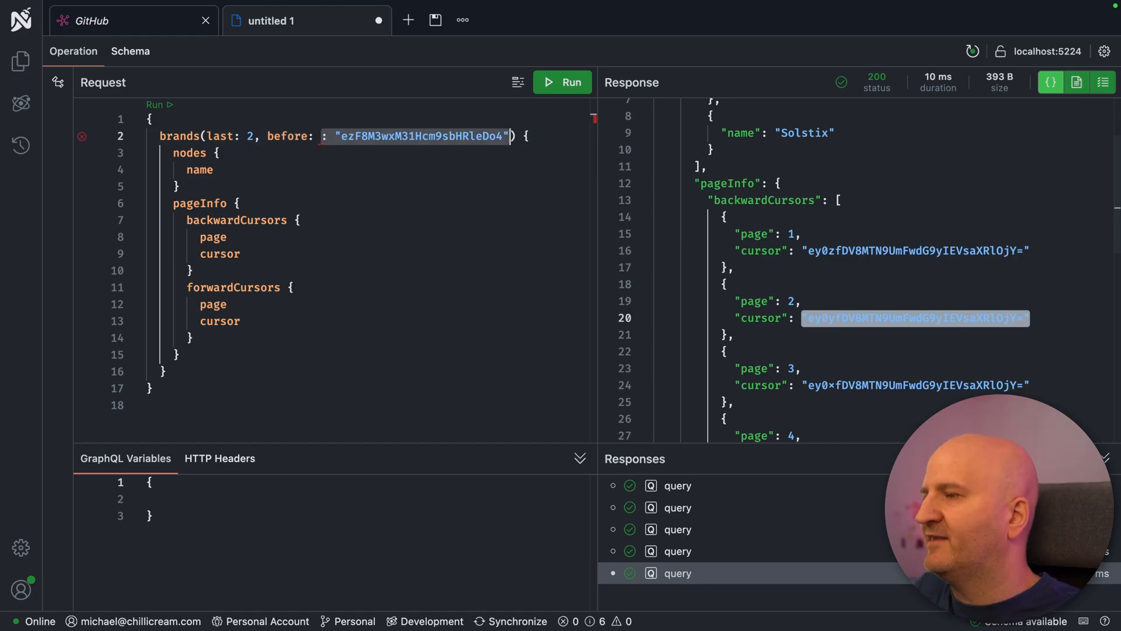
click(562, 82)
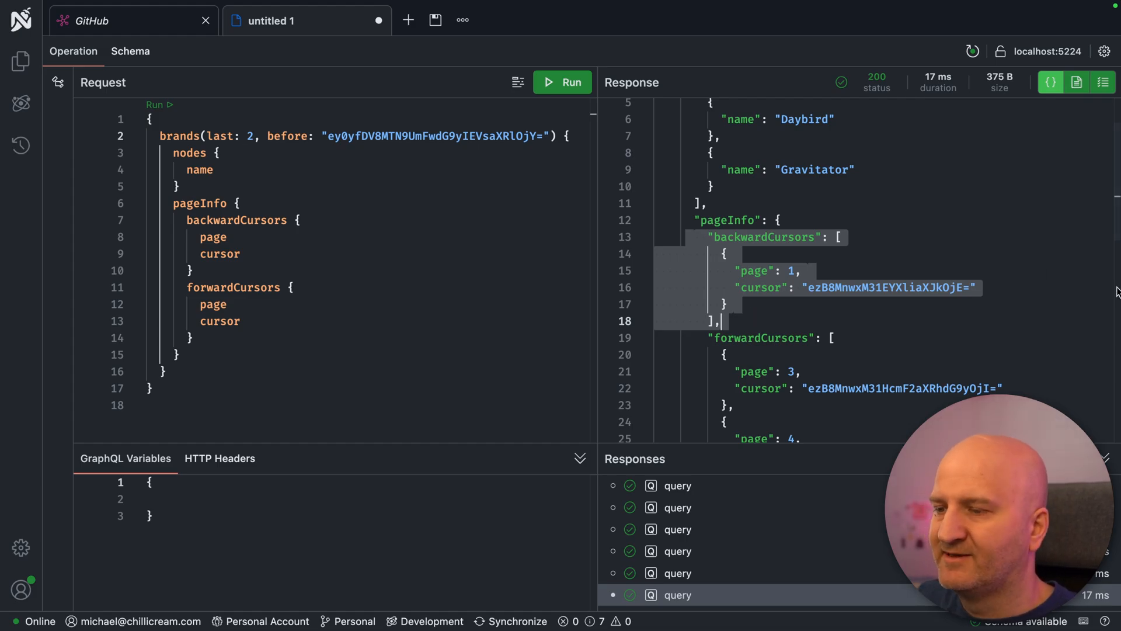
scroll(down, 3)
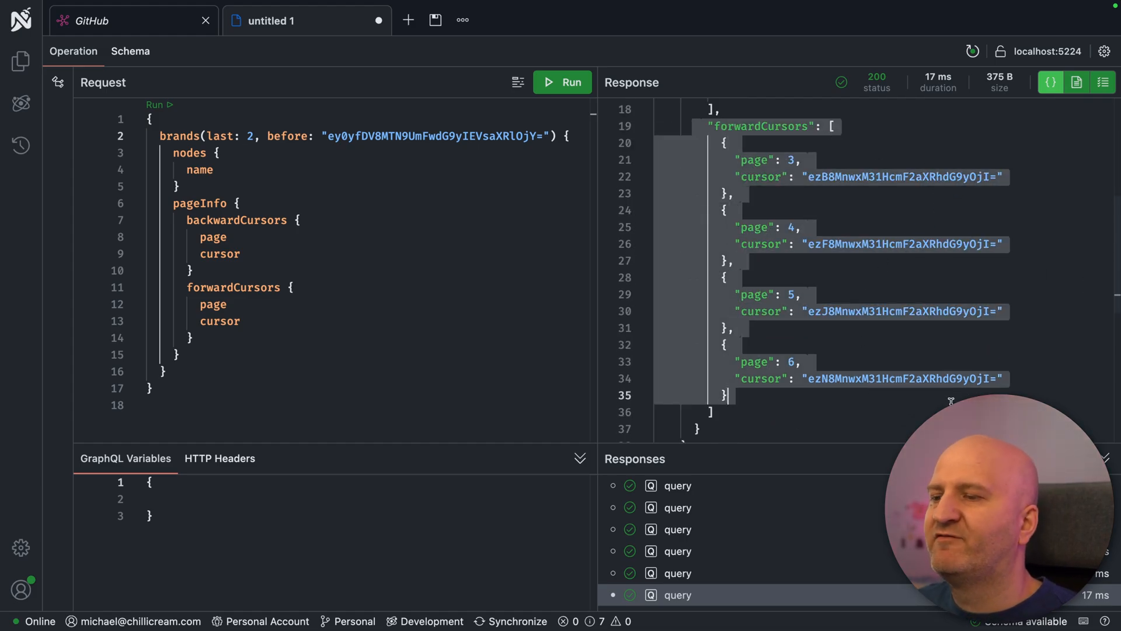
scroll(down, 3)
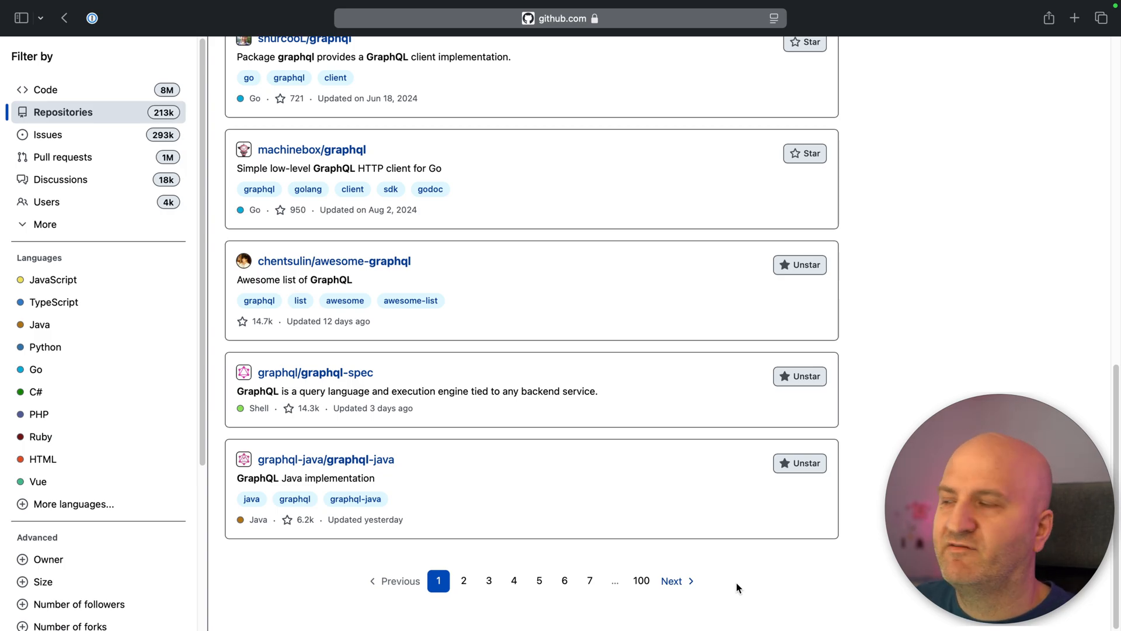
mouse_move(540, 275)
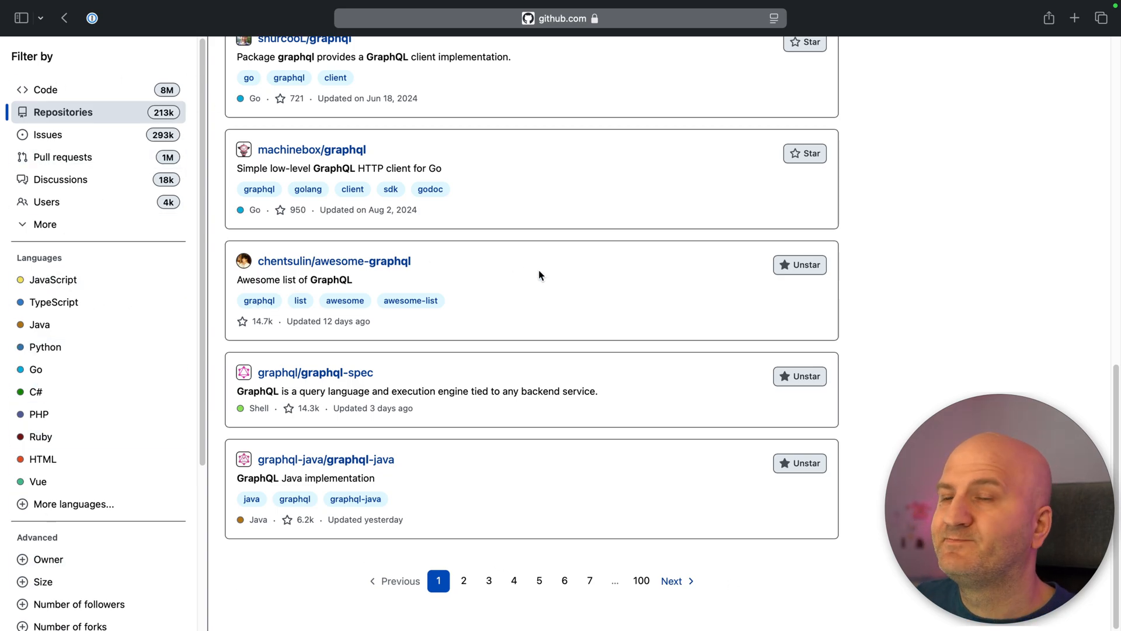